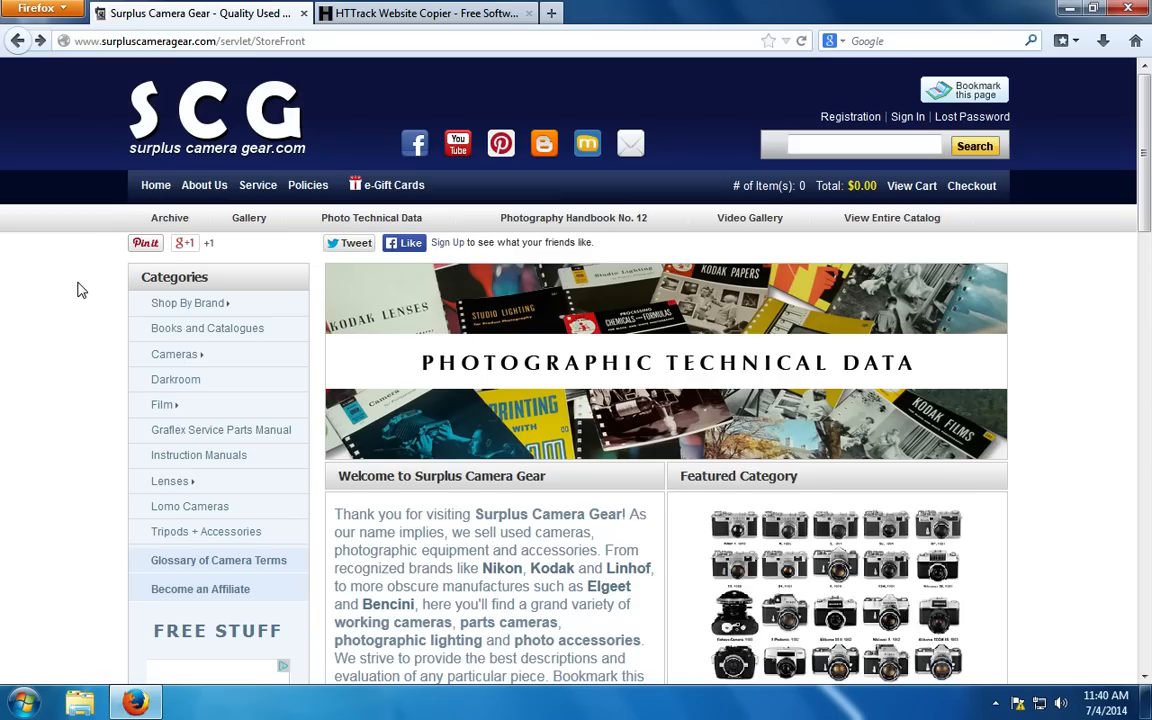
mouse_move(116, 214)
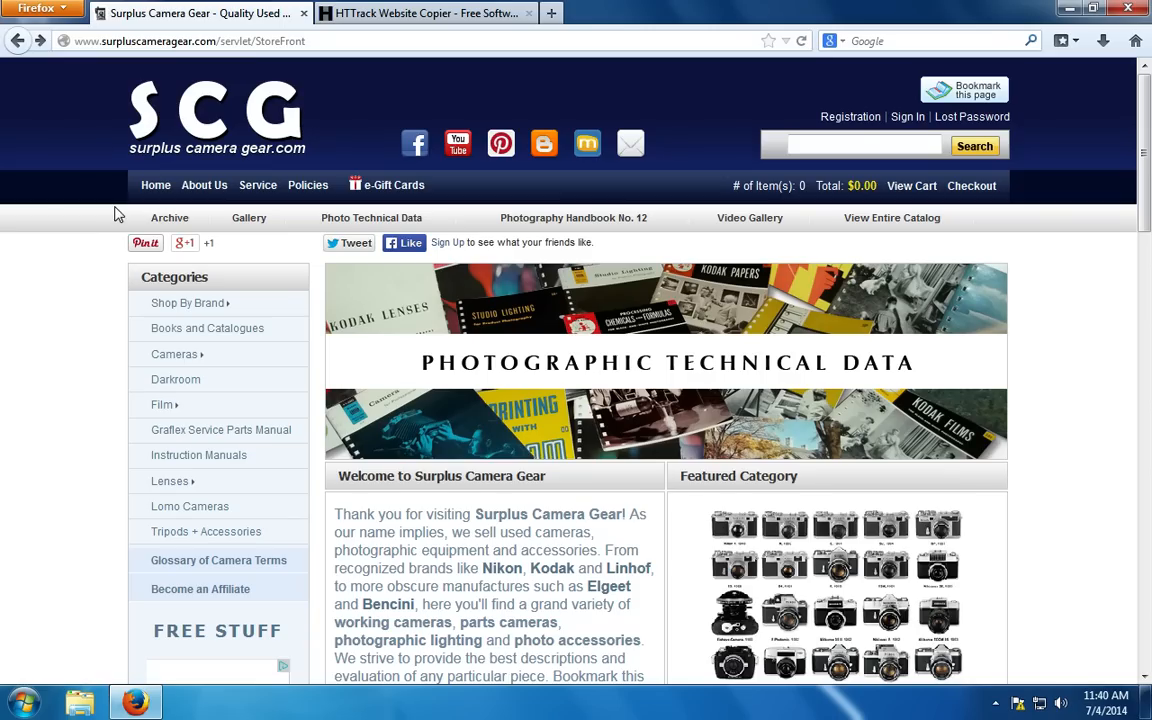
mouse_move(110, 276)
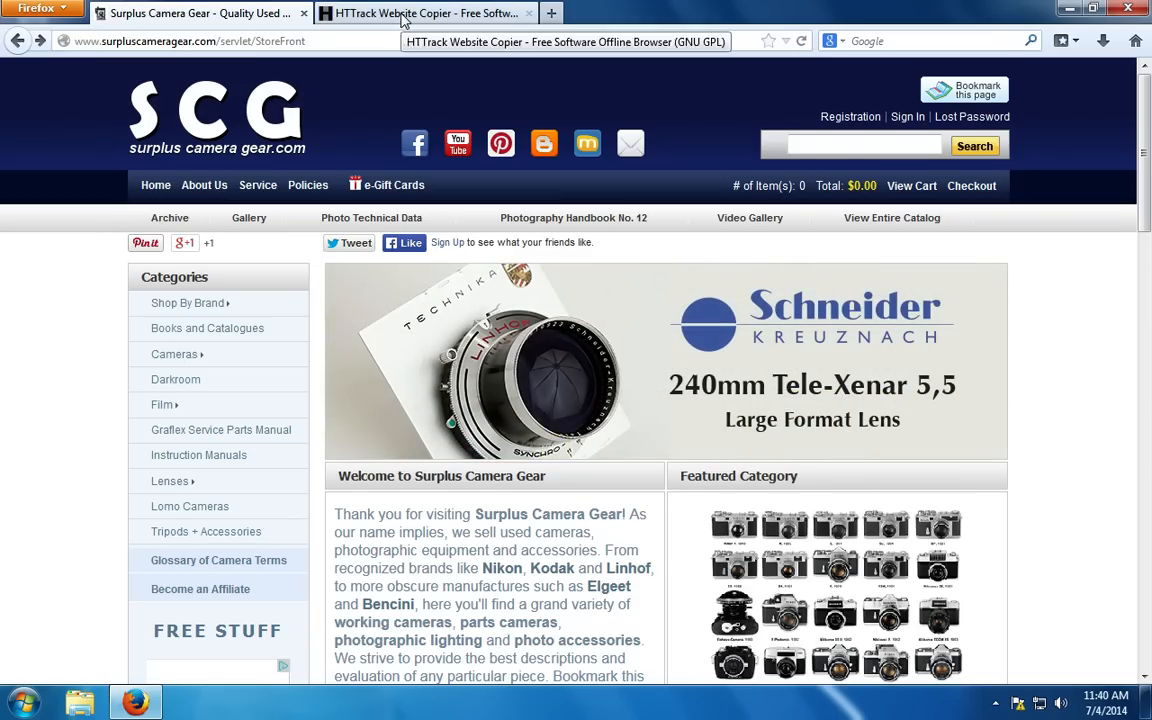
Switch Firefox to the HTTrack Website Copier home page tab.
click(424, 12)
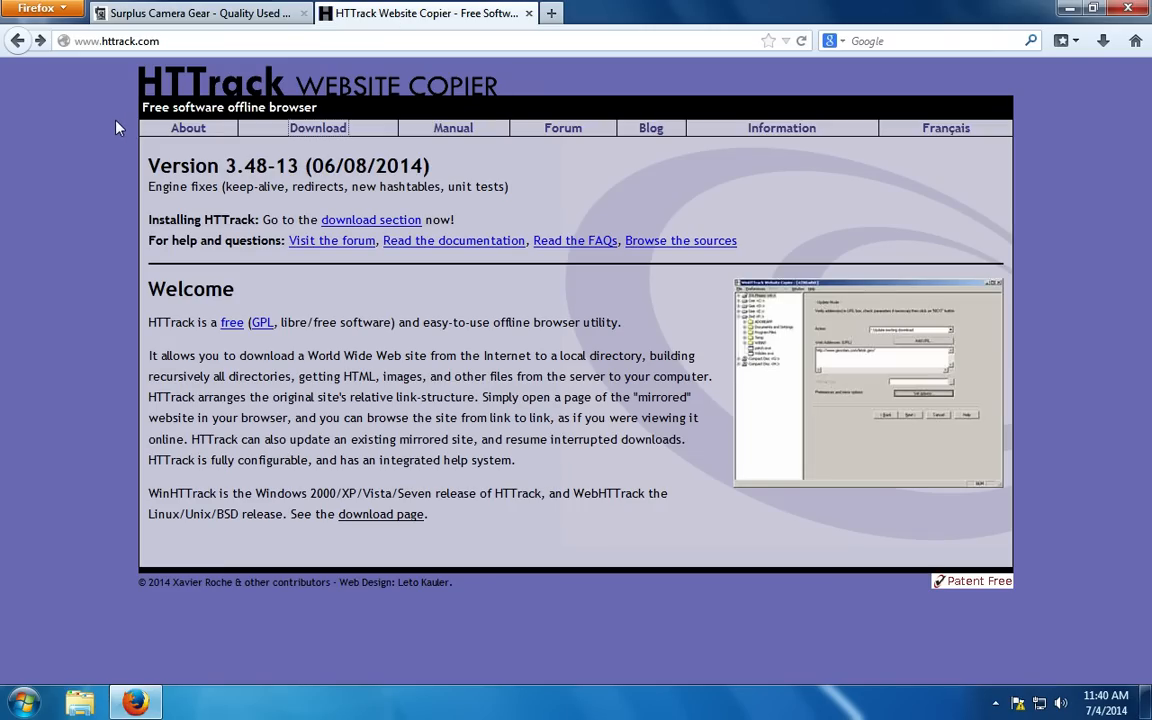
mouse_move(116, 124)
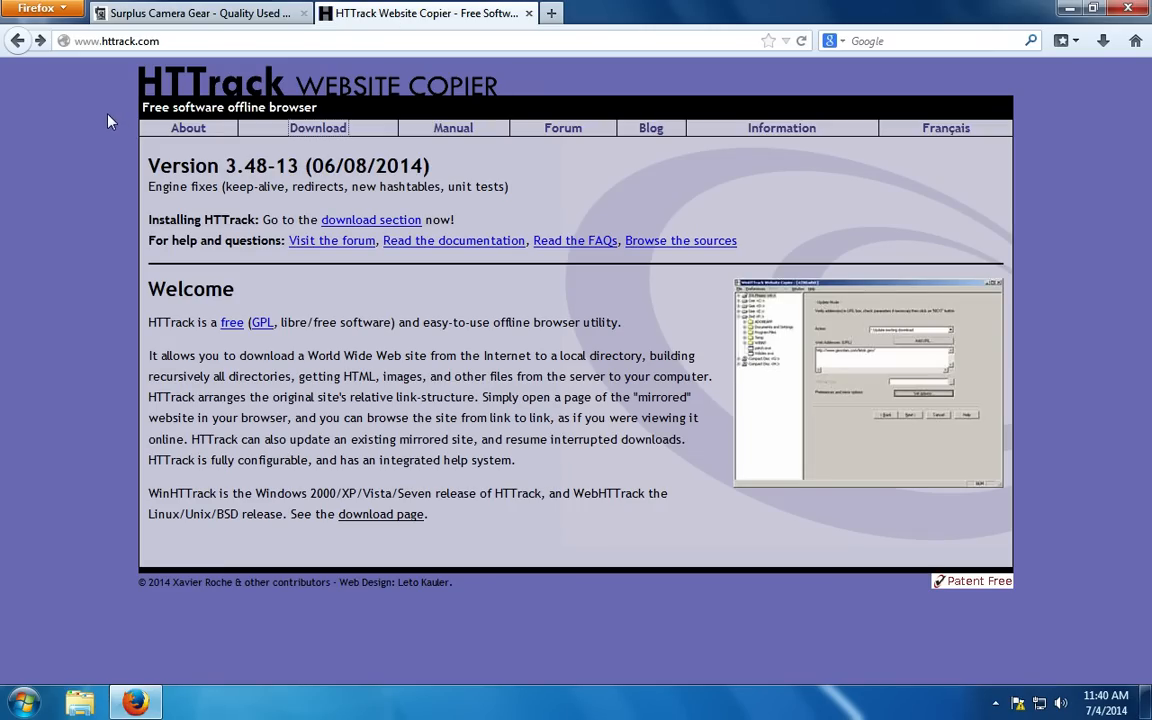
mouse_move(124, 128)
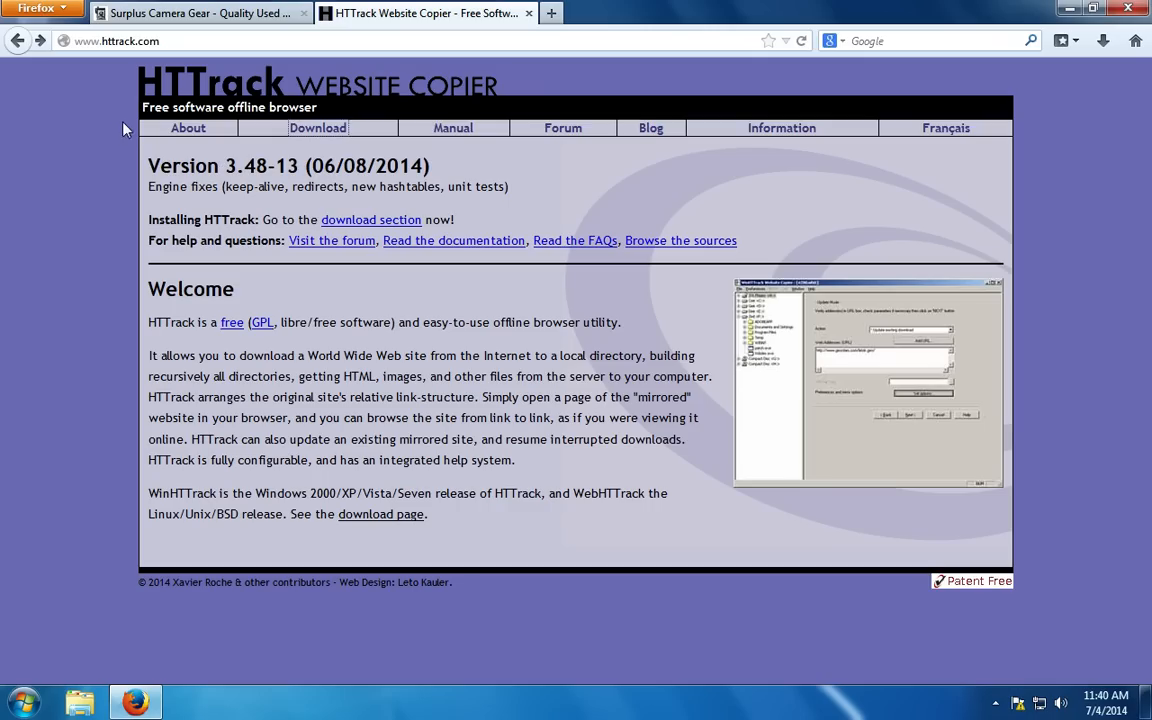
mouse_move(310, 148)
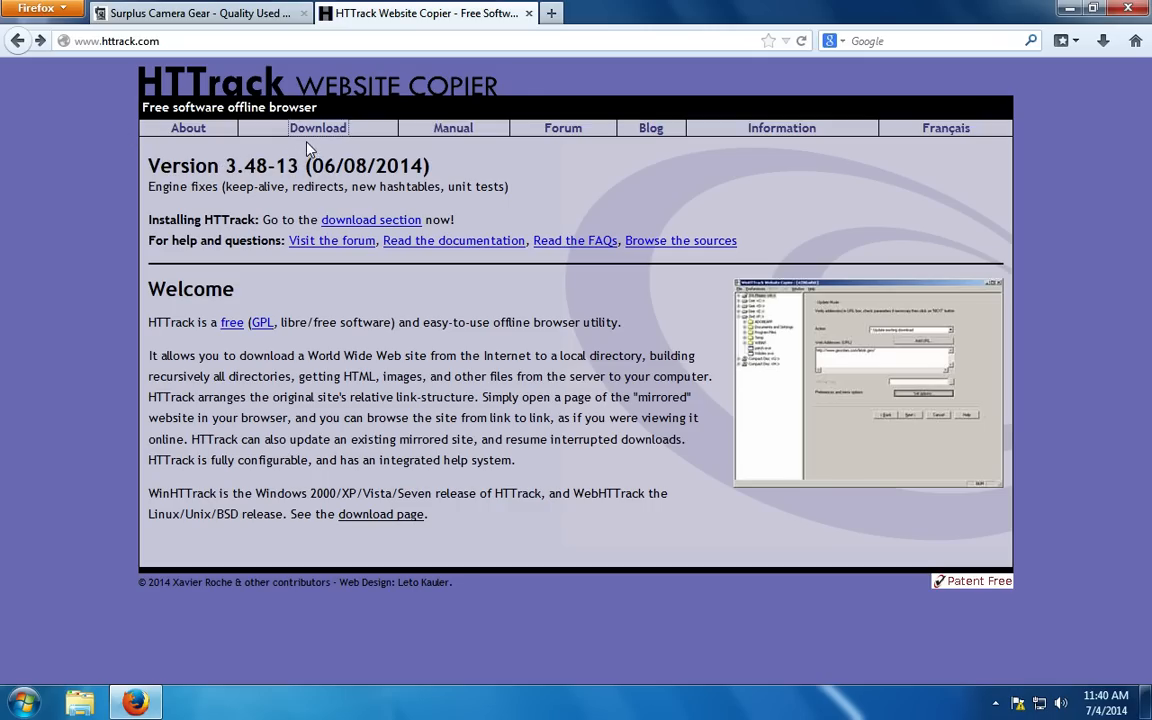
mouse_move(318, 136)
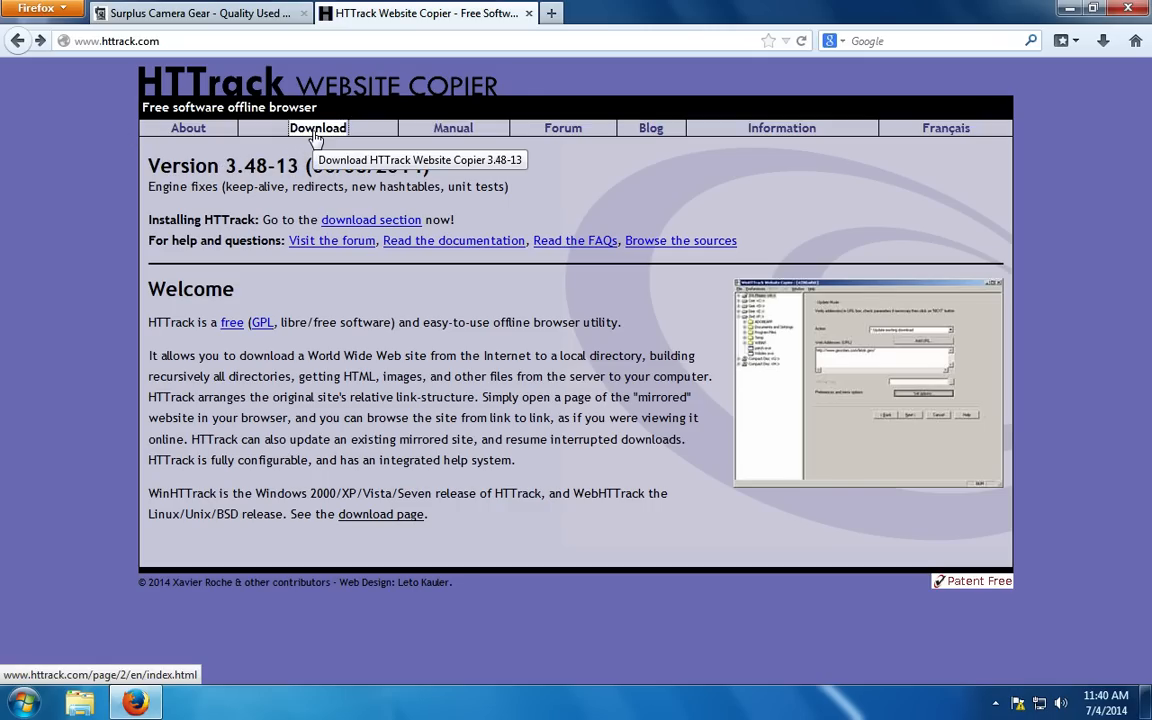
Download the recommended 64-bit installer httrack_x64-3.48.13.exe from the HTTrack download page.
click(318, 128)
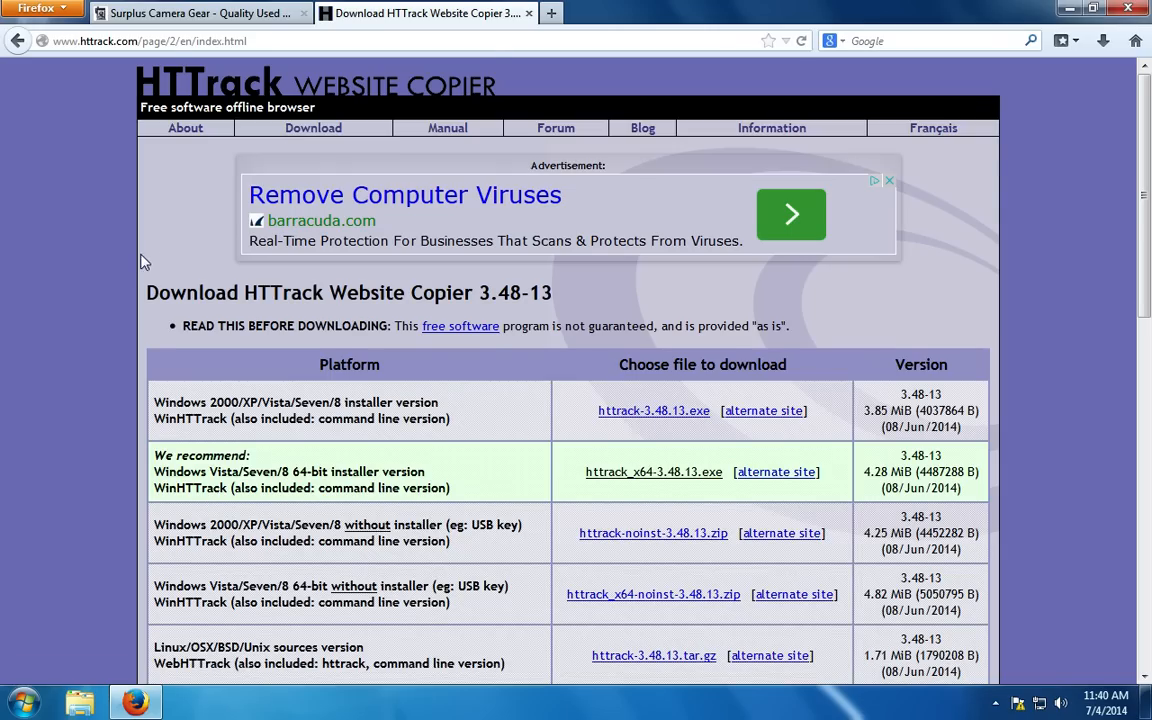
scroll(down, 3)
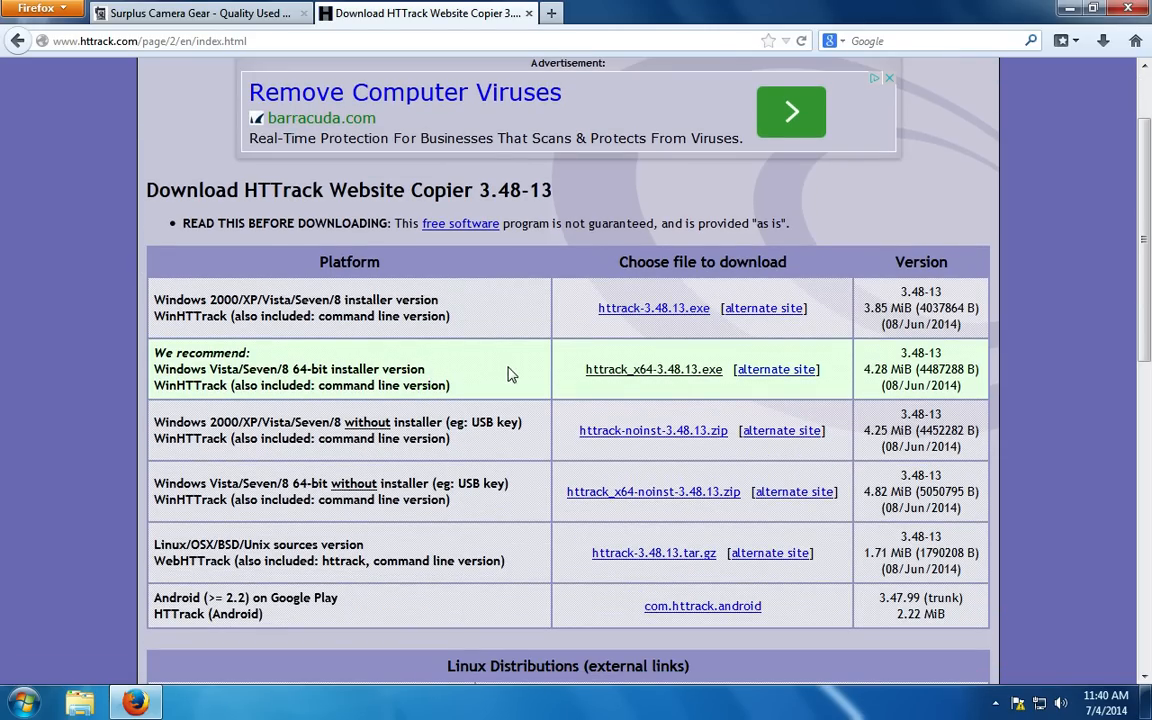
mouse_move(292, 368)
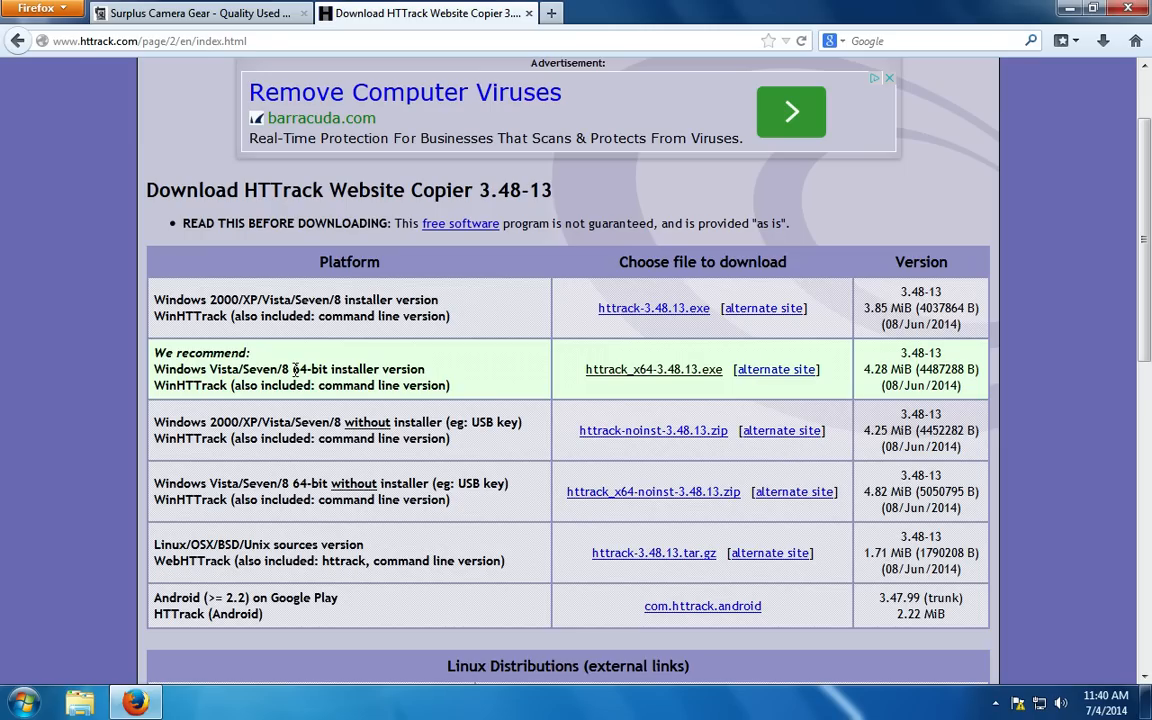
drag(292, 368, 424, 368)
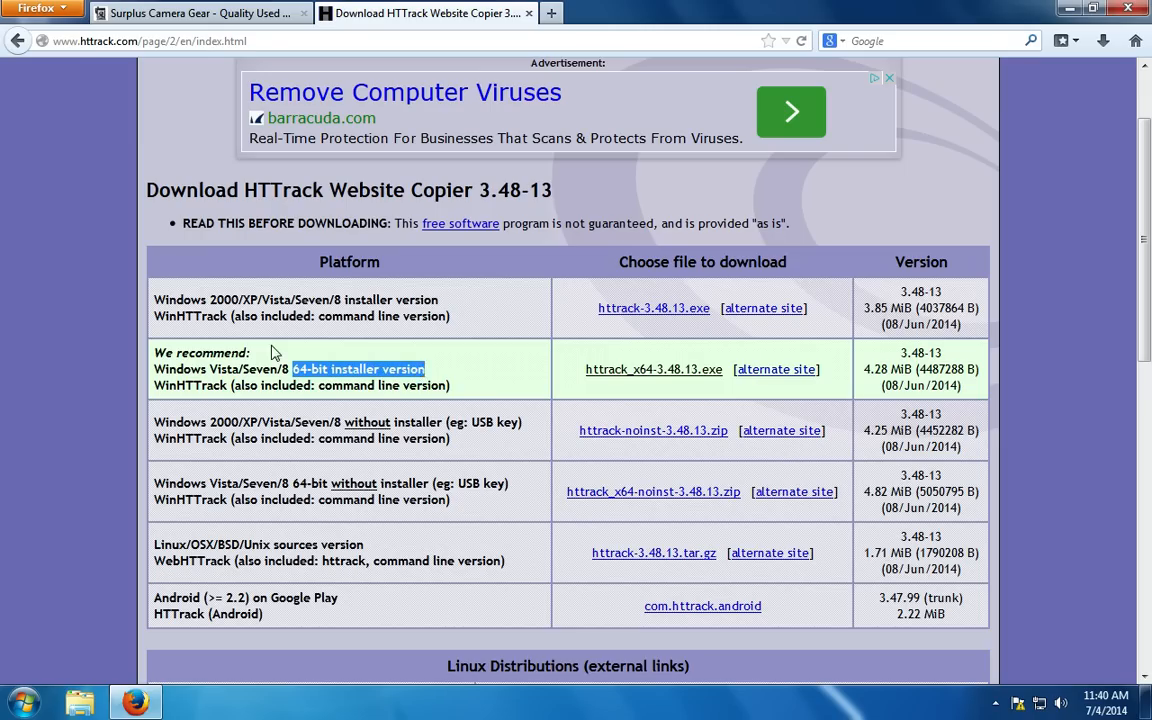
mouse_move(312, 344)
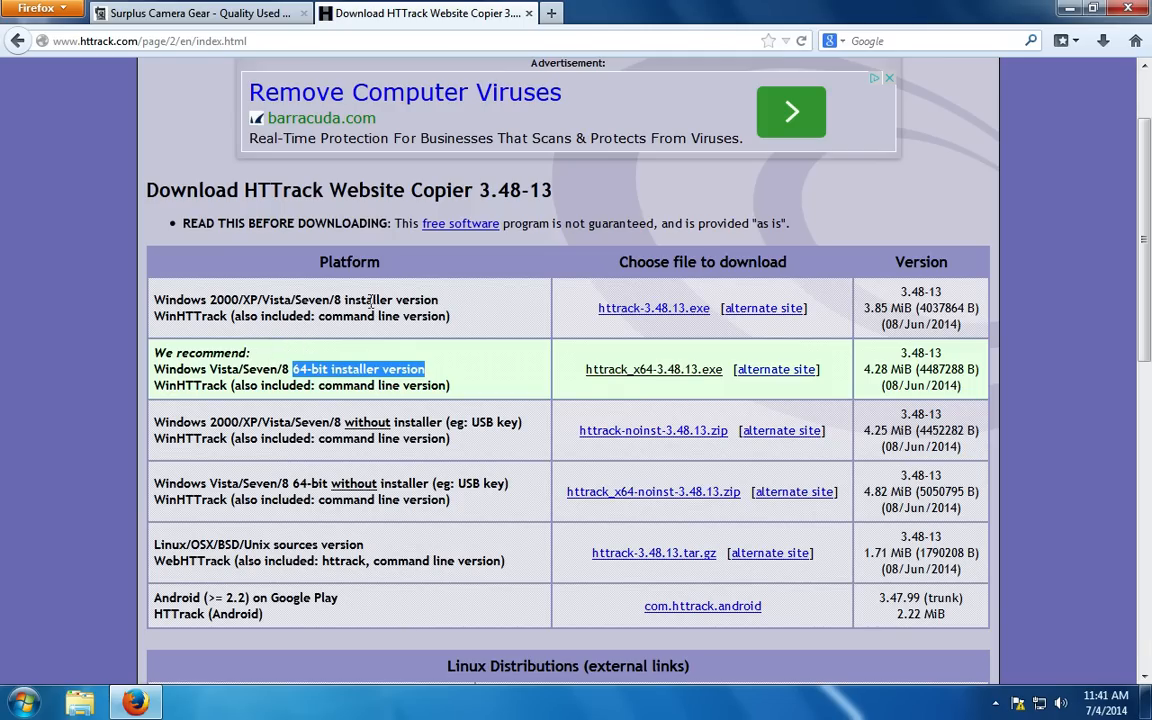
mouse_move(368, 300)
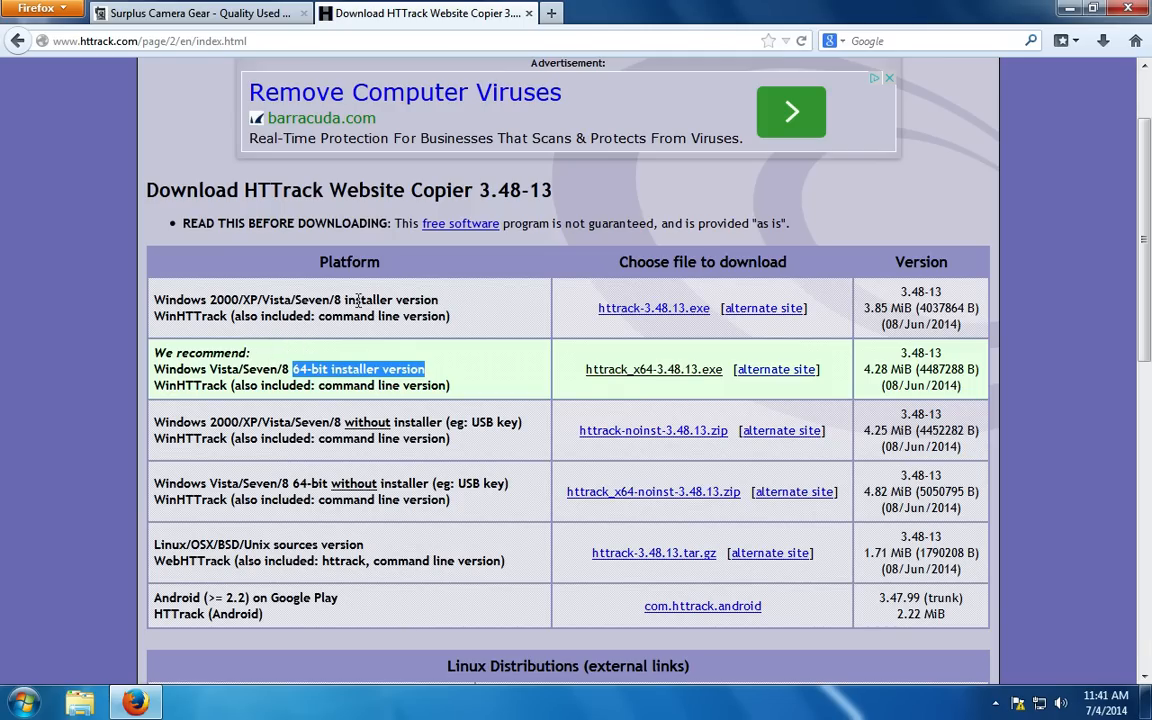
mouse_move(490, 324)
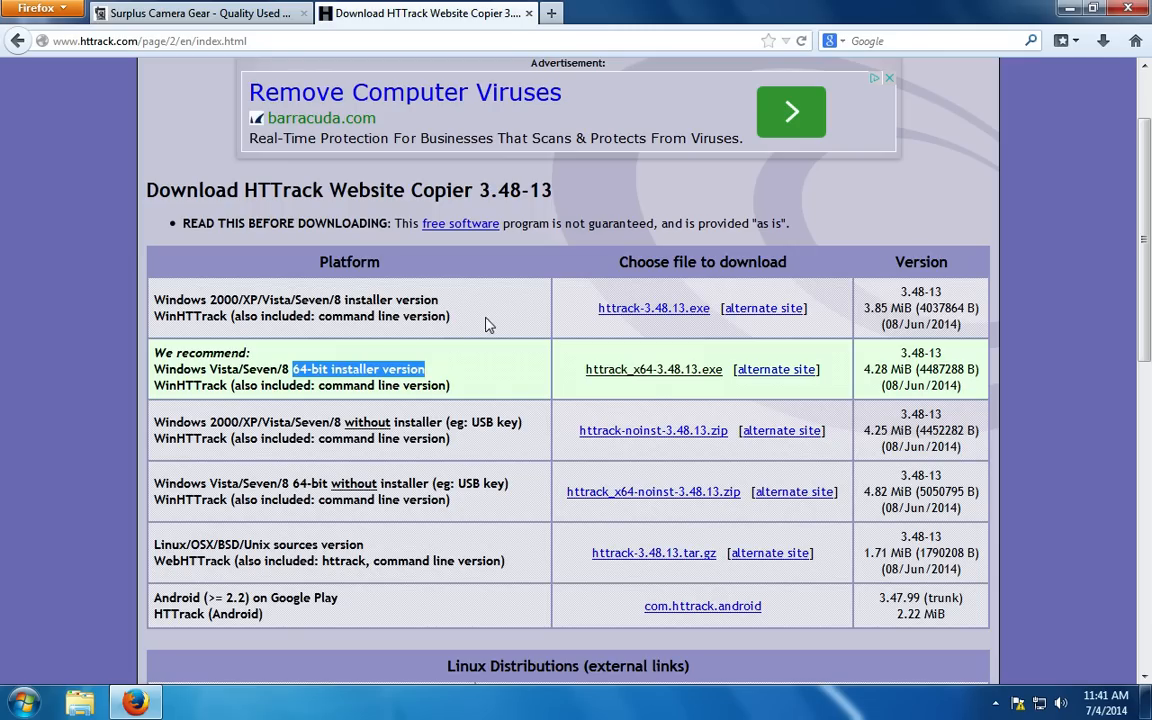
mouse_move(650, 378)
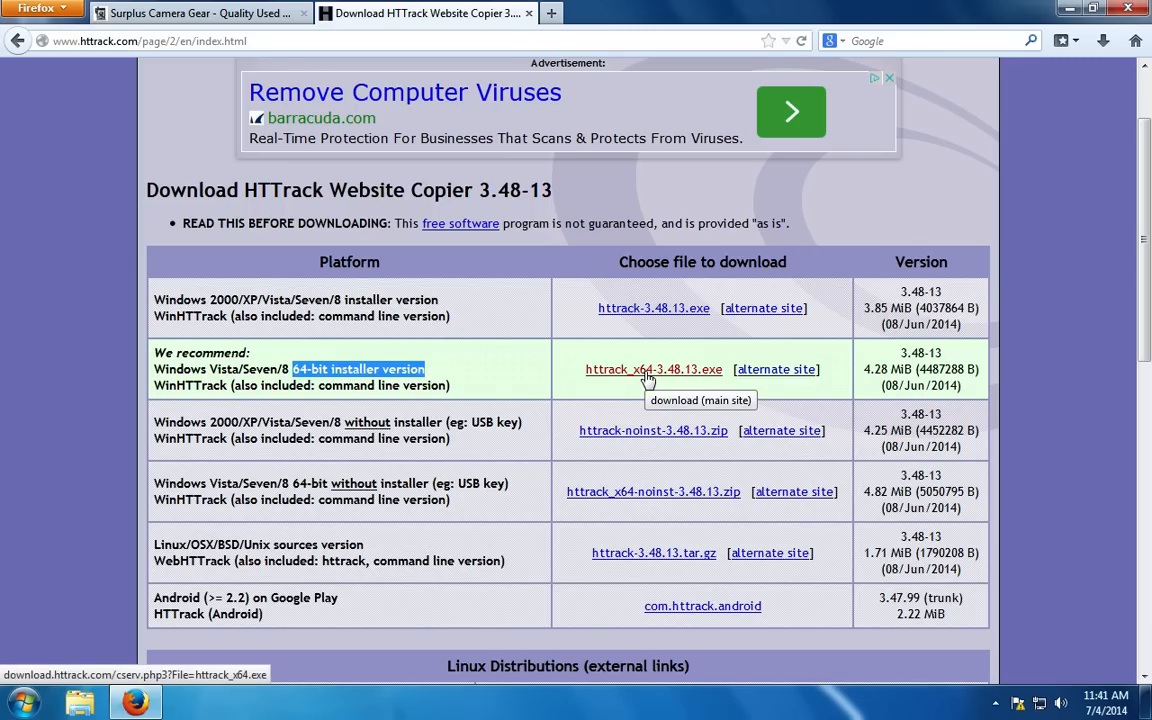
click(652, 368)
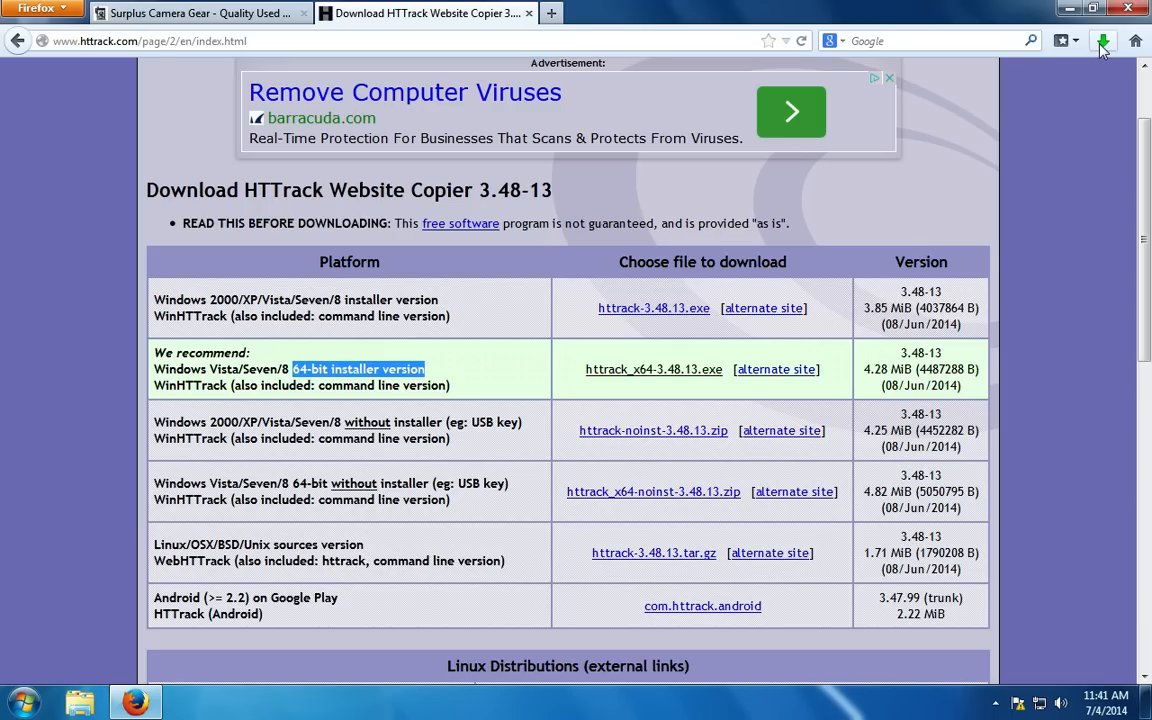
Locate httrack_x64-3.48.13(1) in the Downloads folder via Firefox's downloads panel and start it.
click(1104, 40)
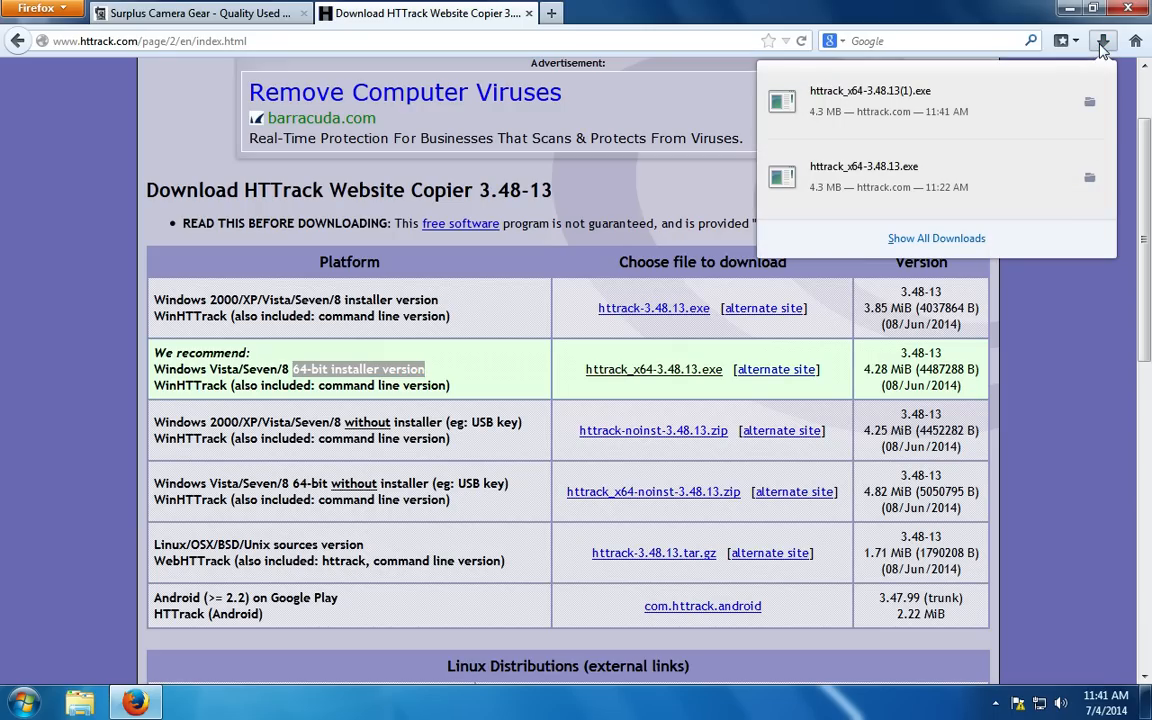
click(1100, 40)
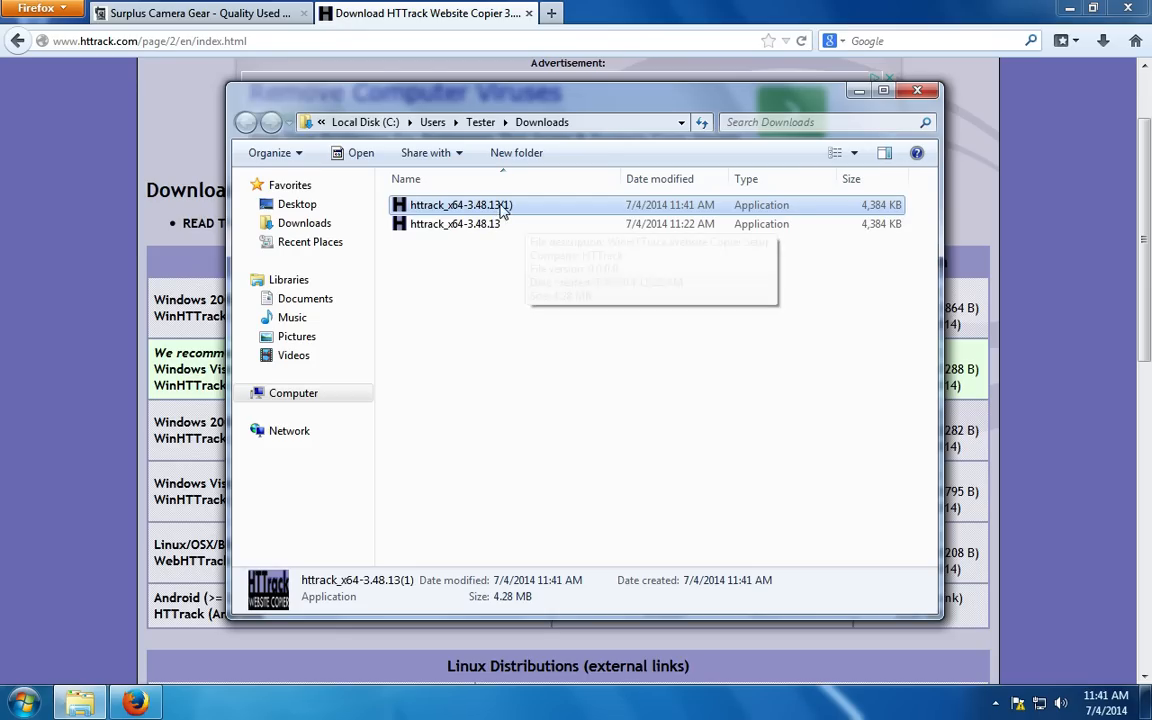
mouse_move(490, 210)
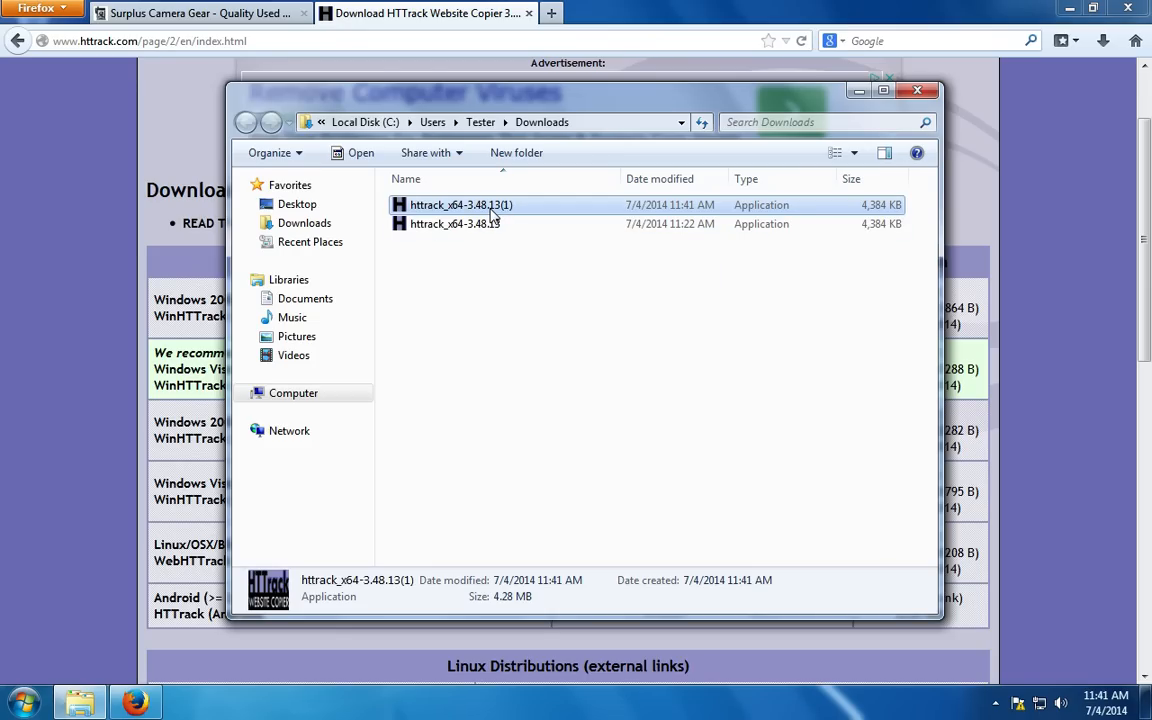
double_click(460, 204)
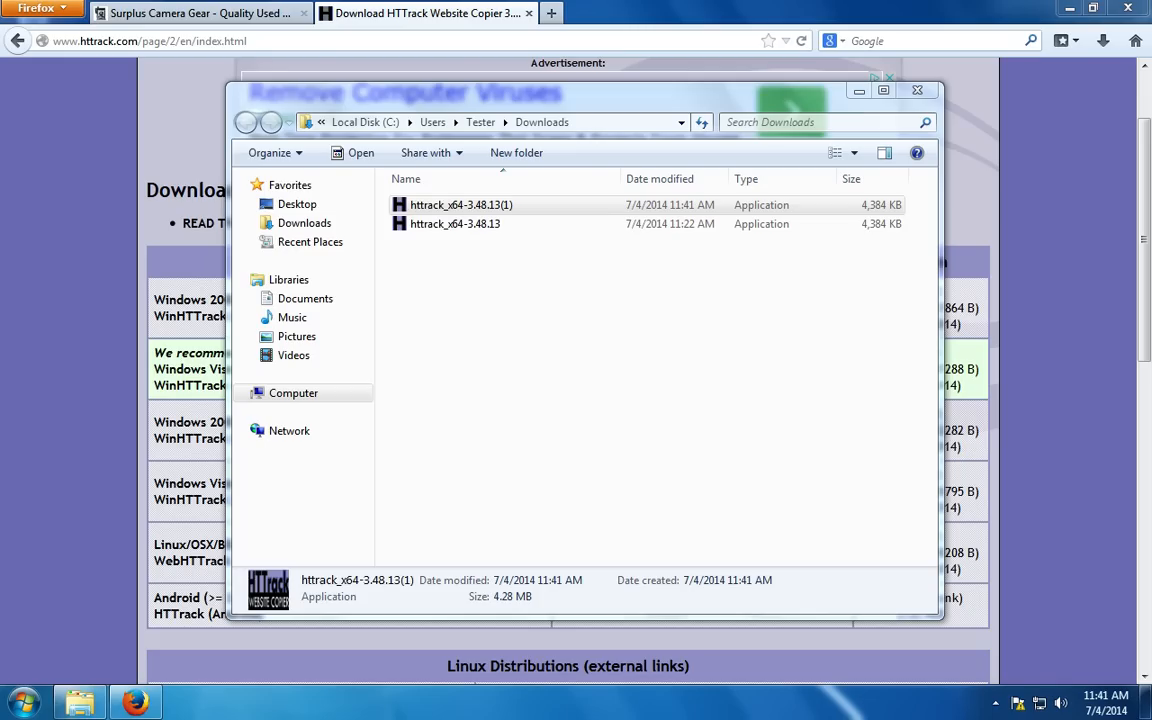
Run WinHTTrack Setup with the default folder, Start Menu entry and desktop icon, and install.
double_click(460, 204)
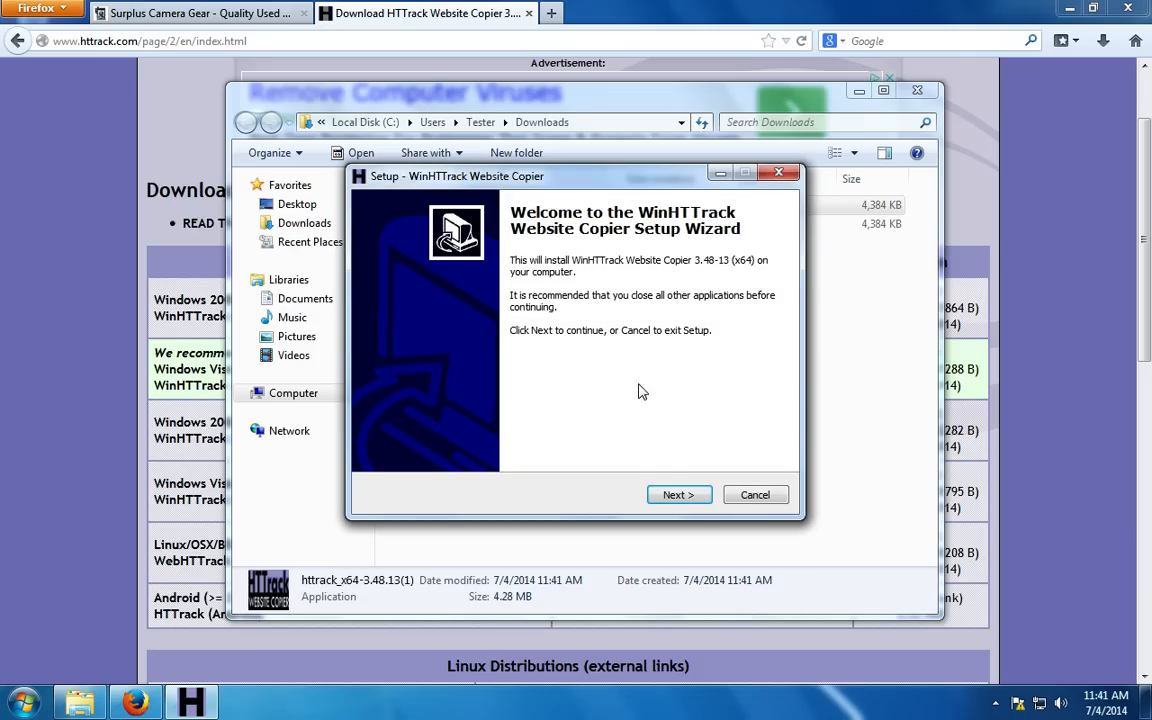
click(680, 494)
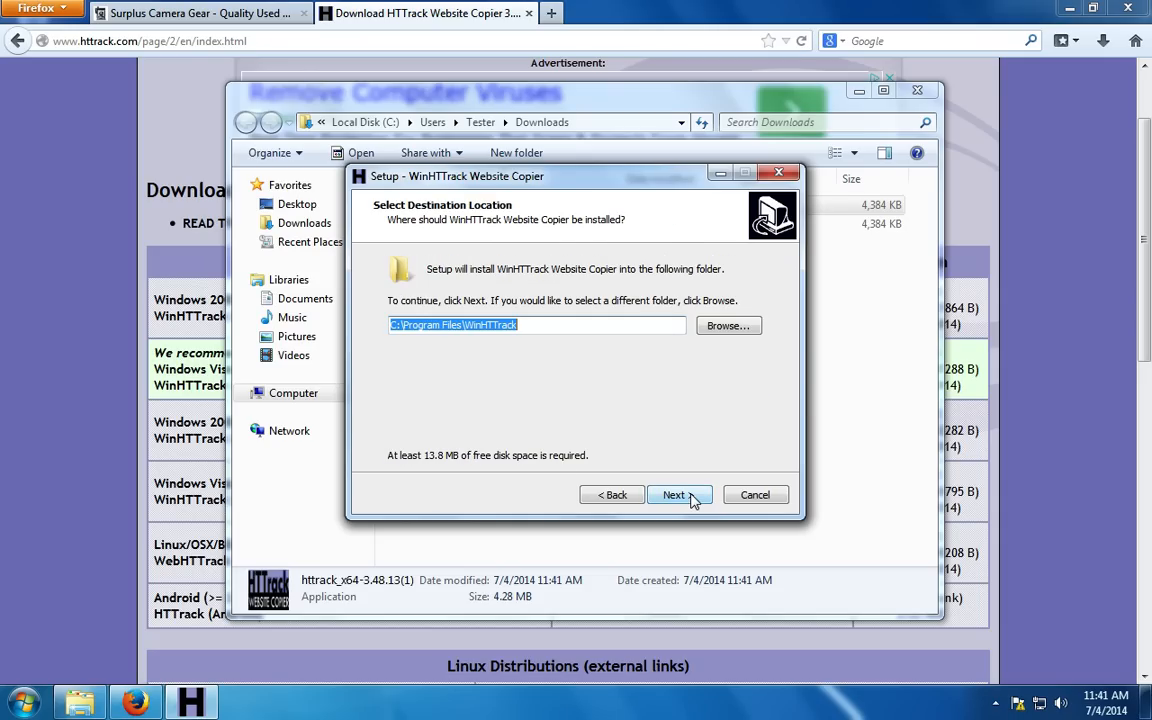
click(674, 494)
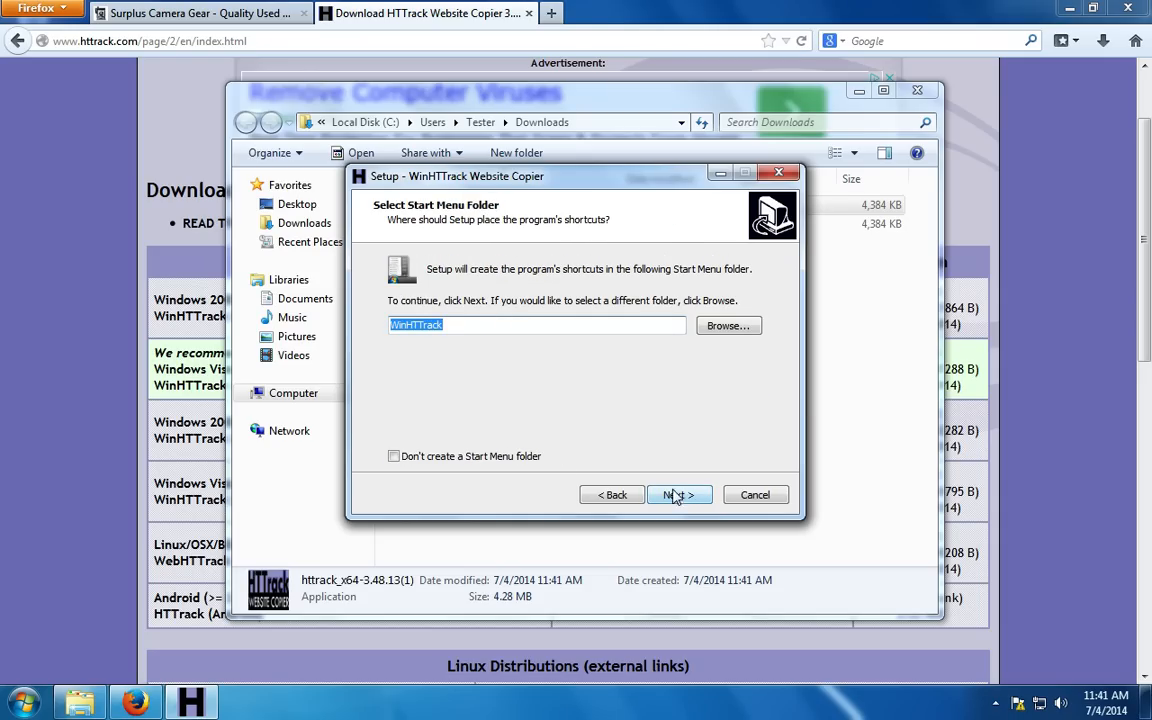
click(680, 494)
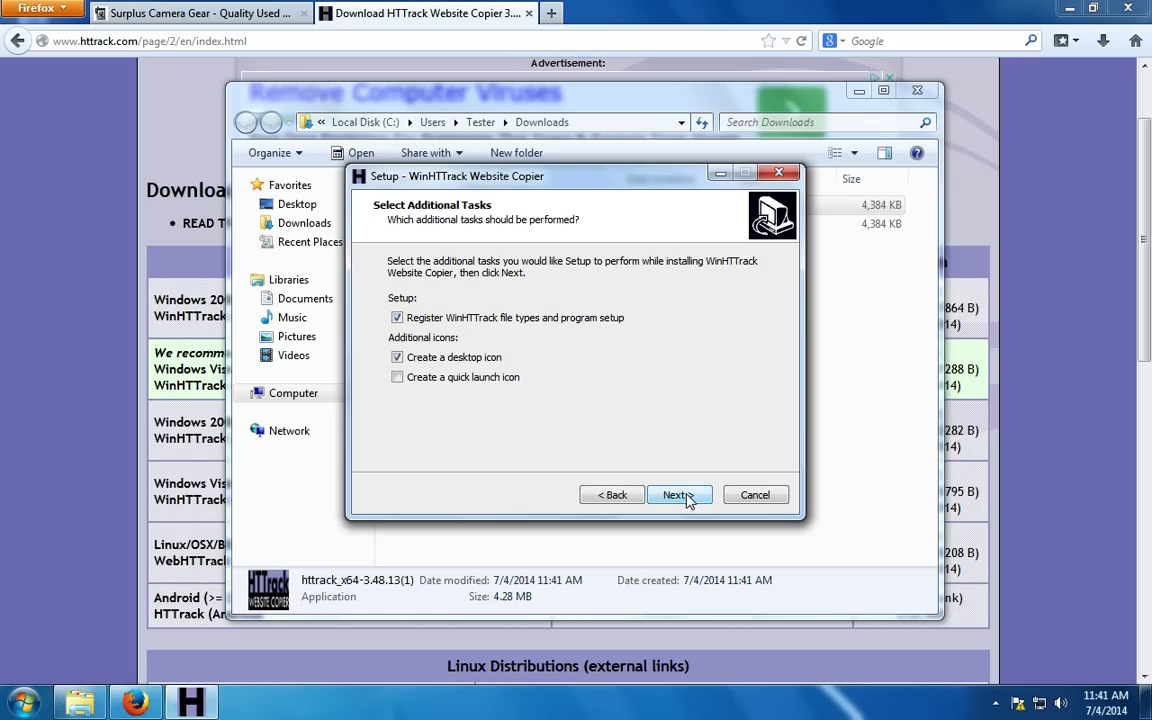
click(680, 496)
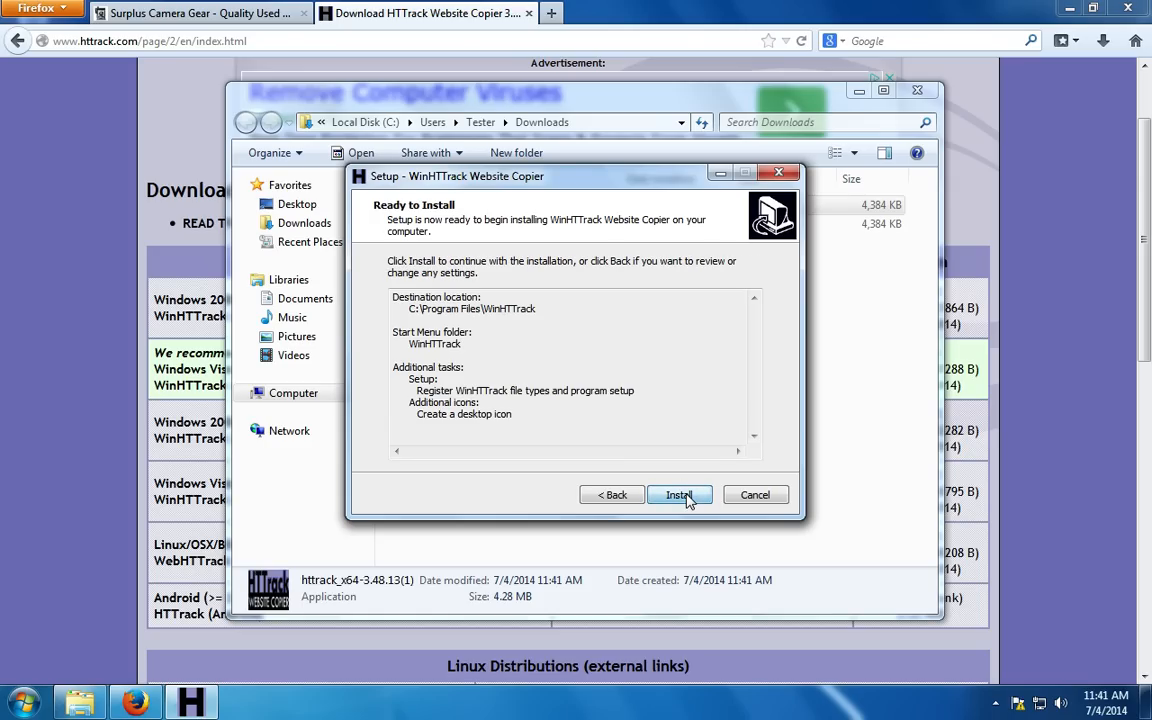
click(680, 496)
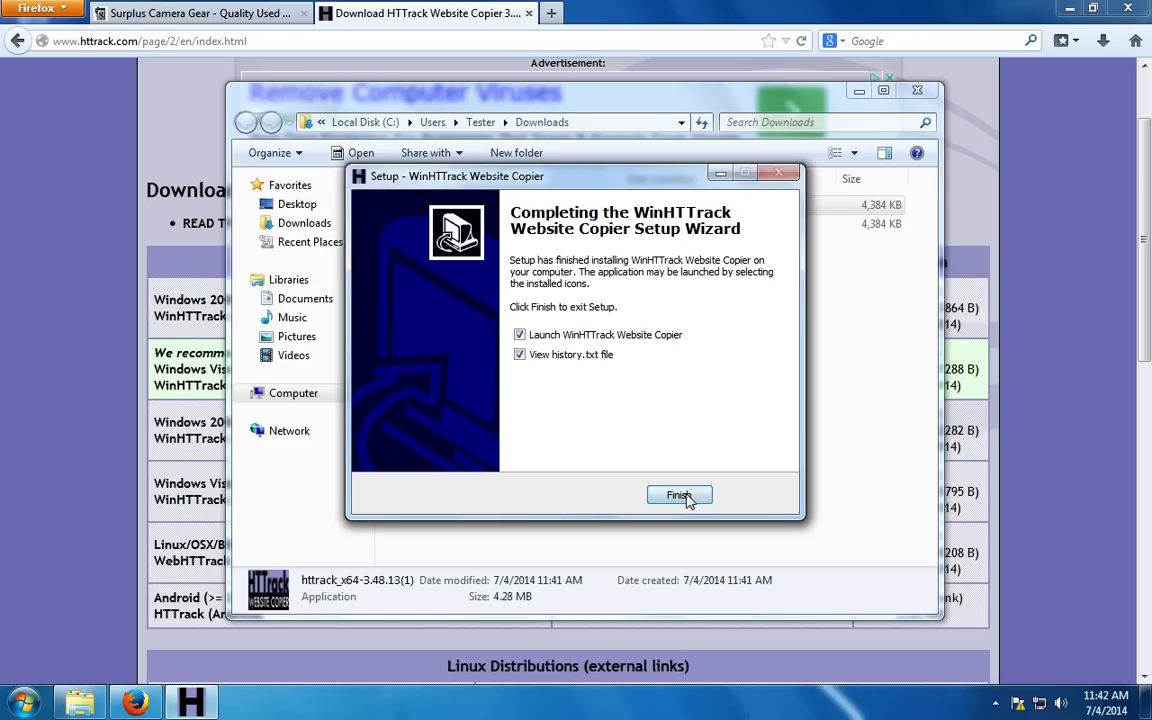
mouse_move(630, 428)
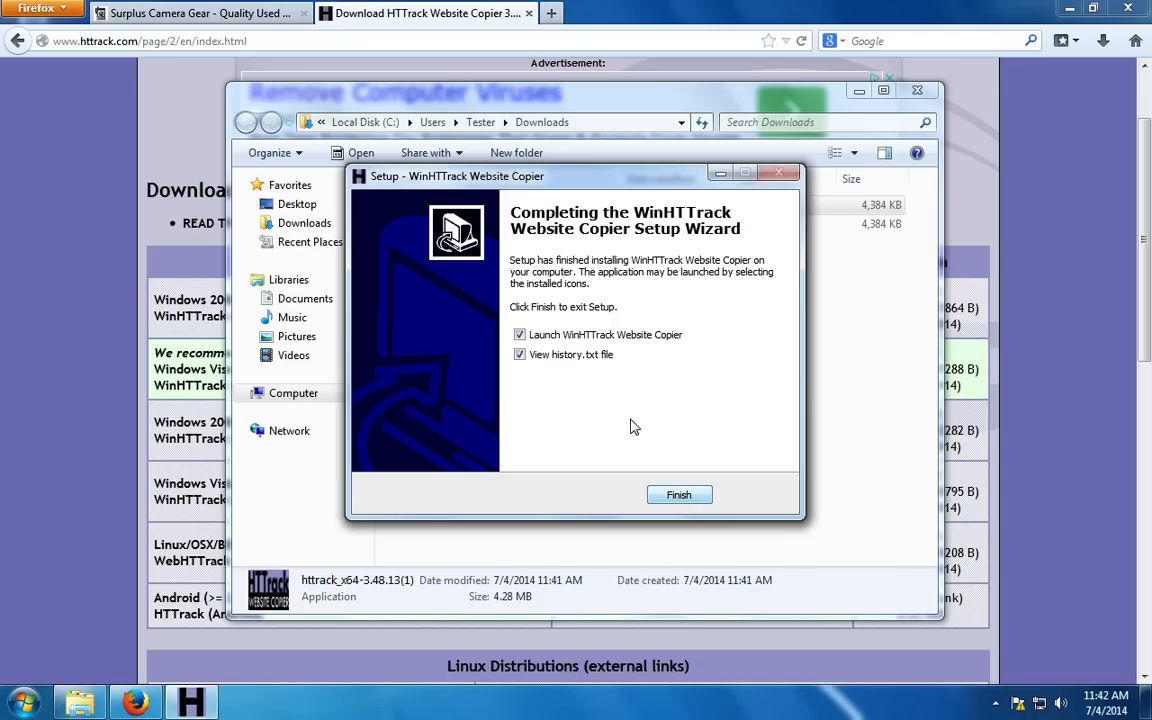
Finish setup without viewing history.txt and launch WinHTTrack Website Copier.
click(520, 356)
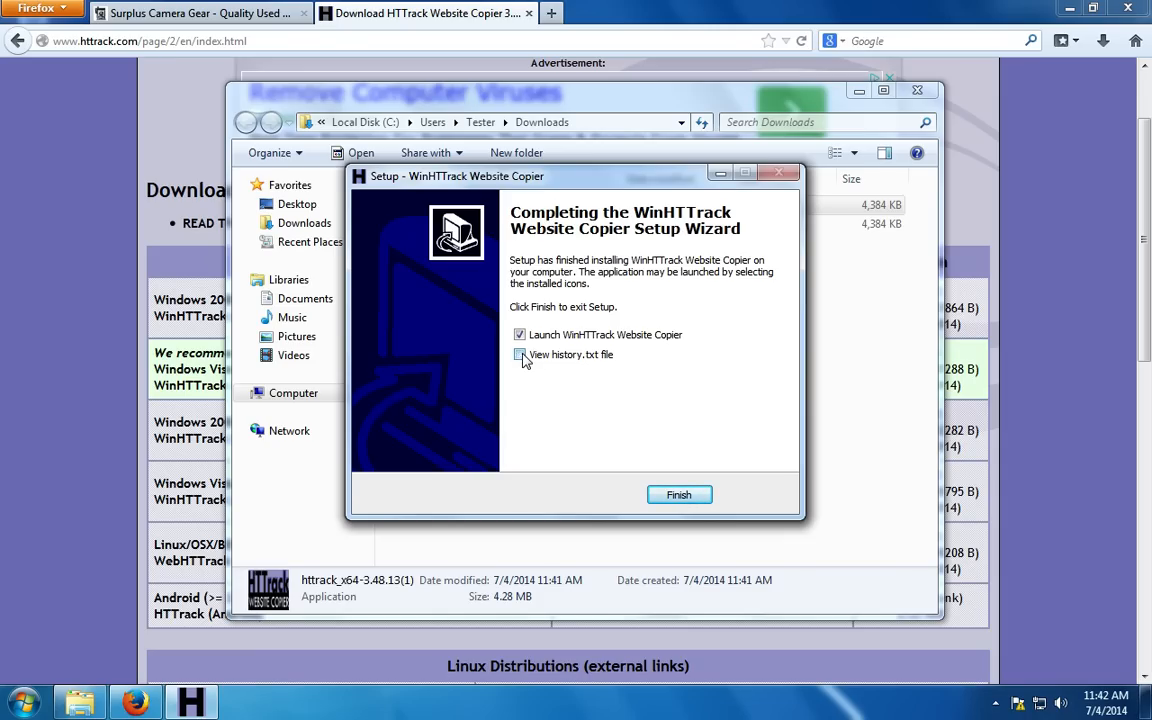
click(520, 356)
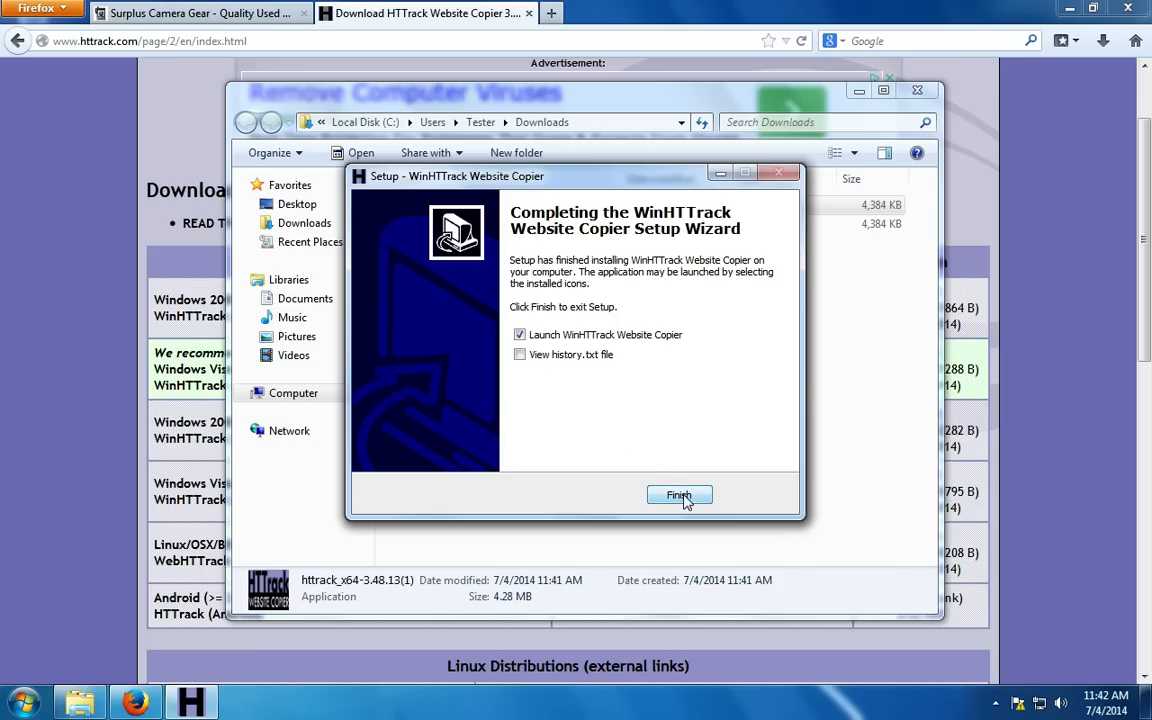
click(678, 496)
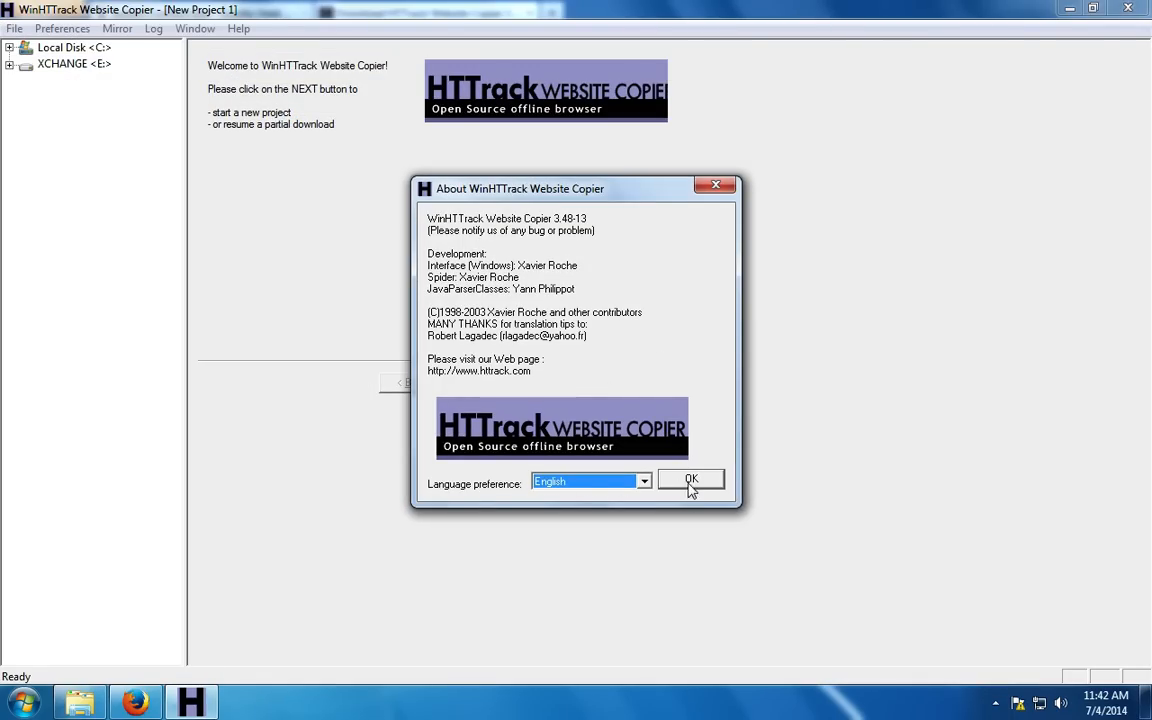
Begin a new project with base path Desktop\testdownload.
click(692, 480)
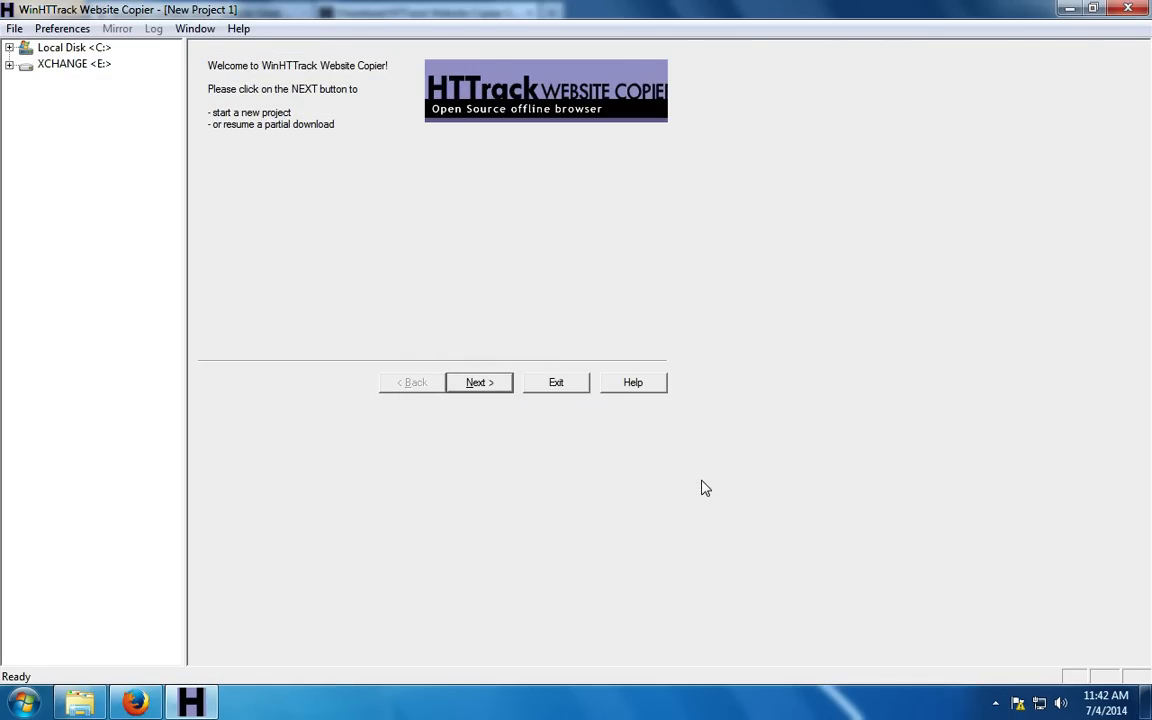
click(478, 382)
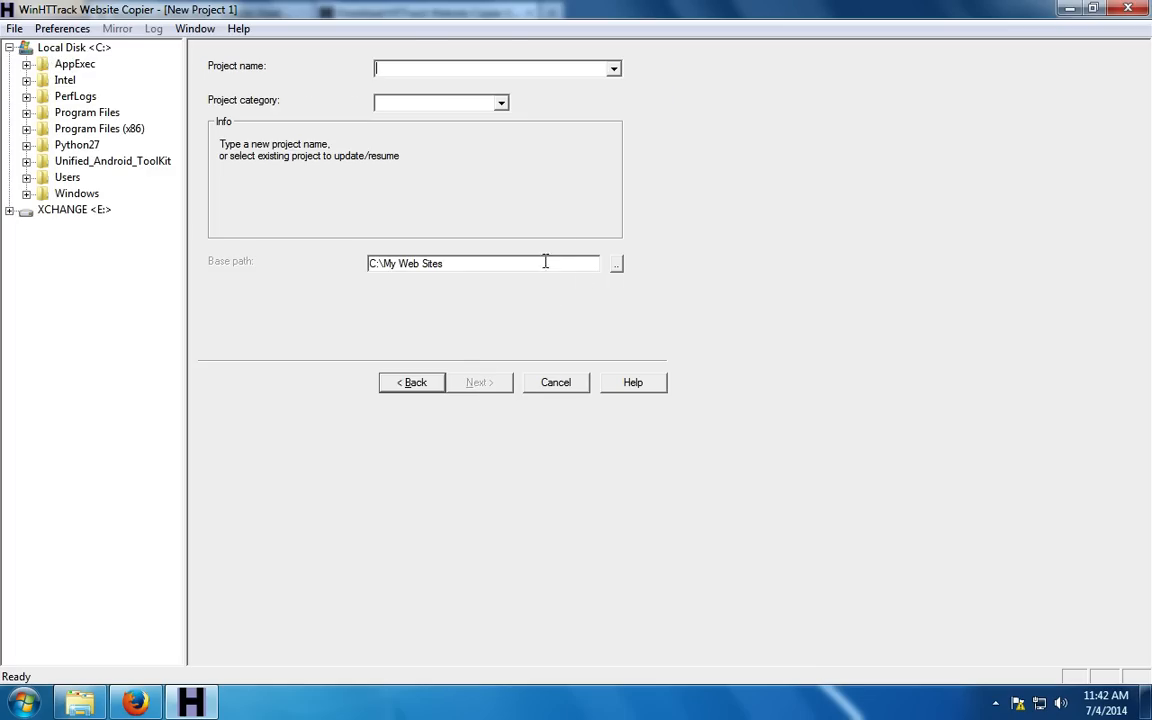
click(616, 264)
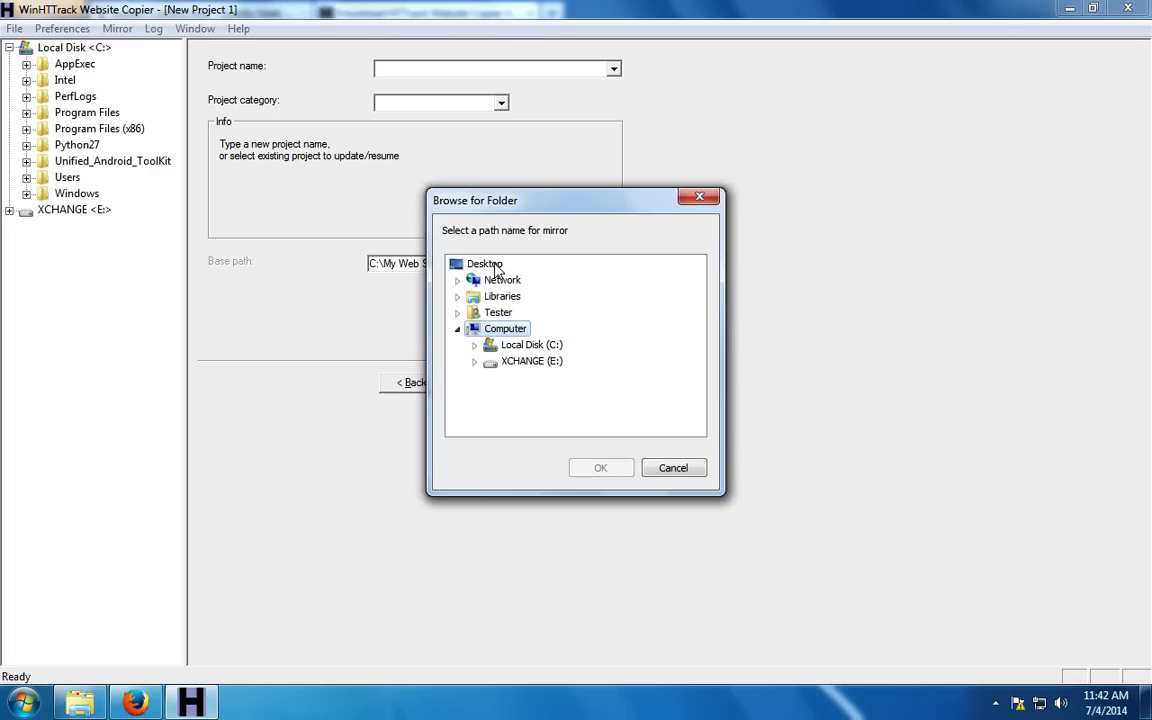
click(600, 468)
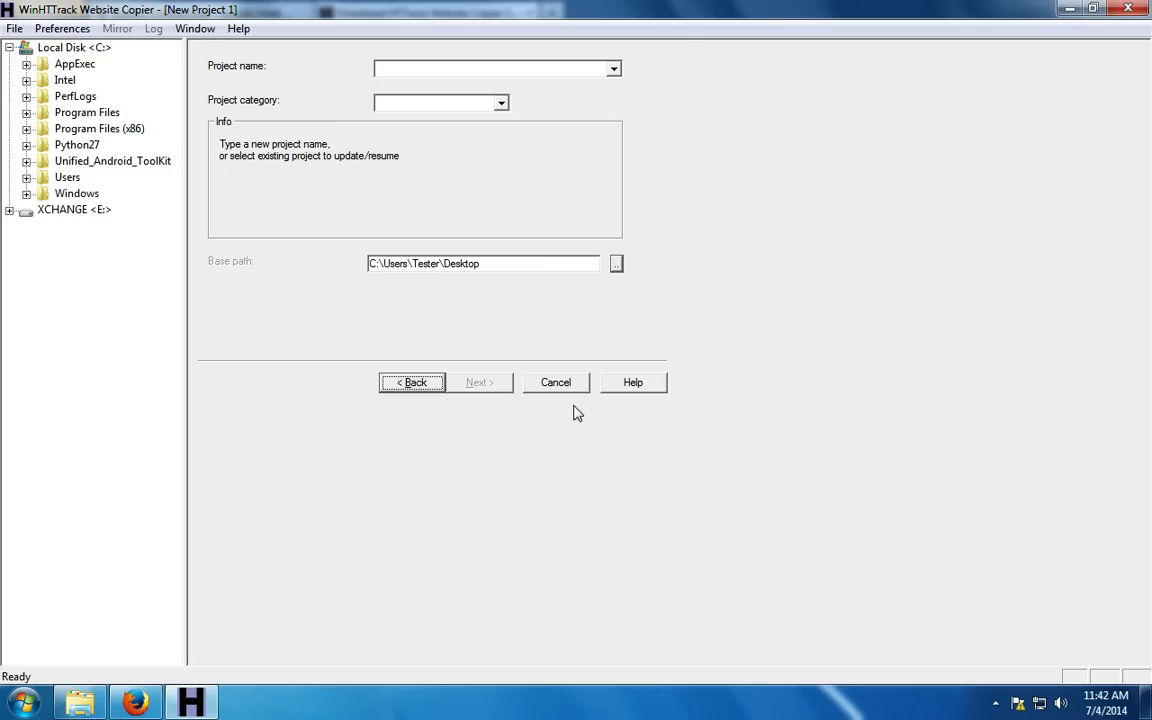
click(484, 264)
text(\)
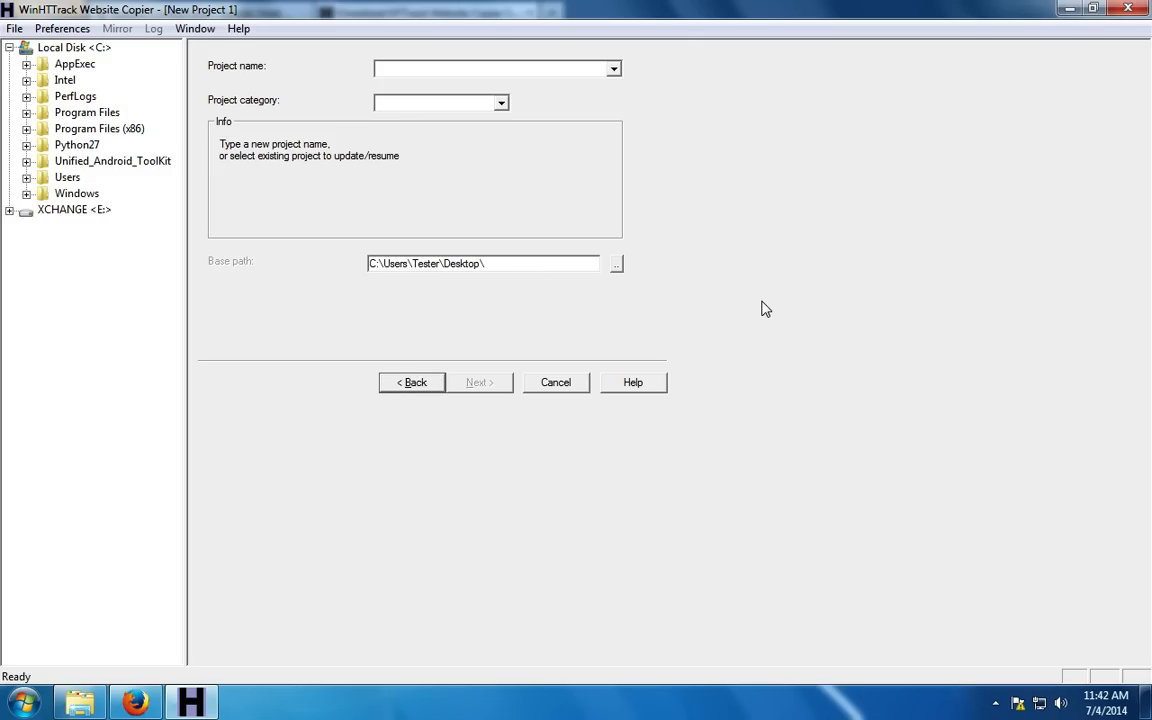
text(testdownload)
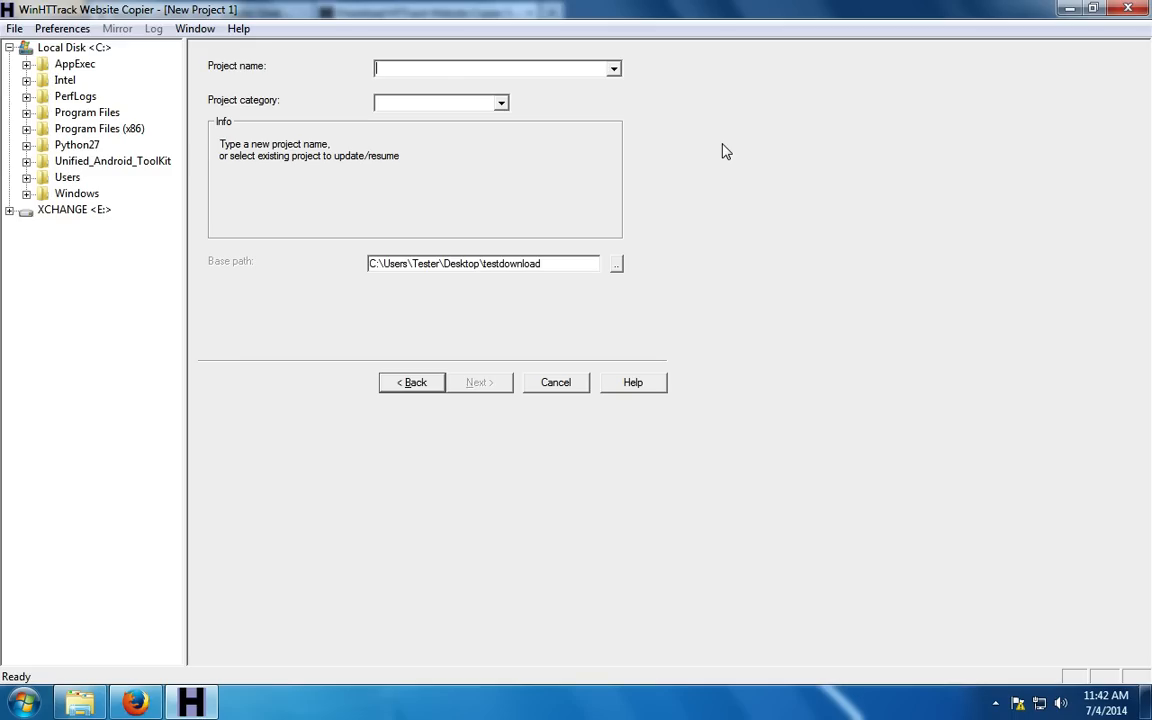
Name the project and its category 'test' and continue to the mirroring step.
text(test)
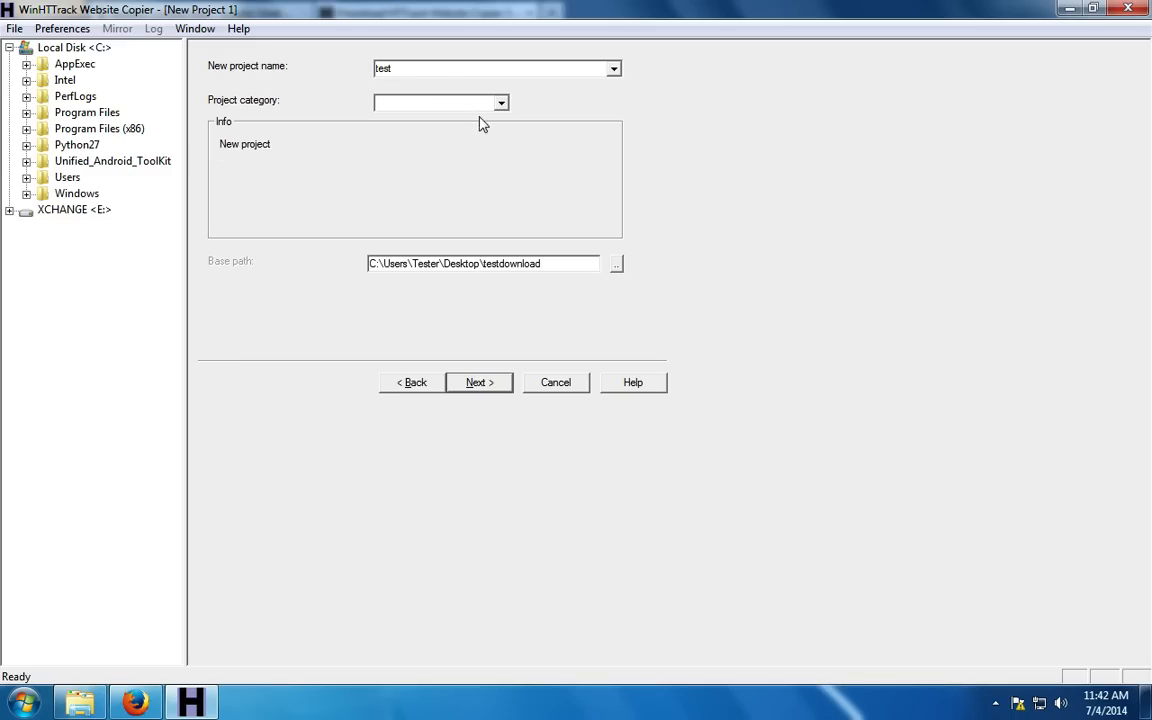
text(test)
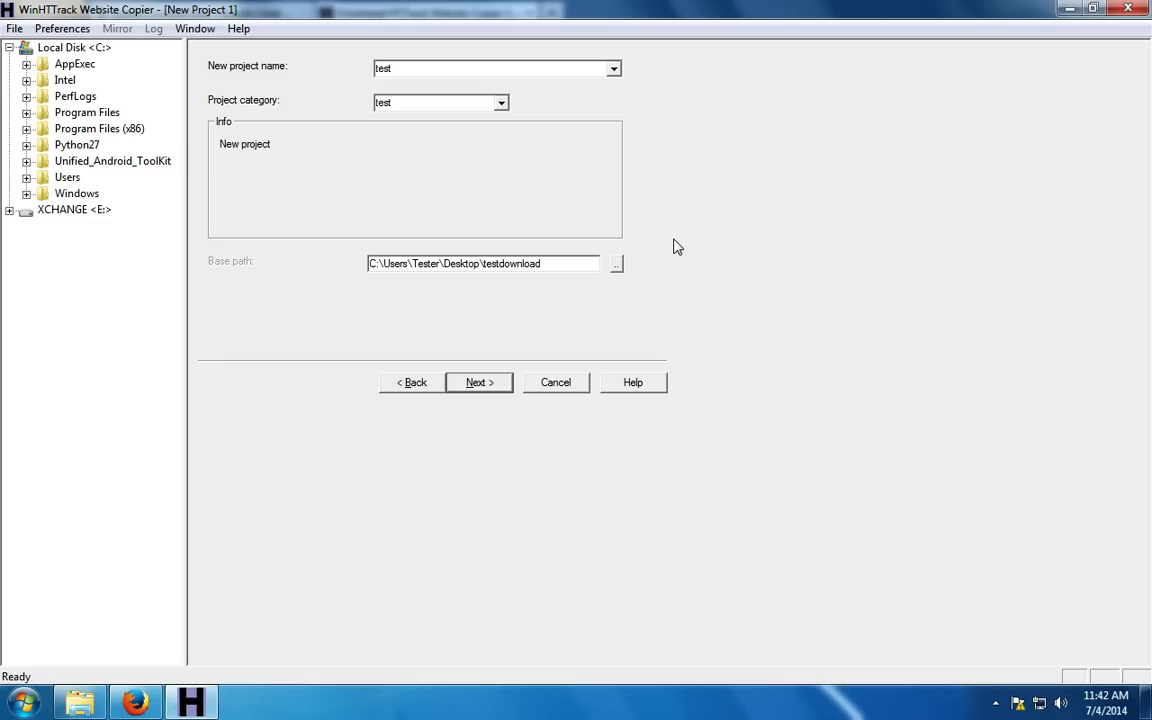
mouse_move(492, 408)
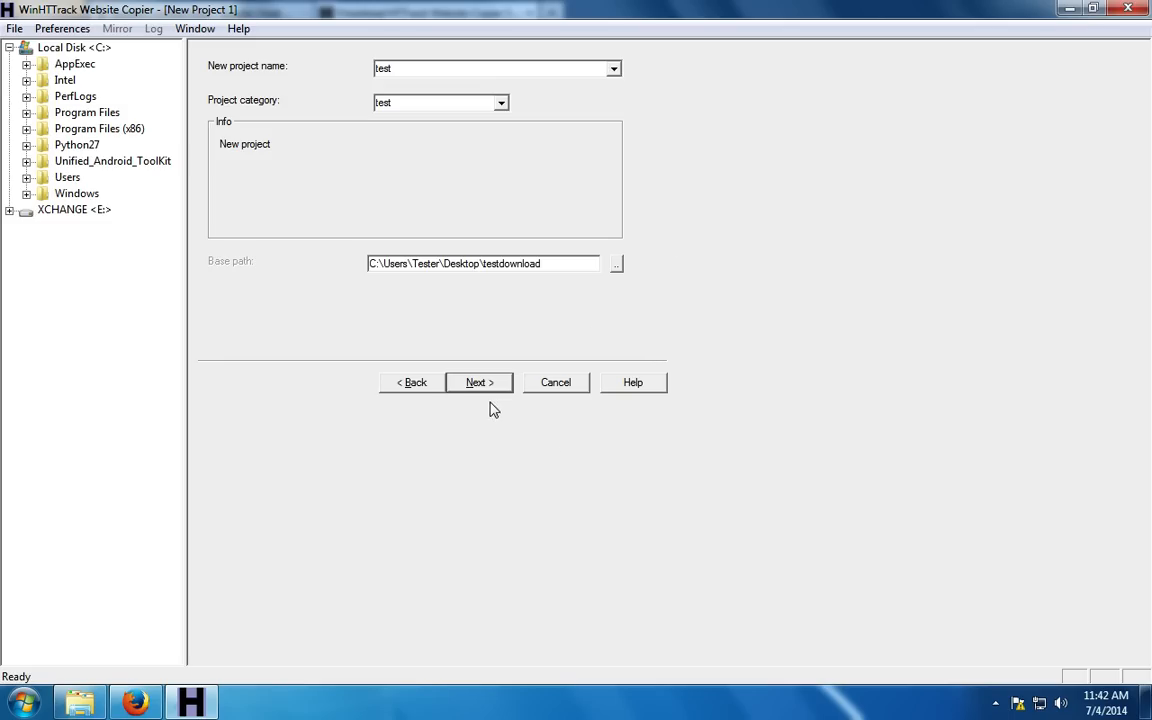
click(478, 382)
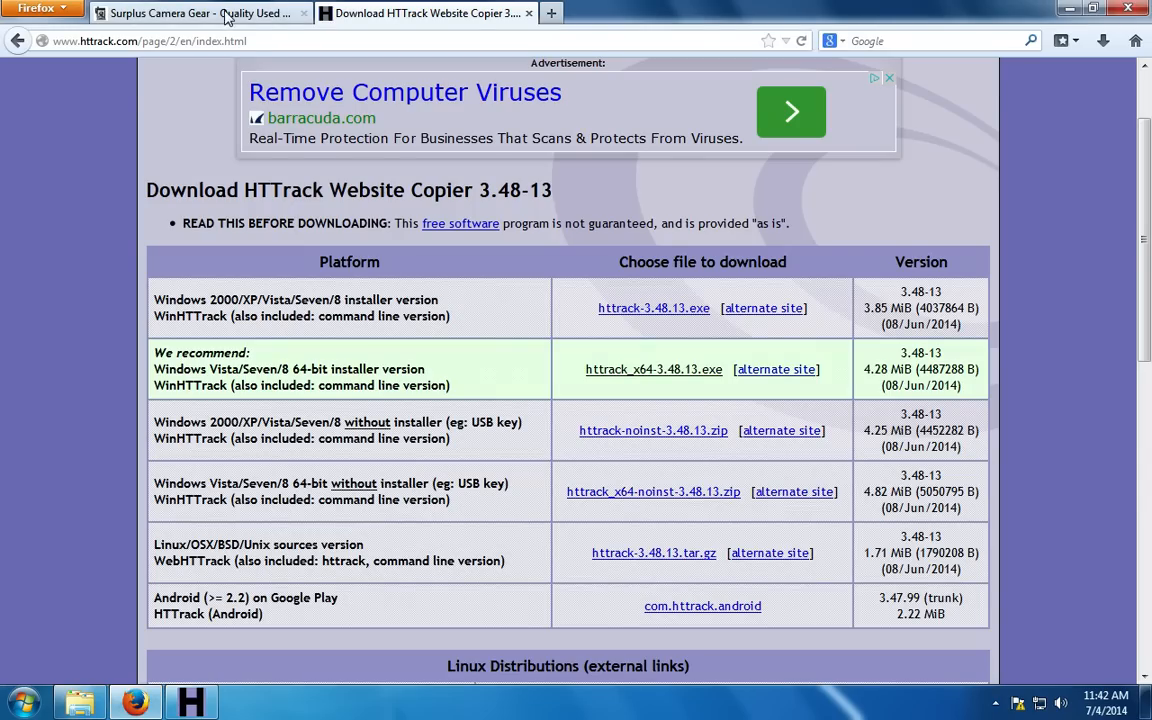
Select the Surplus Camera Gear store URL in Firefox's address bar for copying.
click(196, 12)
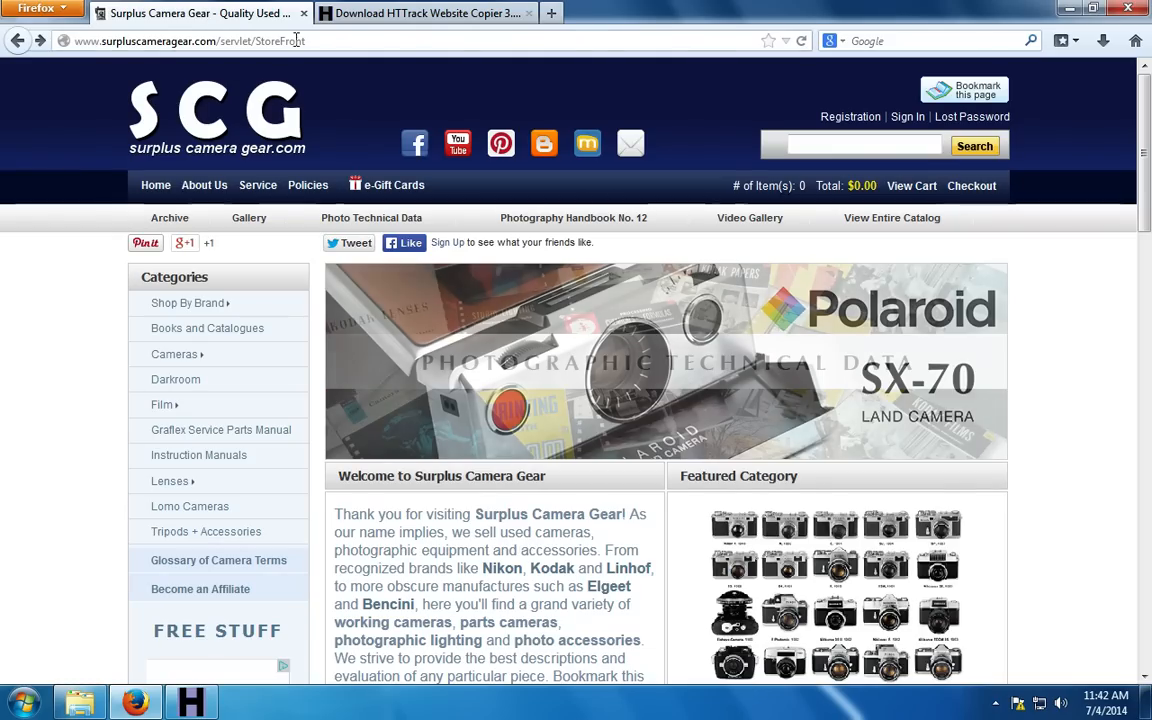
double_click(288, 40)
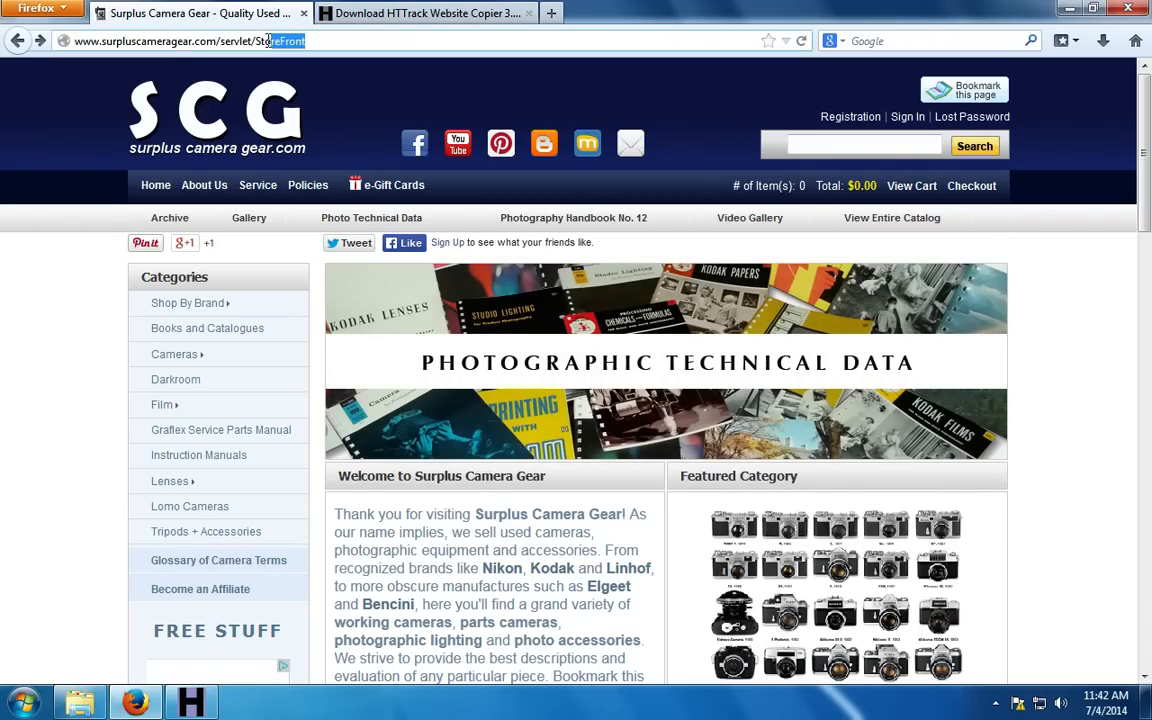
click(190, 40)
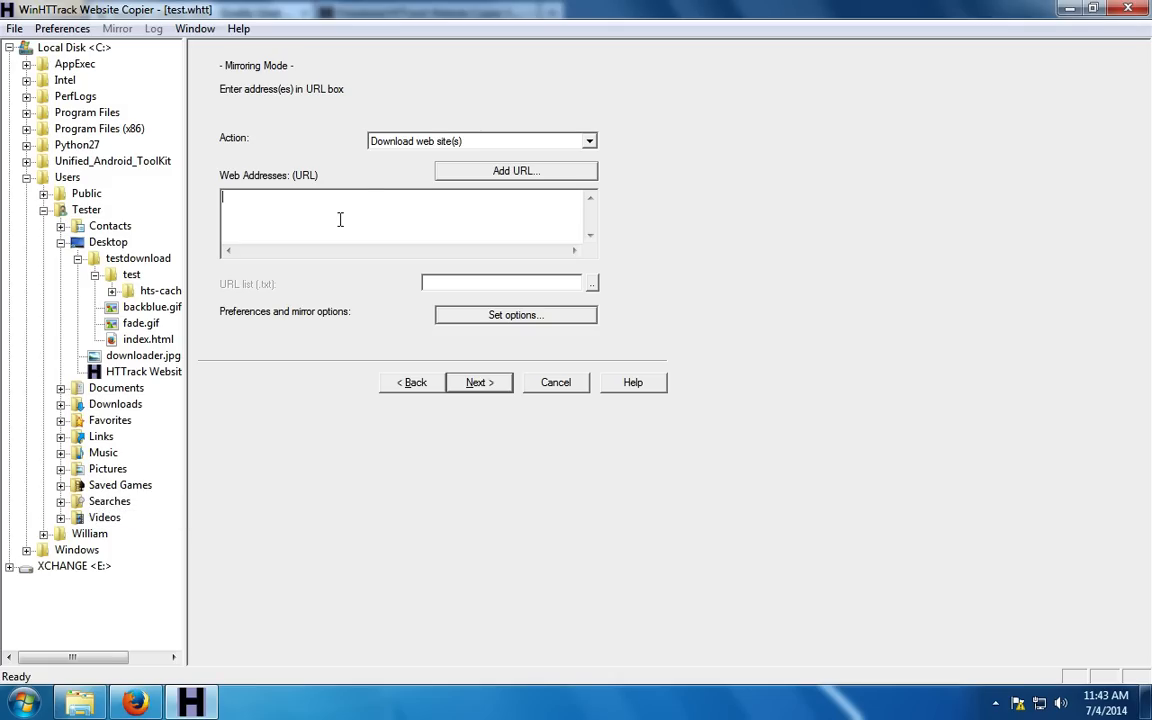
mouse_move(288, 198)
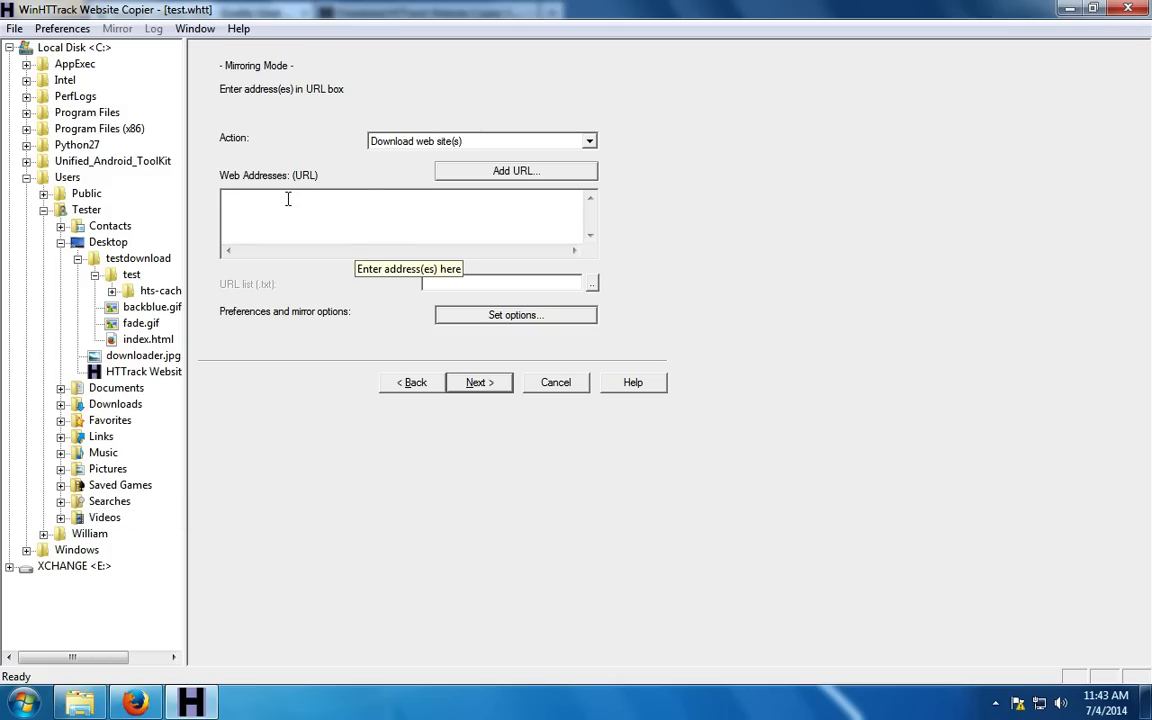
right_click(288, 198)
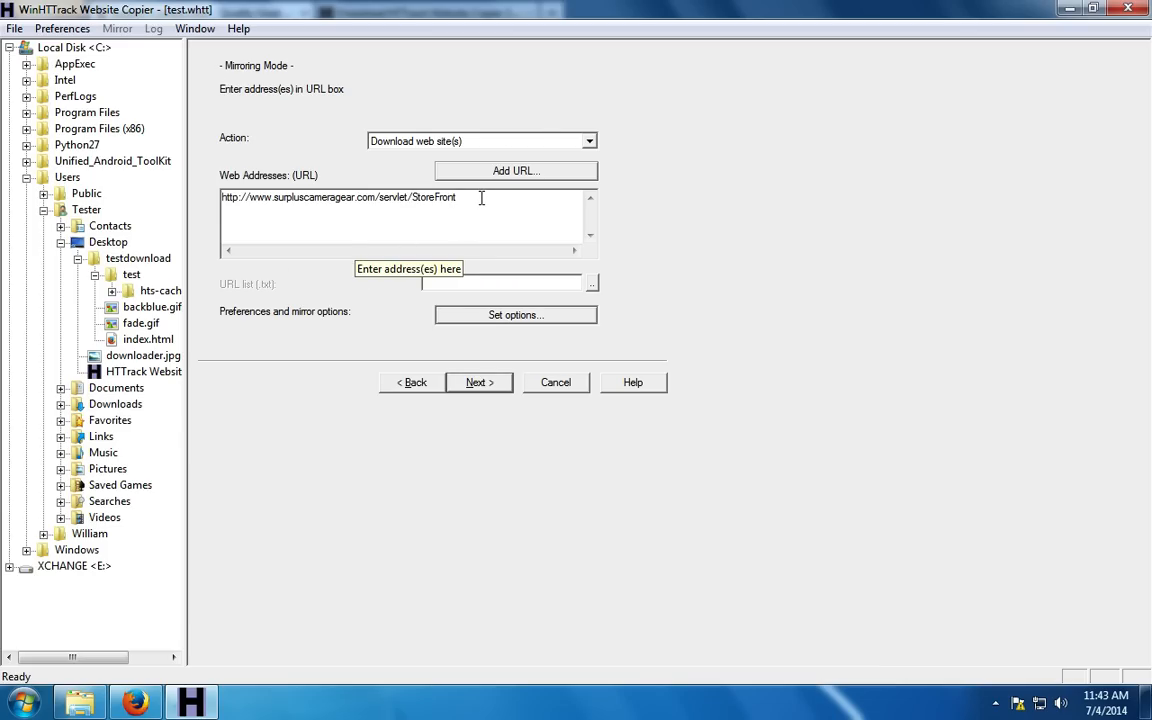
double_click(448, 198)
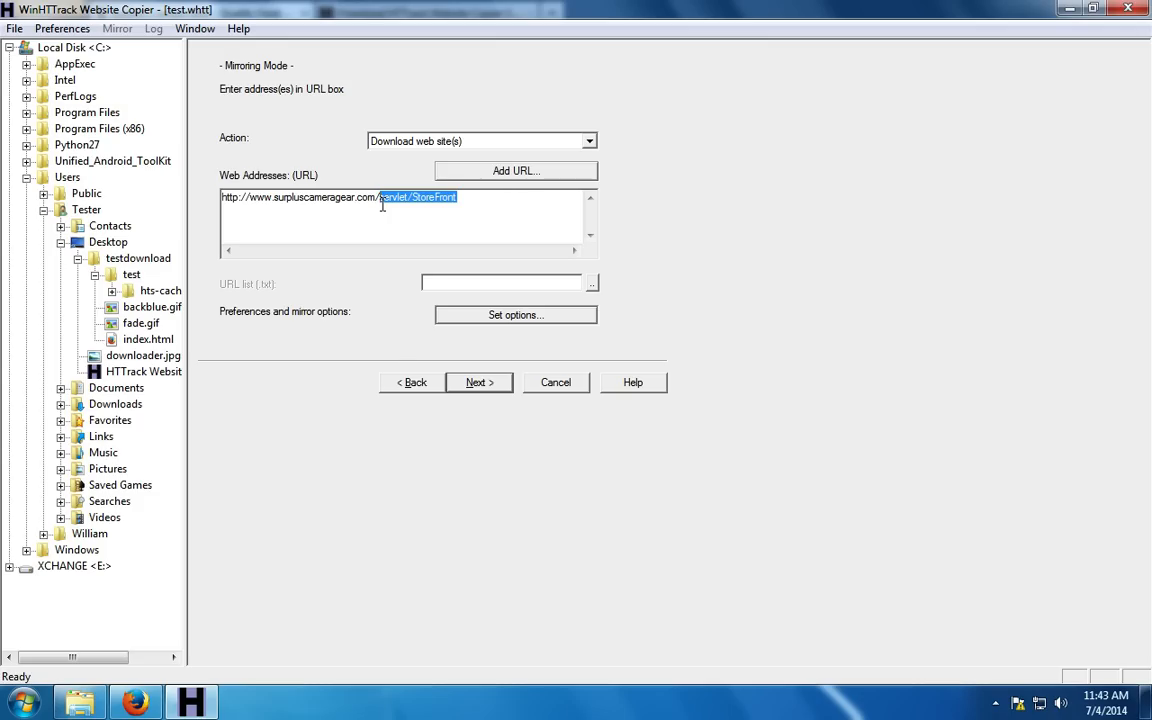
mouse_move(324, 482)
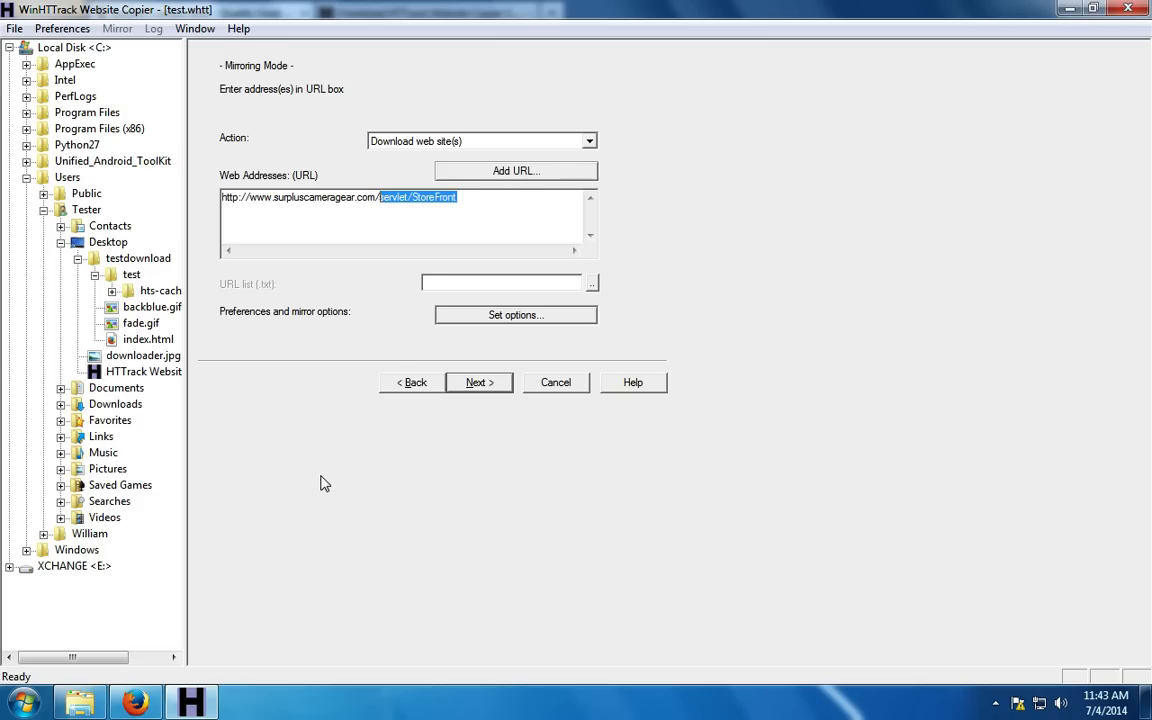
key(Delete)
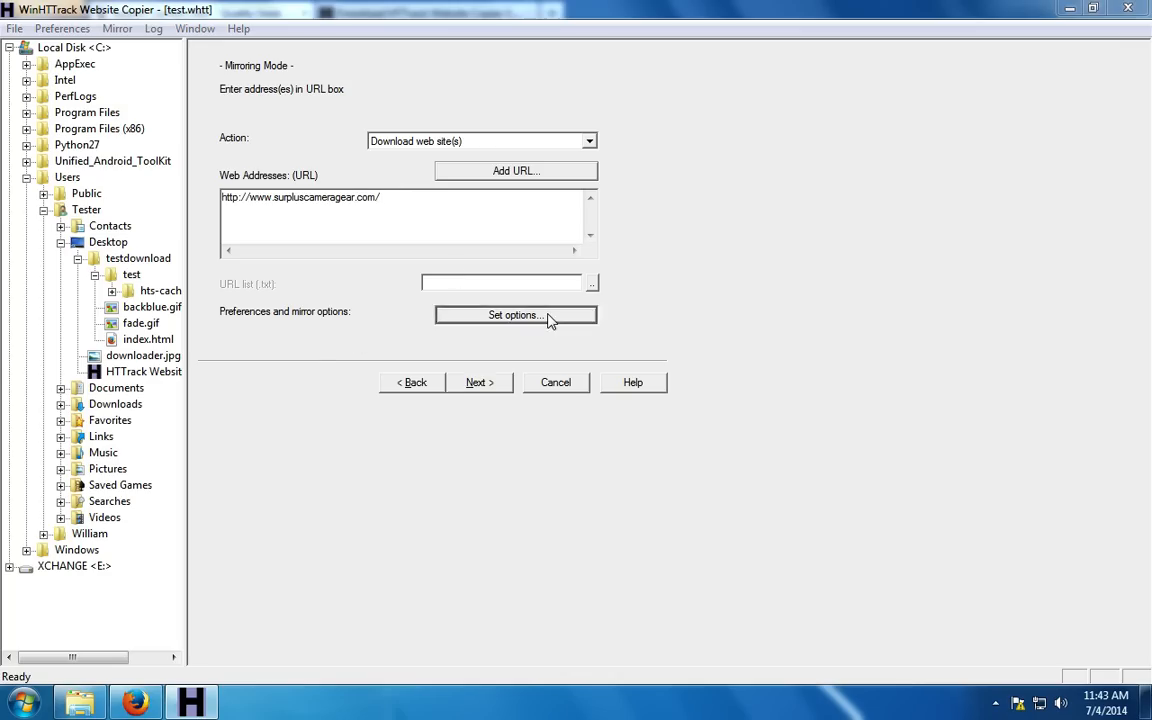
Show the Scan Rules for including or excluding links in the mirror options.
click(516, 316)
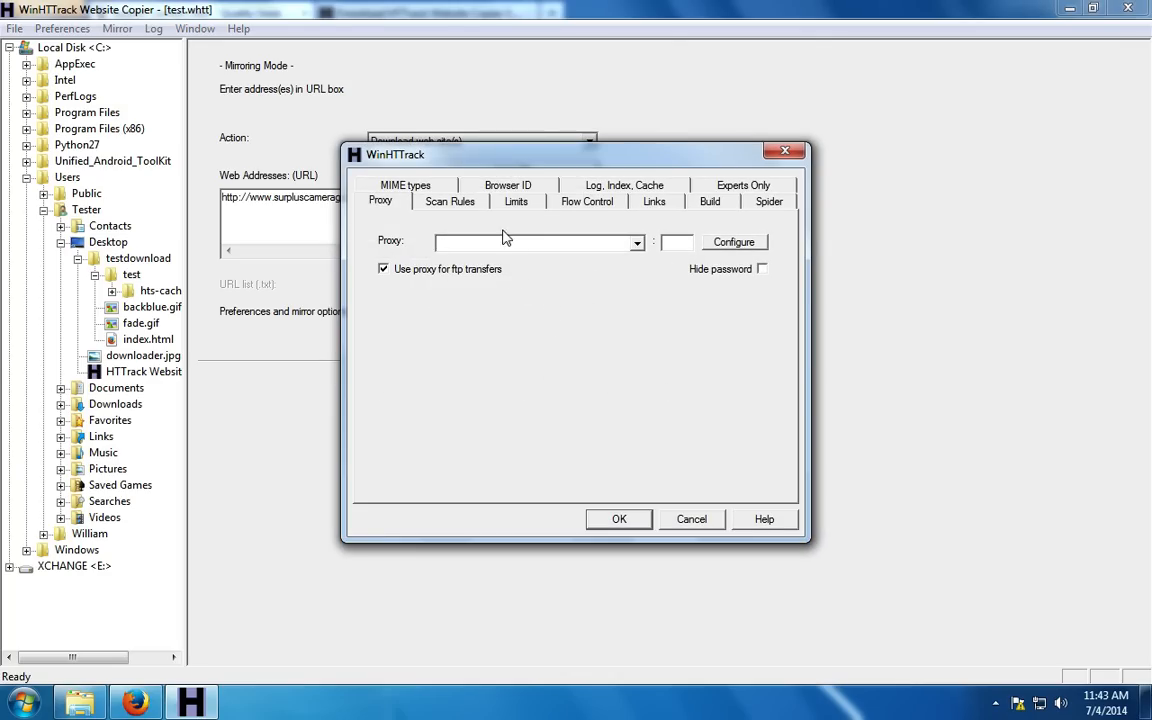
click(448, 200)
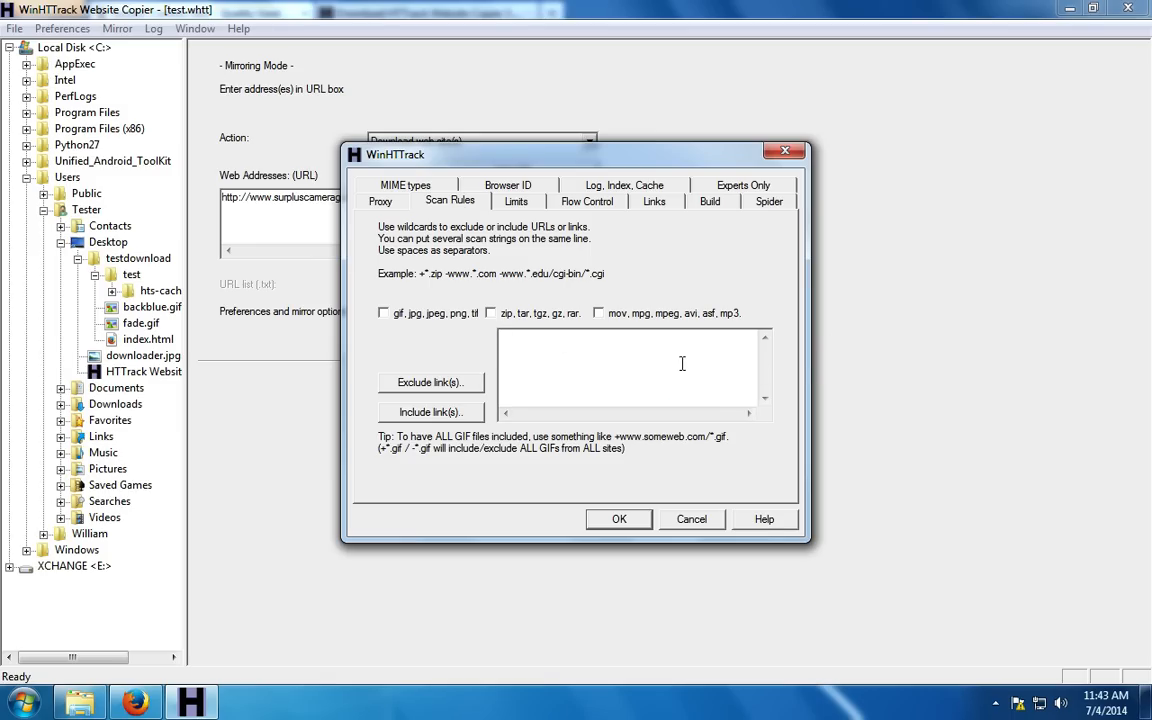
mouse_move(670, 364)
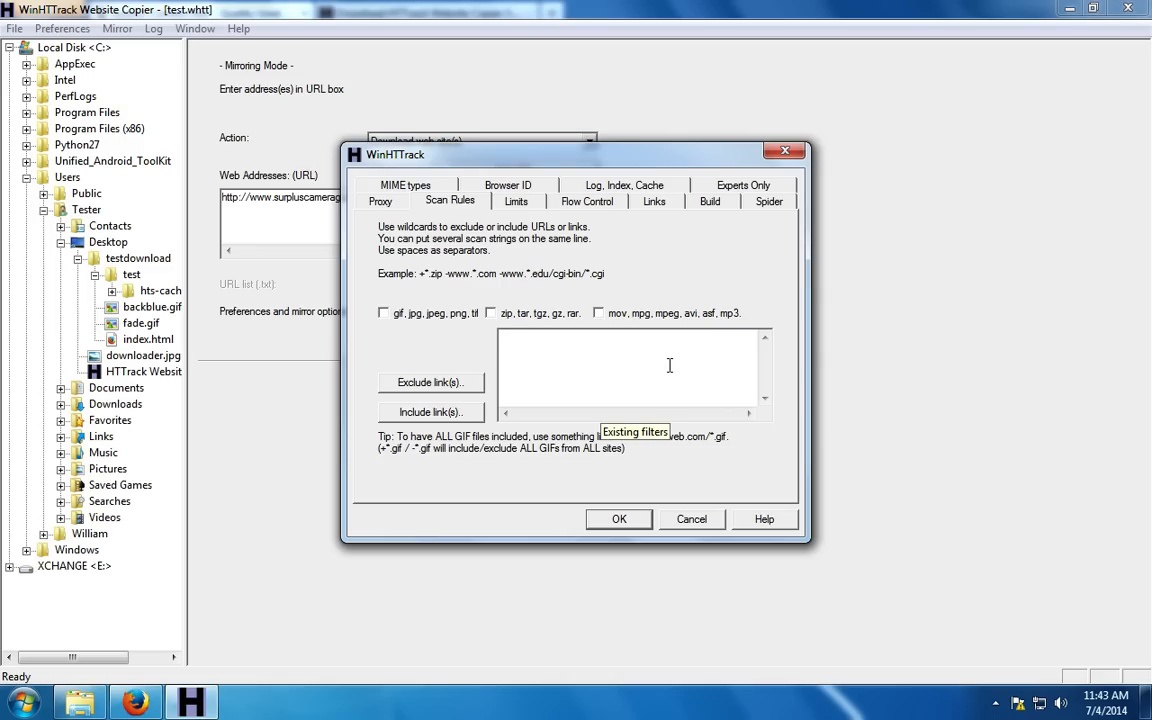
mouse_move(664, 364)
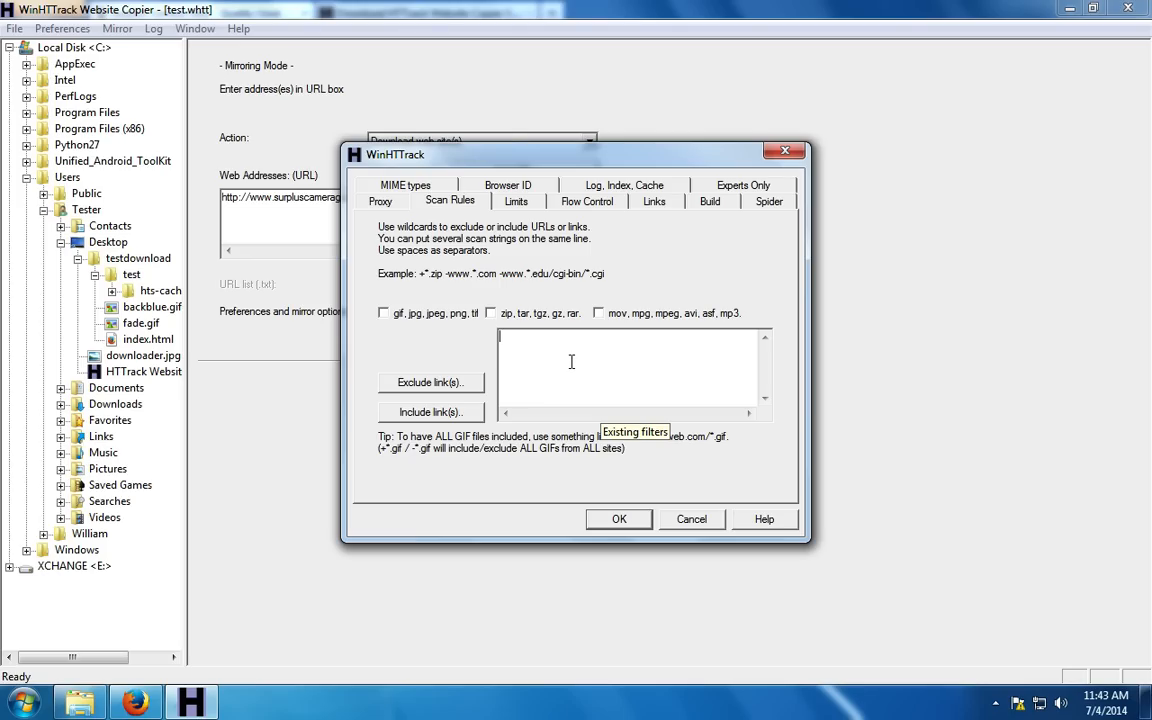
mouse_move(562, 348)
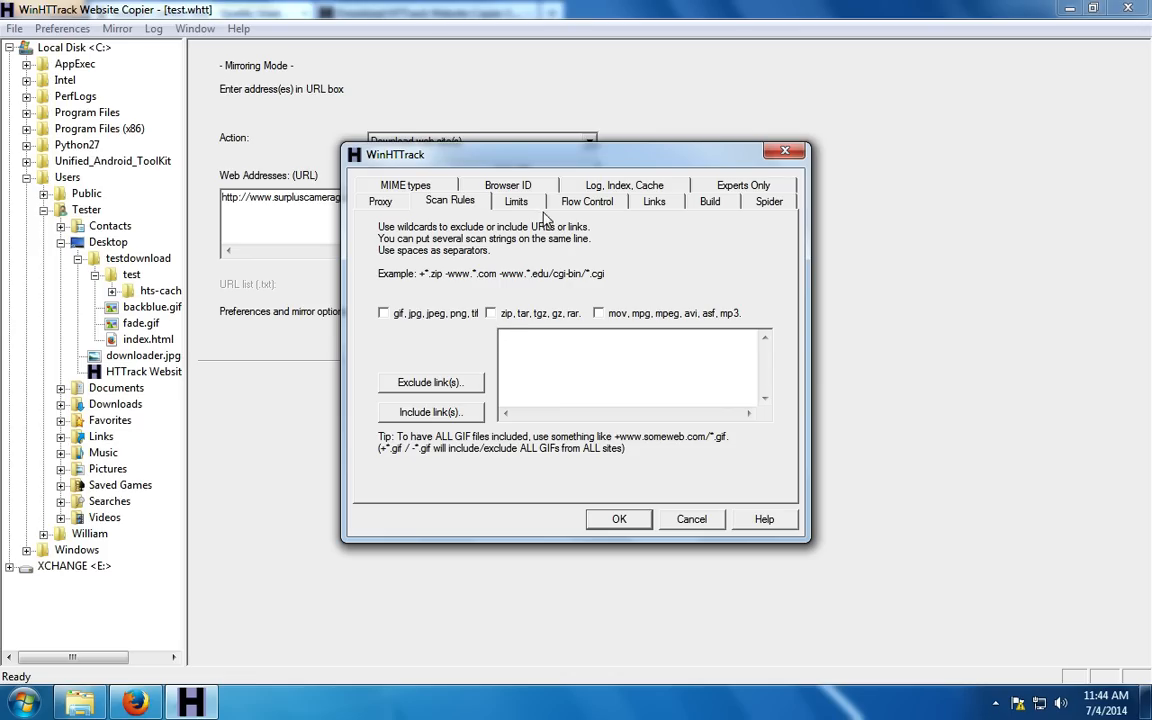
Set the maximum transfer rate to 250000 B/s in the Limits settings and confirm.
click(516, 200)
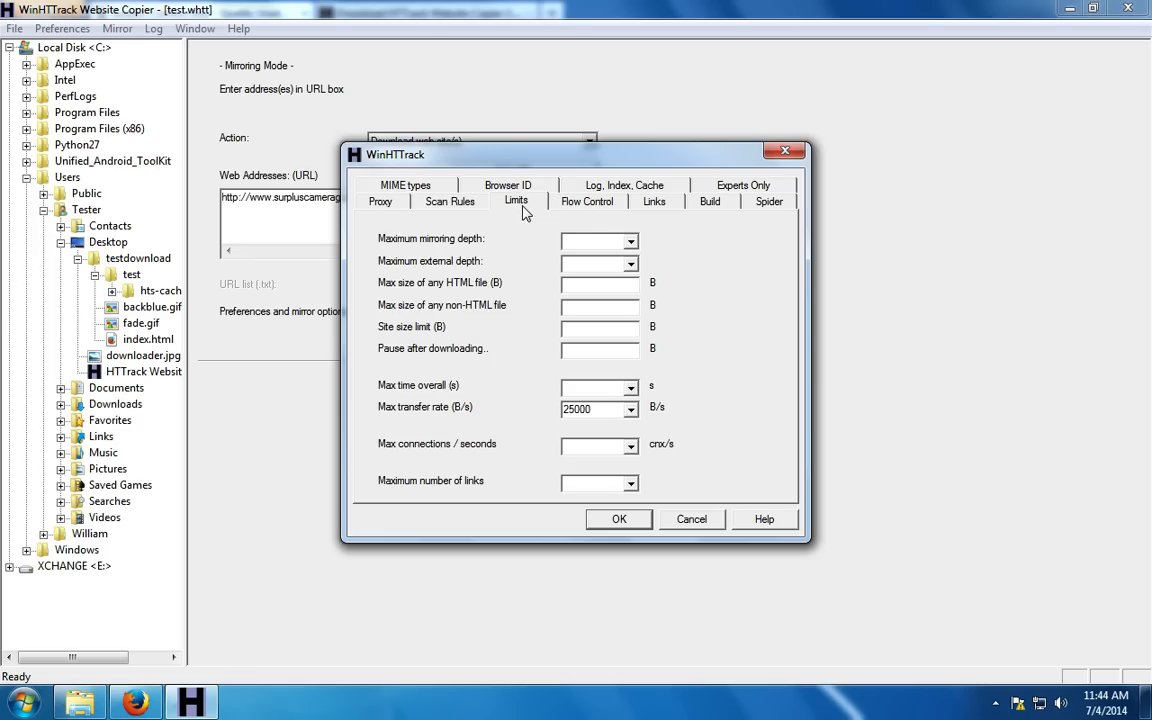
mouse_move(630, 408)
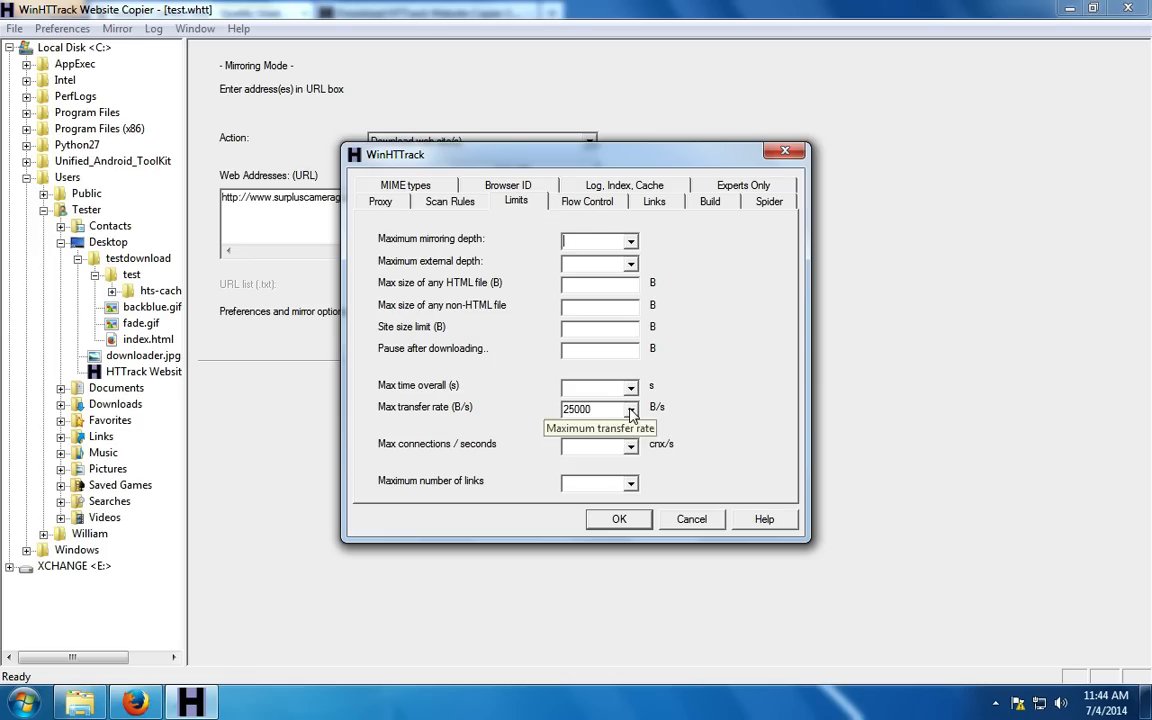
click(632, 408)
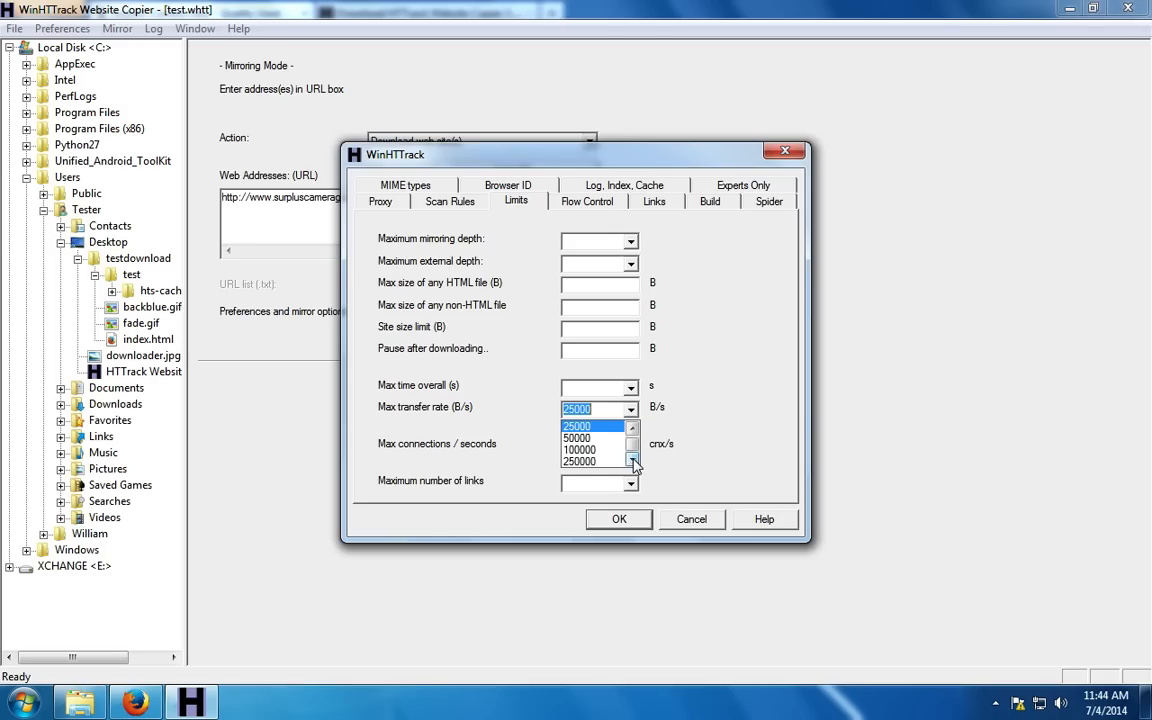
click(580, 462)
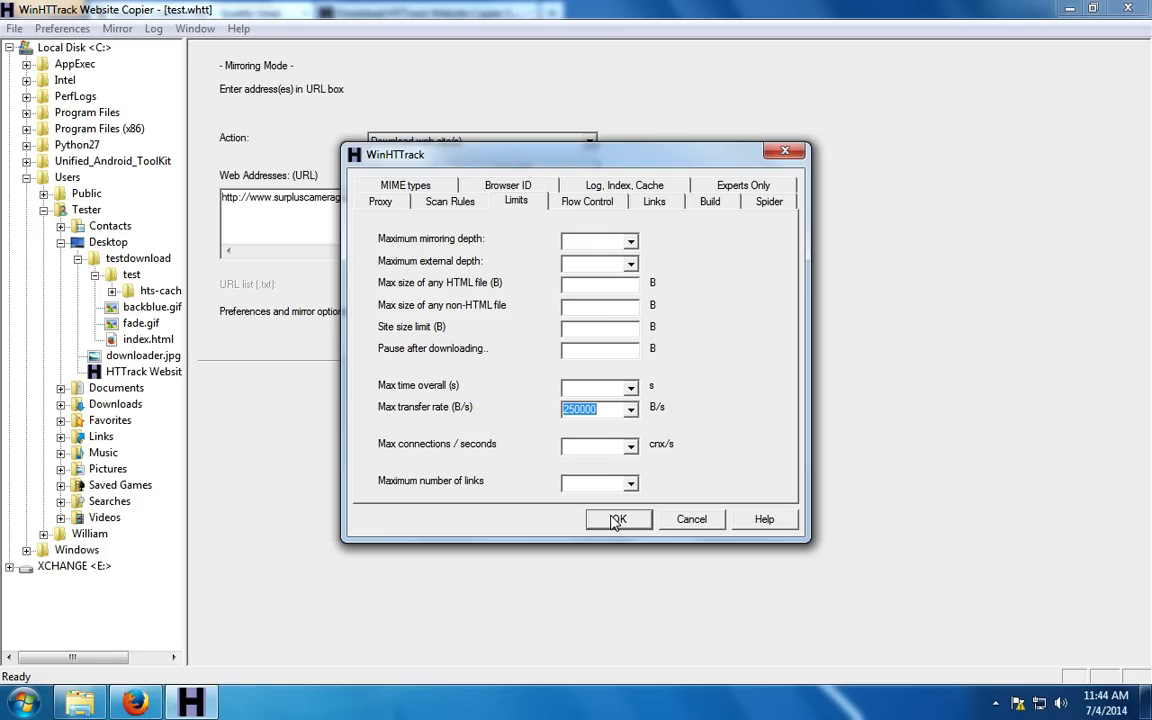
click(618, 520)
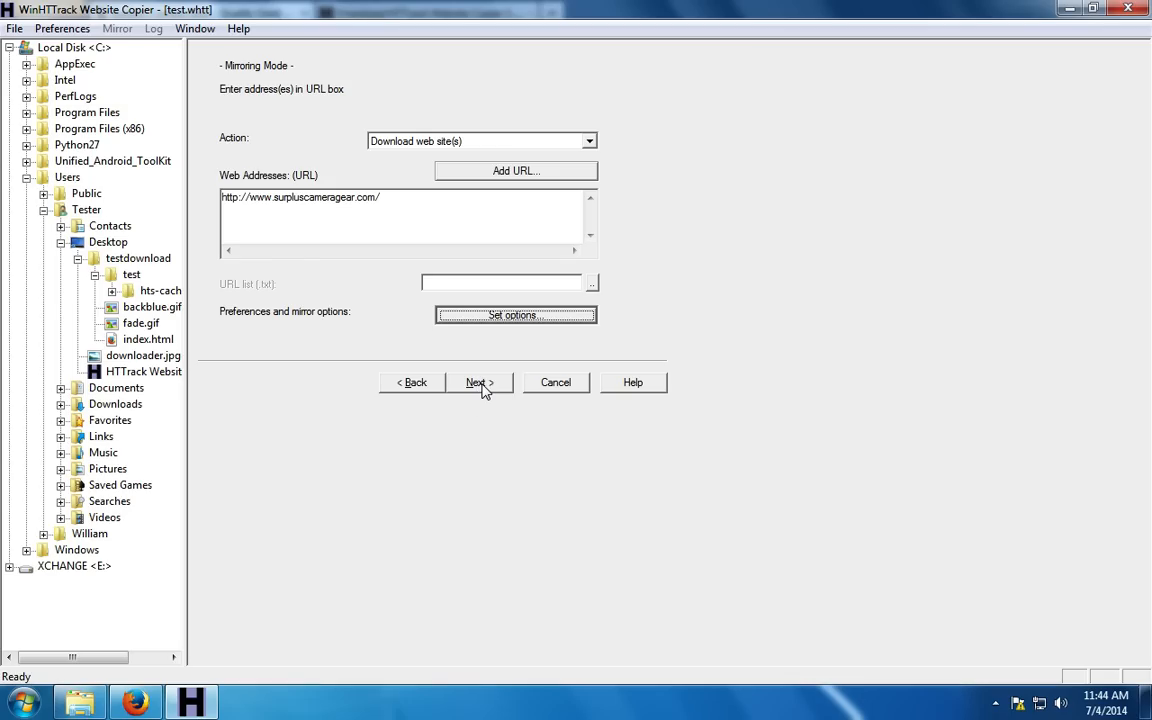
Finish the wizard to start mirroring surpluscameragear.com.
click(480, 382)
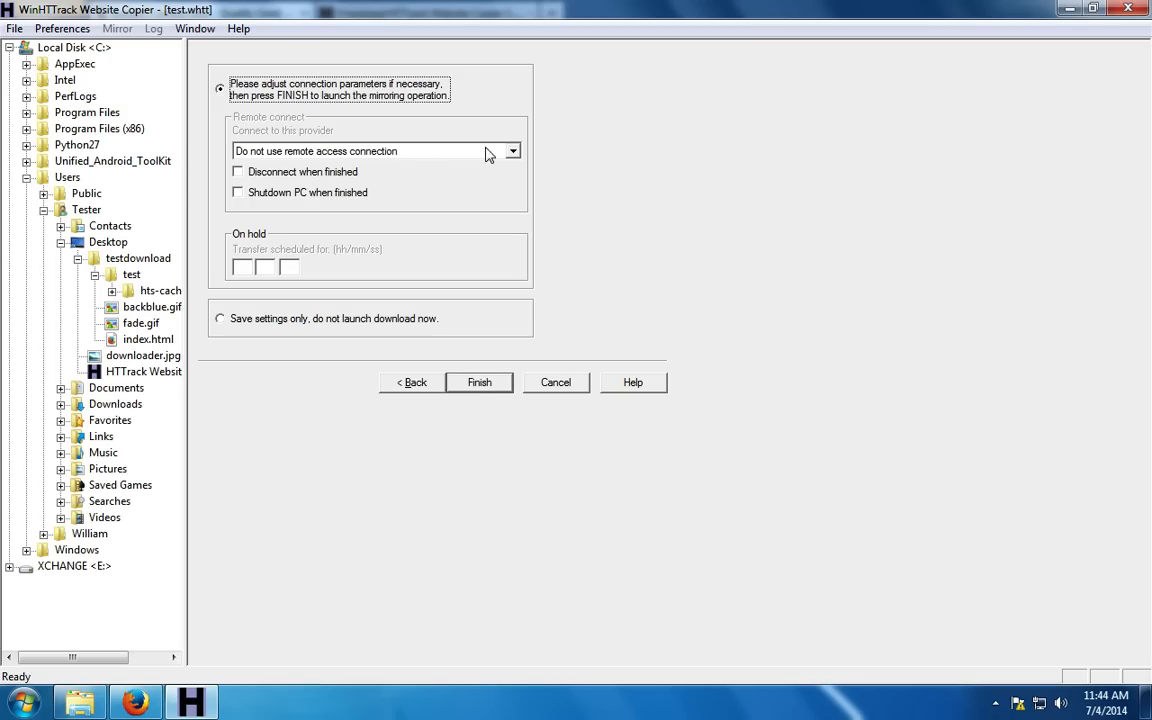
click(480, 382)
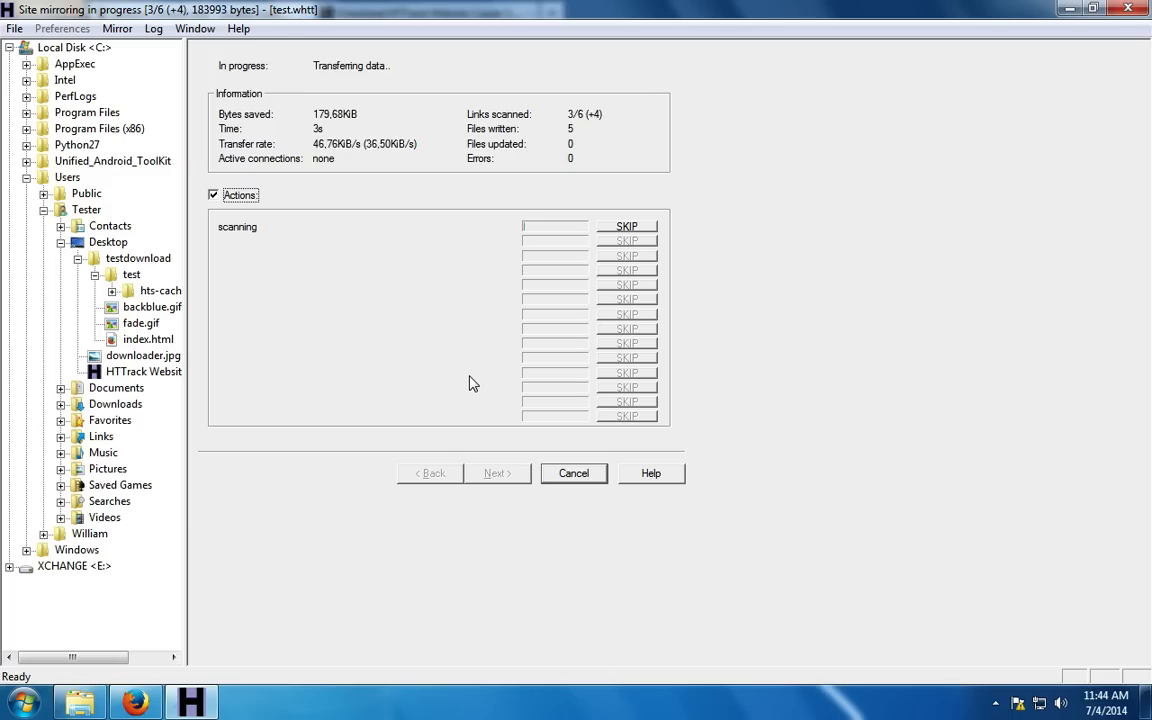
mouse_move(444, 376)
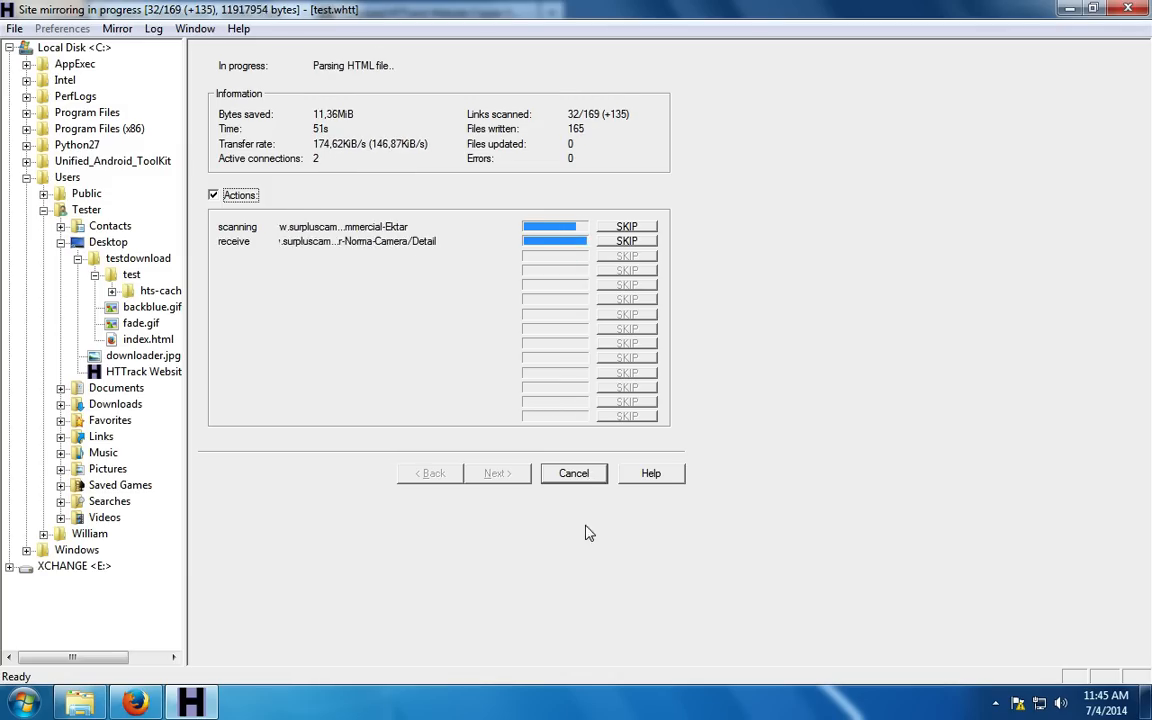
Cancel the running mirror after about 198 files, bringing up the stop confirmation.
click(572, 472)
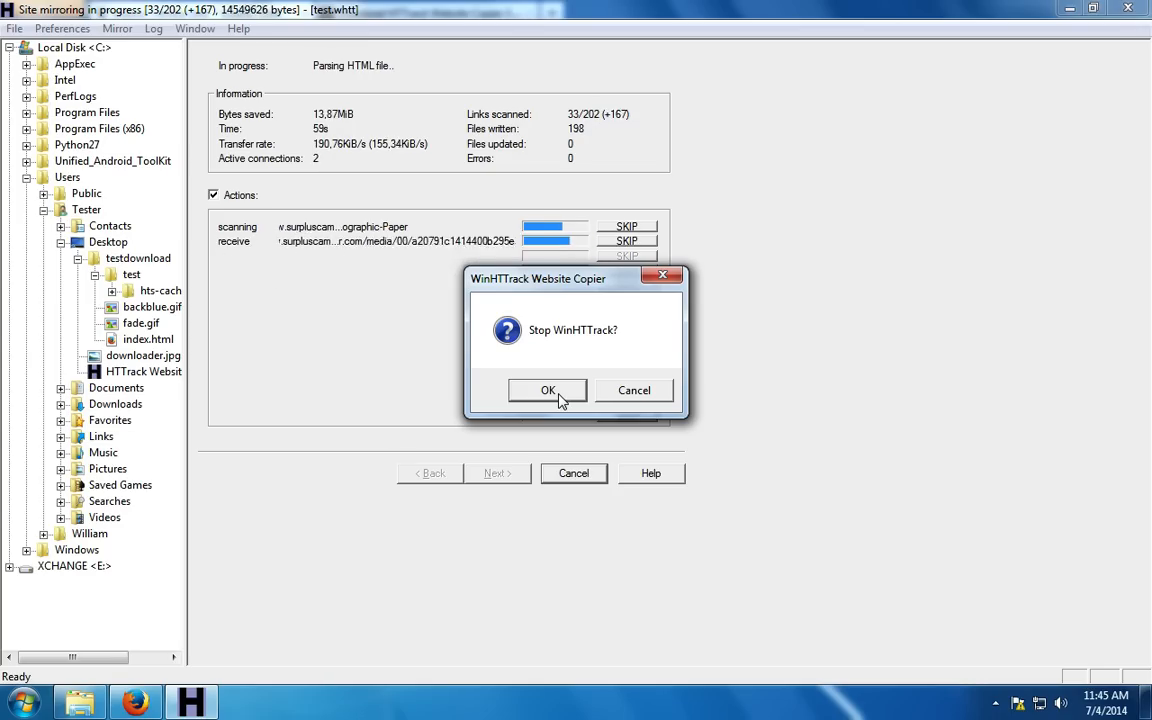
Confirm stopping the mirror so WinHTTrack reports the operation complete.
click(634, 390)
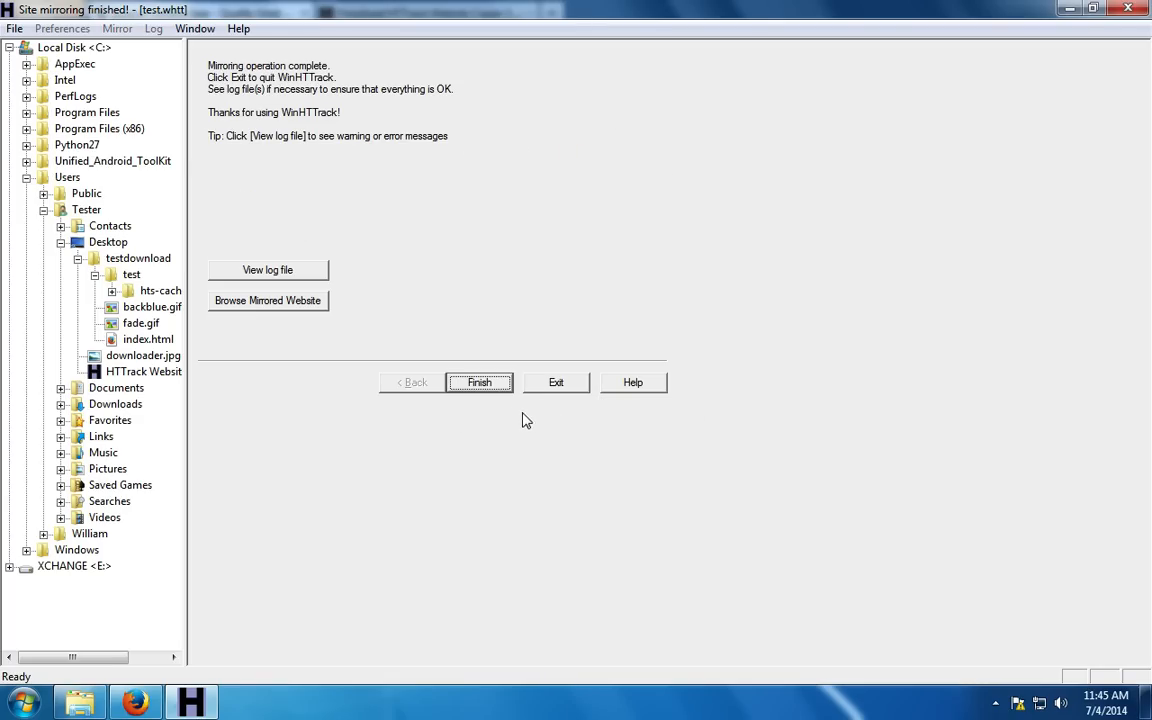
mouse_move(1056, 84)
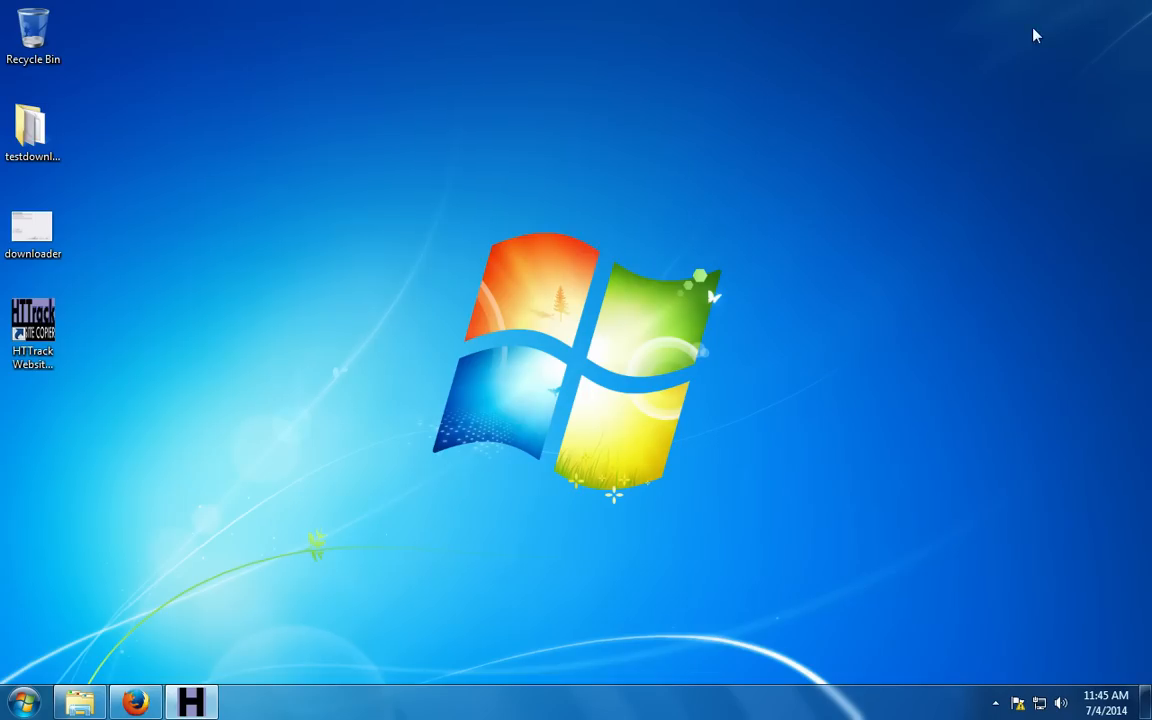
mouse_move(372, 348)
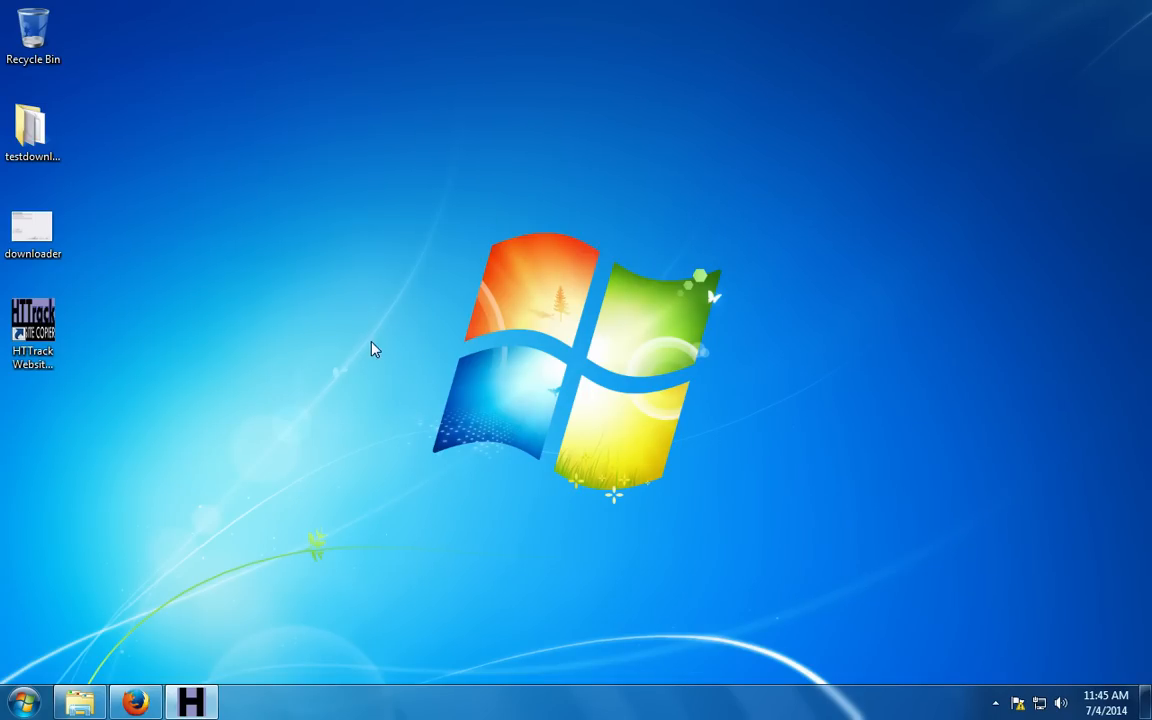
Open the testdownload desktop folder and launch its index.html in Firefox.
click(32, 124)
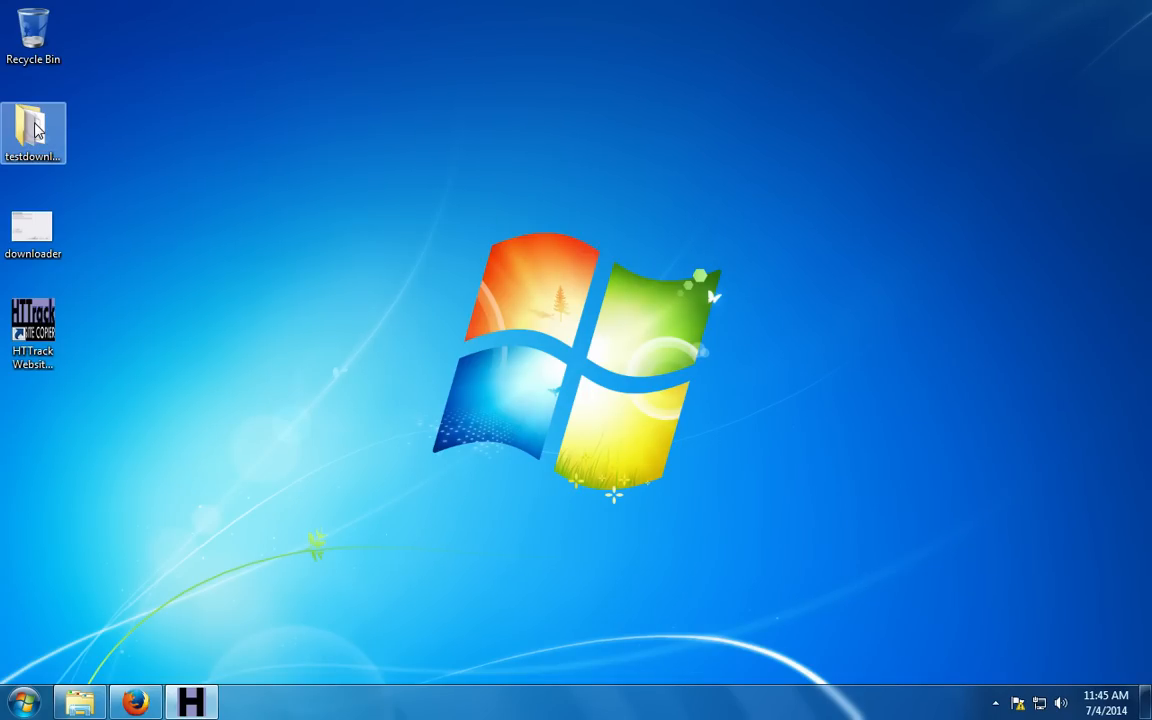
double_click(32, 132)
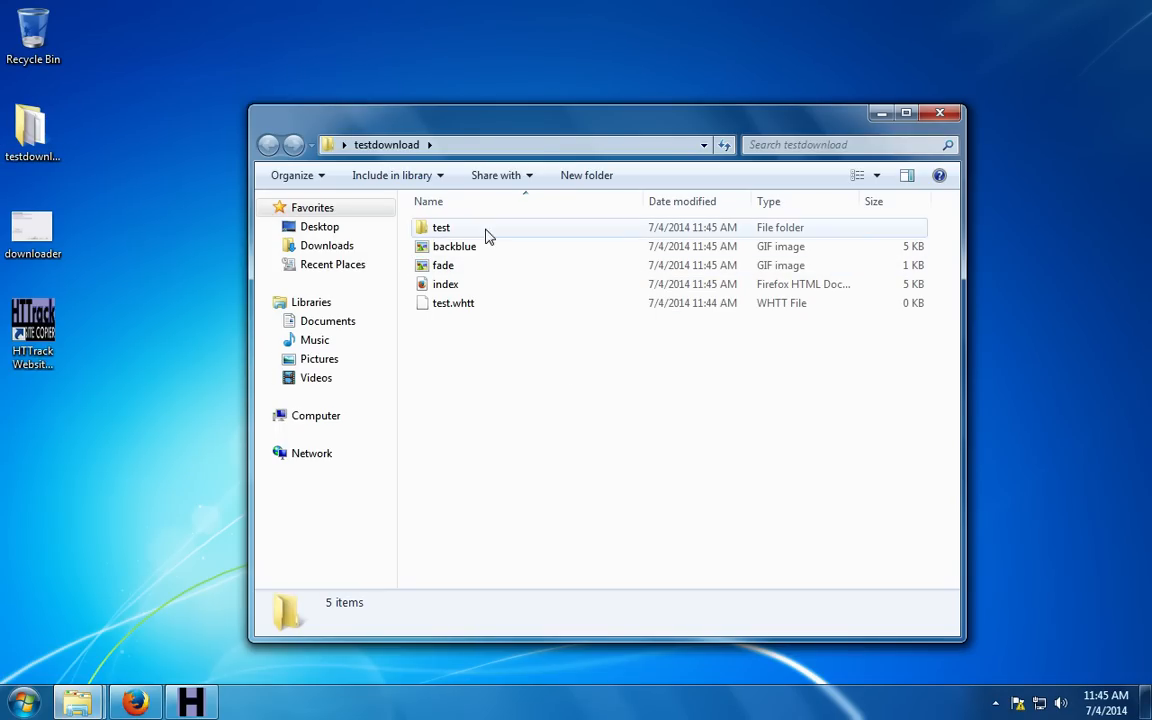
click(520, 376)
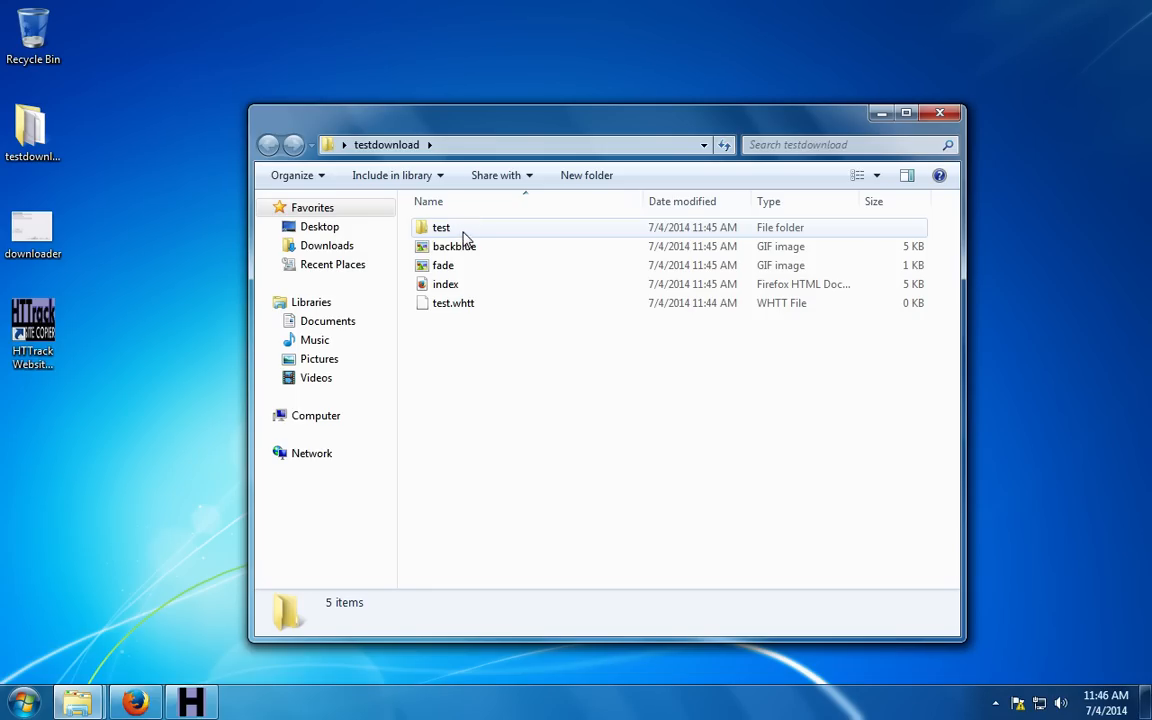
click(446, 284)
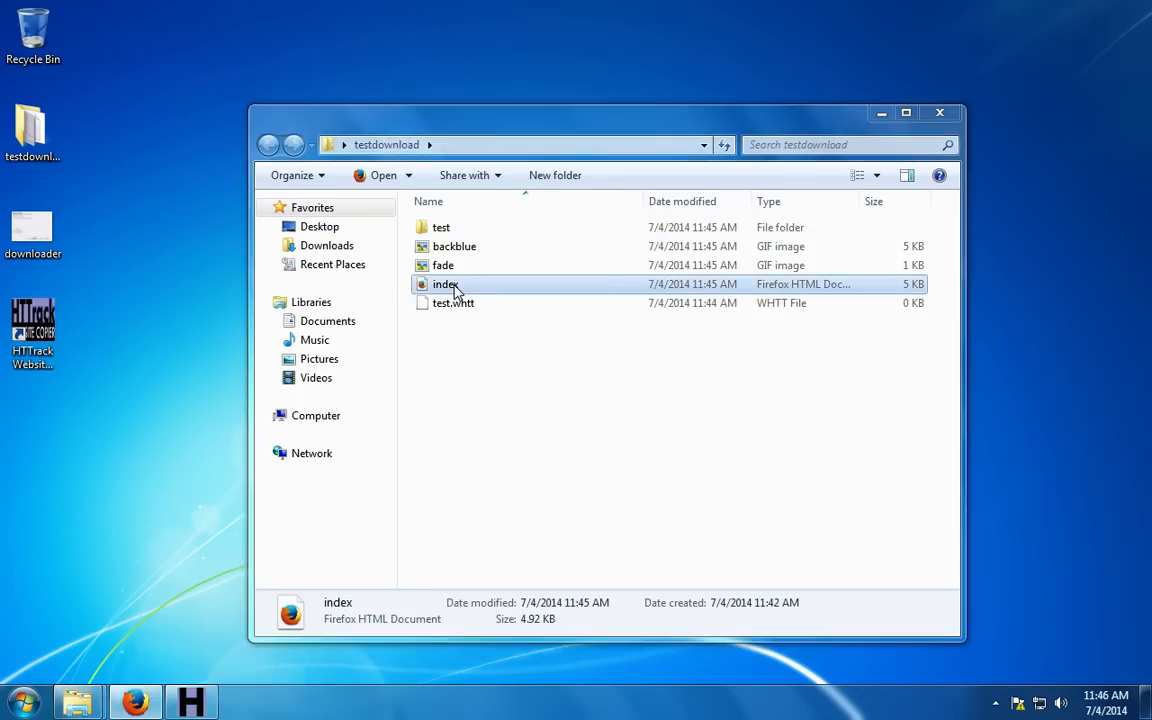
double_click(444, 284)
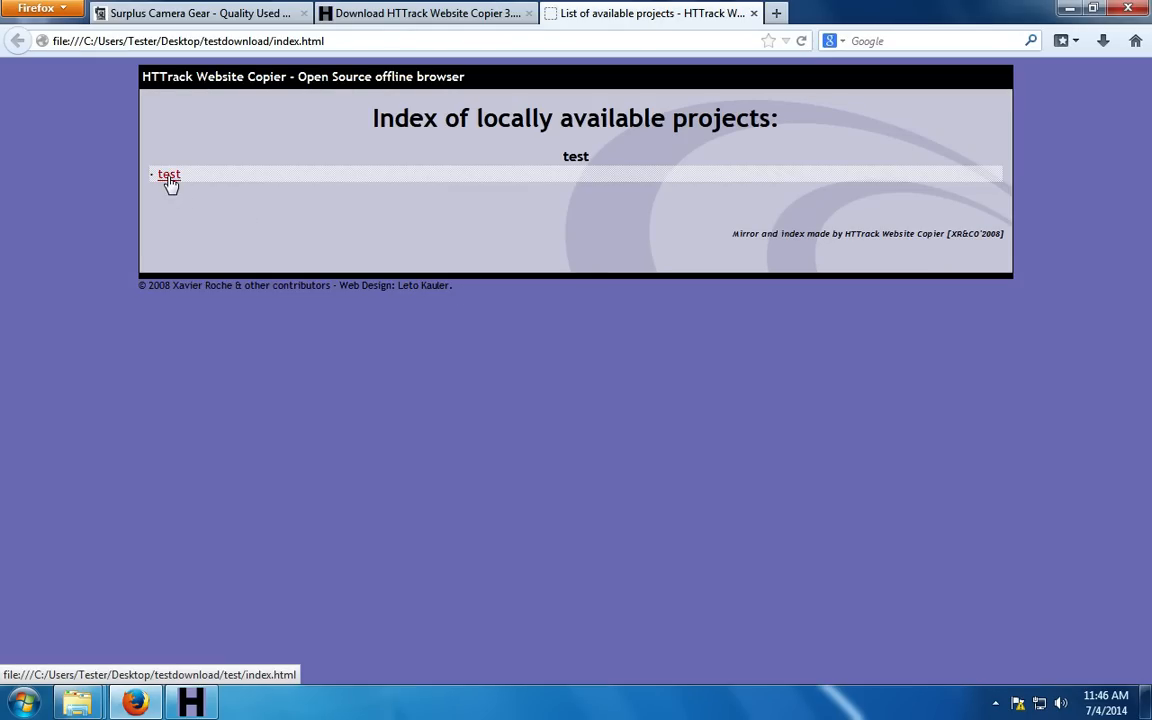
Browse the test project into Books and Catalogues and view the Edward Weston book listing.
click(168, 176)
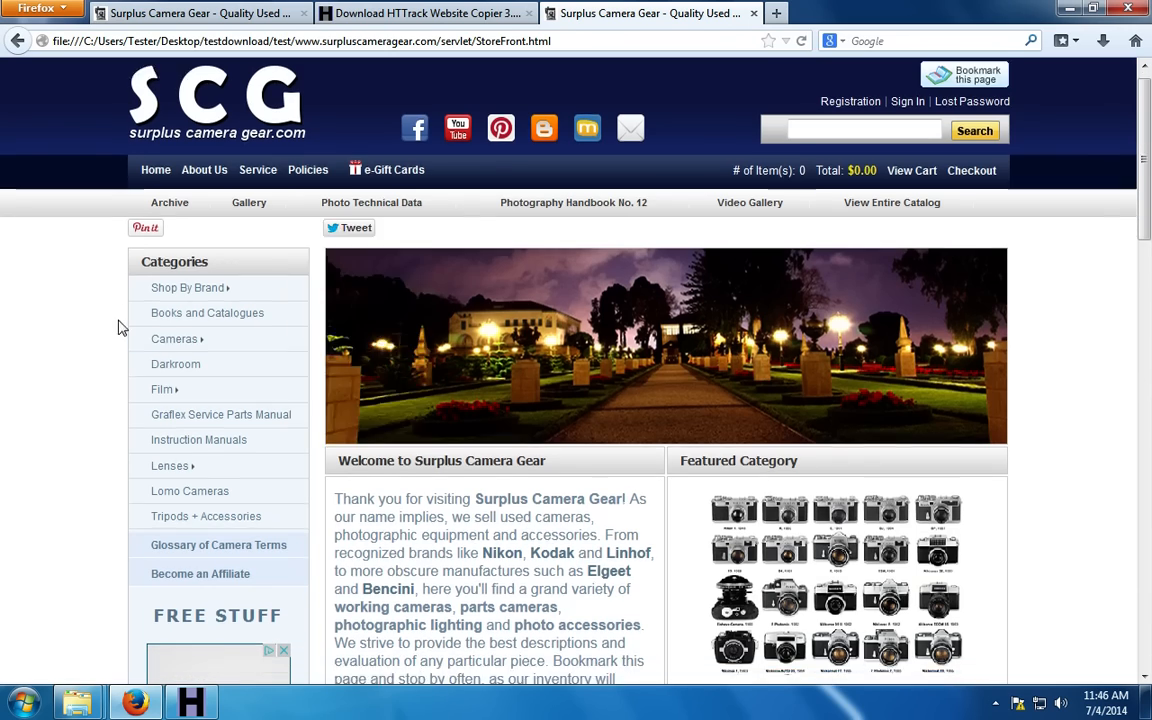
scroll(down, 3)
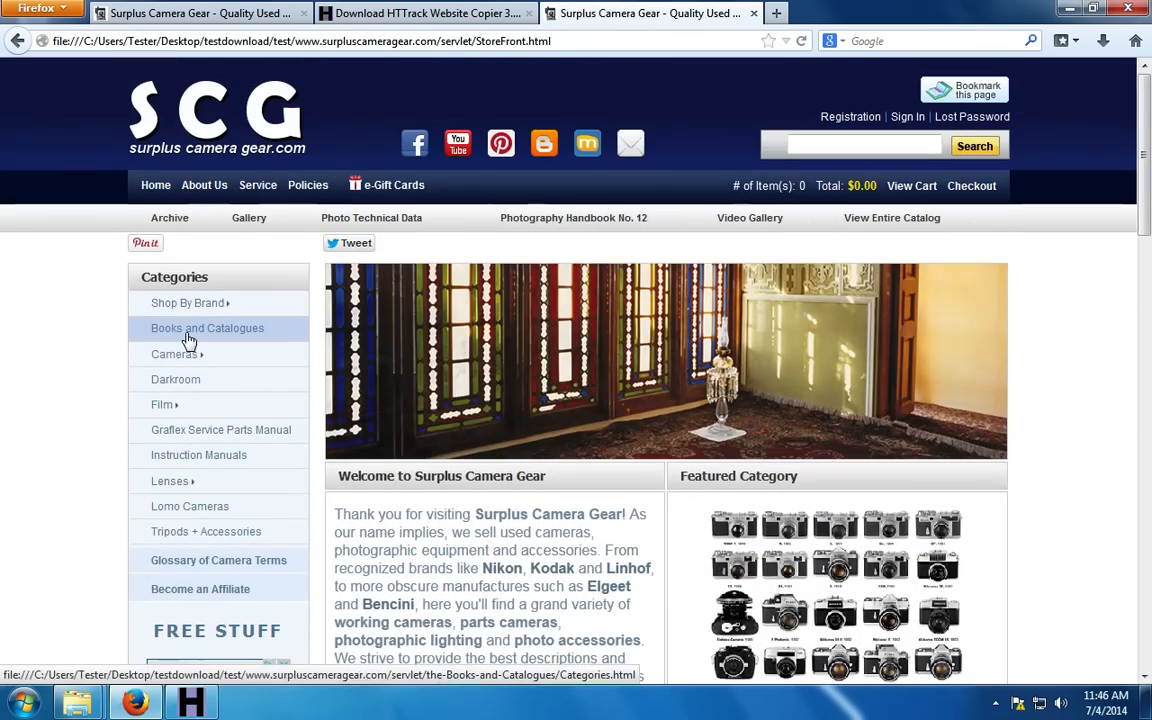
click(208, 328)
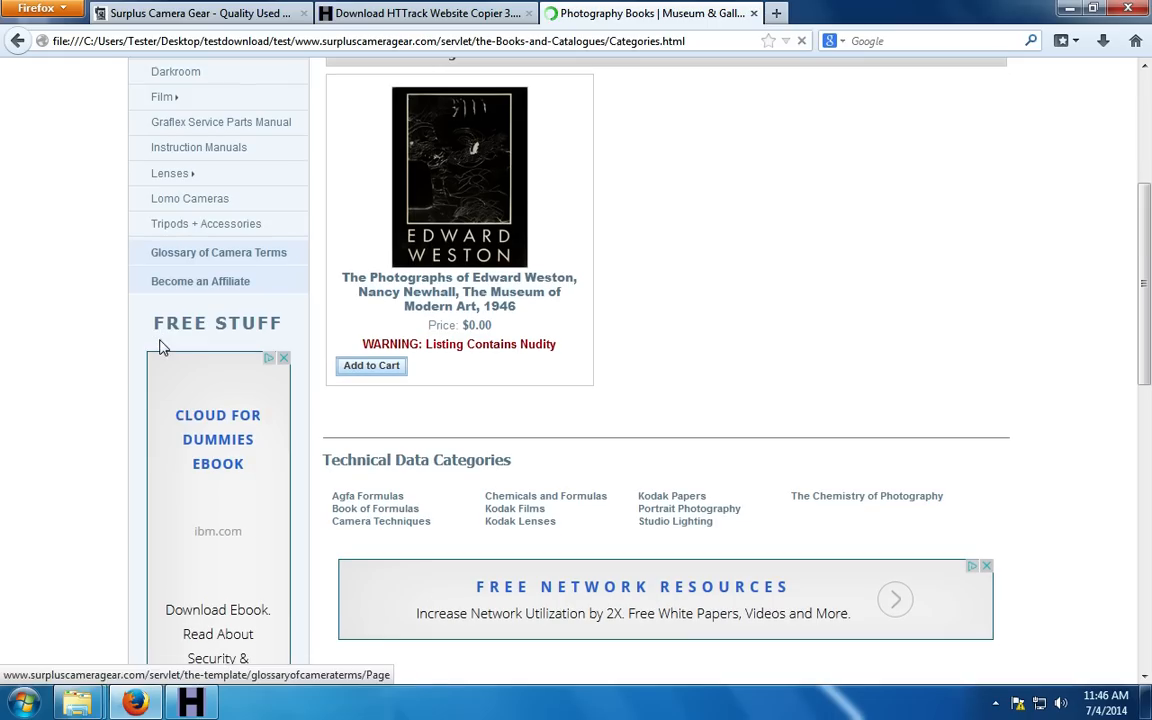
click(460, 176)
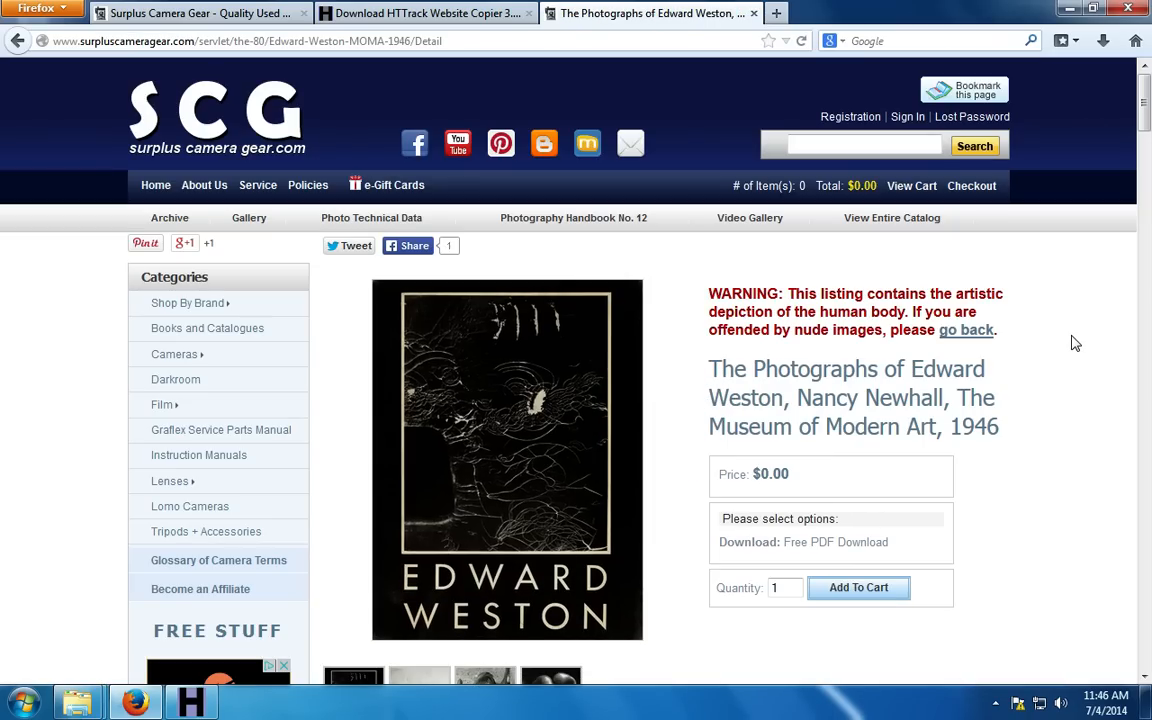
scroll(down, 3)
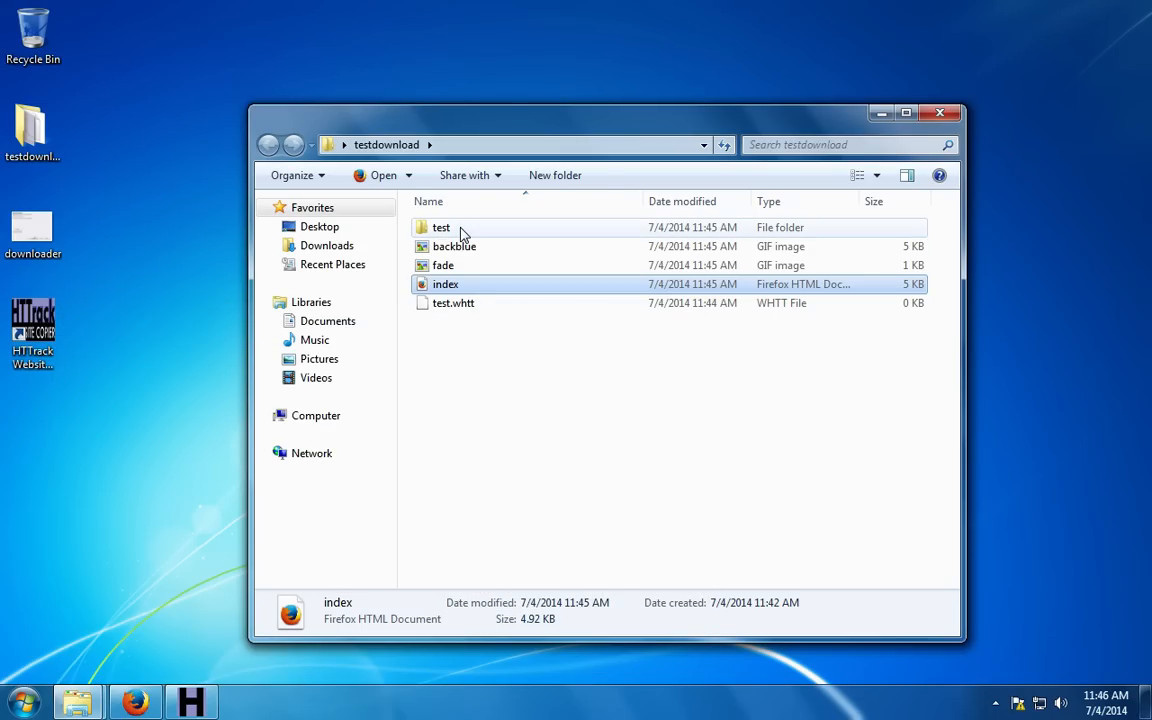
double_click(440, 228)
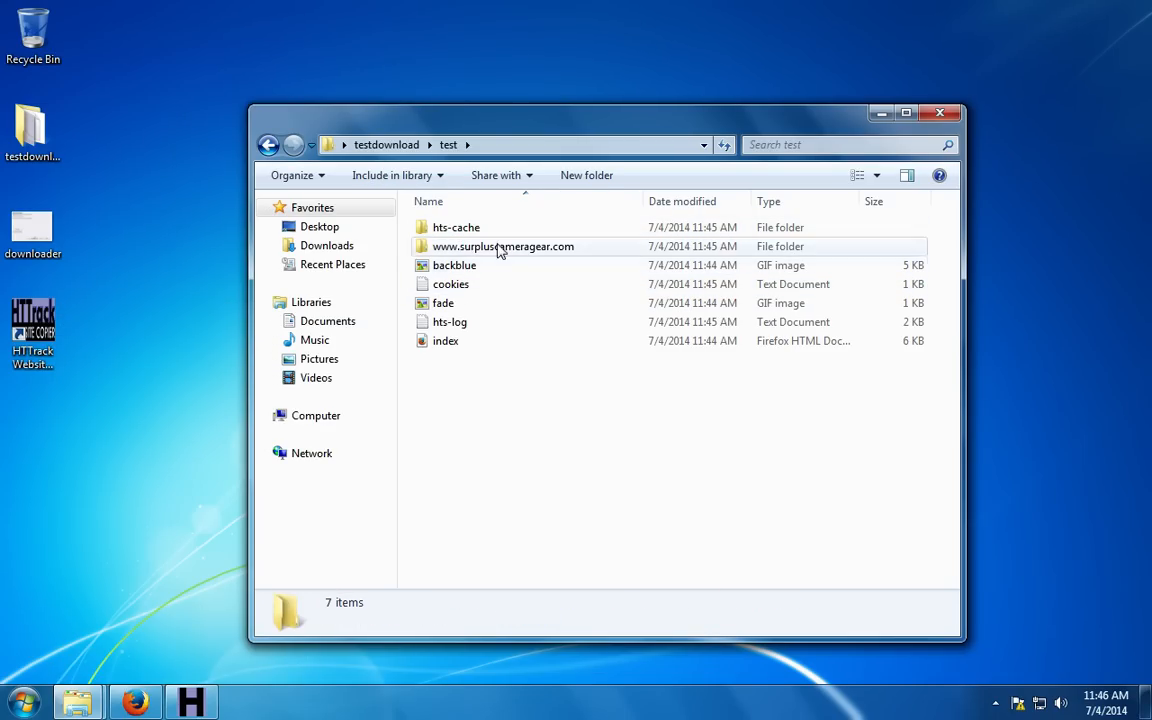
mouse_move(504, 246)
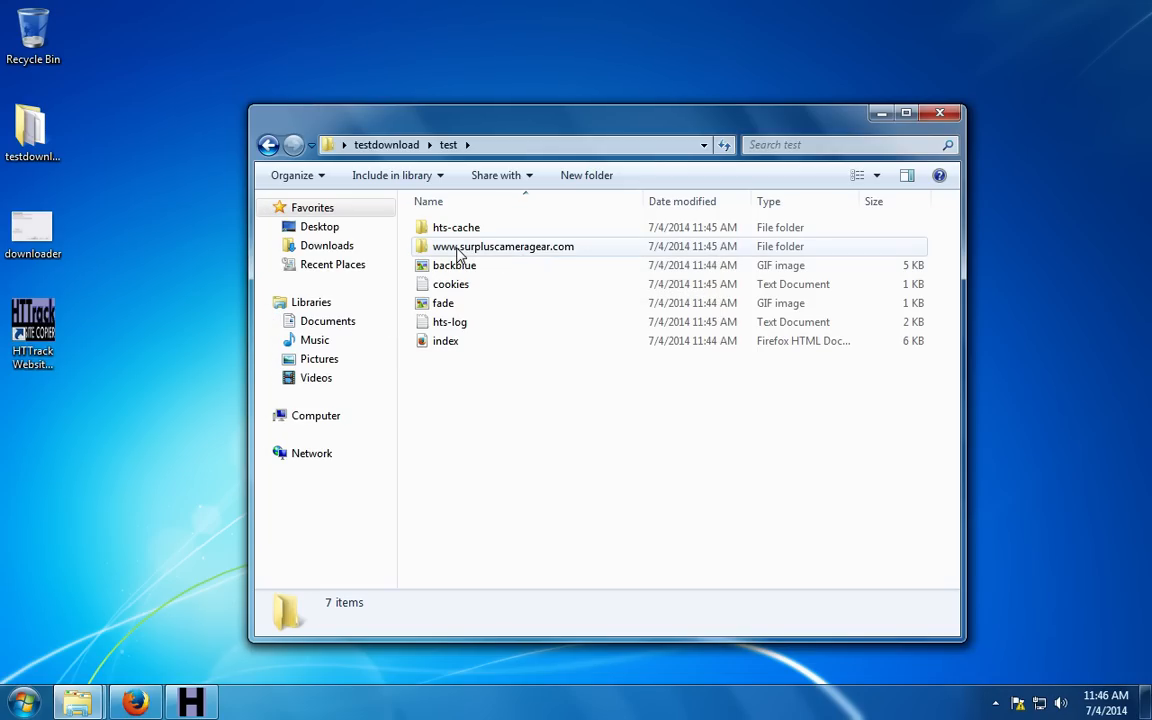
mouse_move(520, 252)
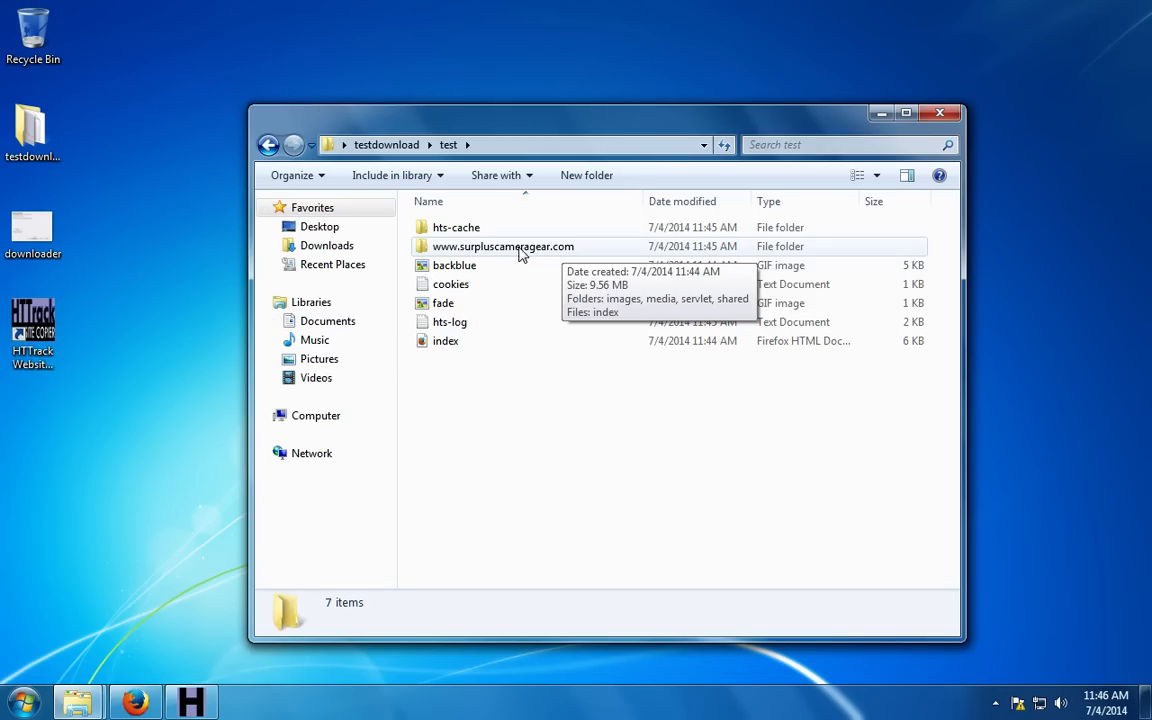
mouse_move(538, 256)
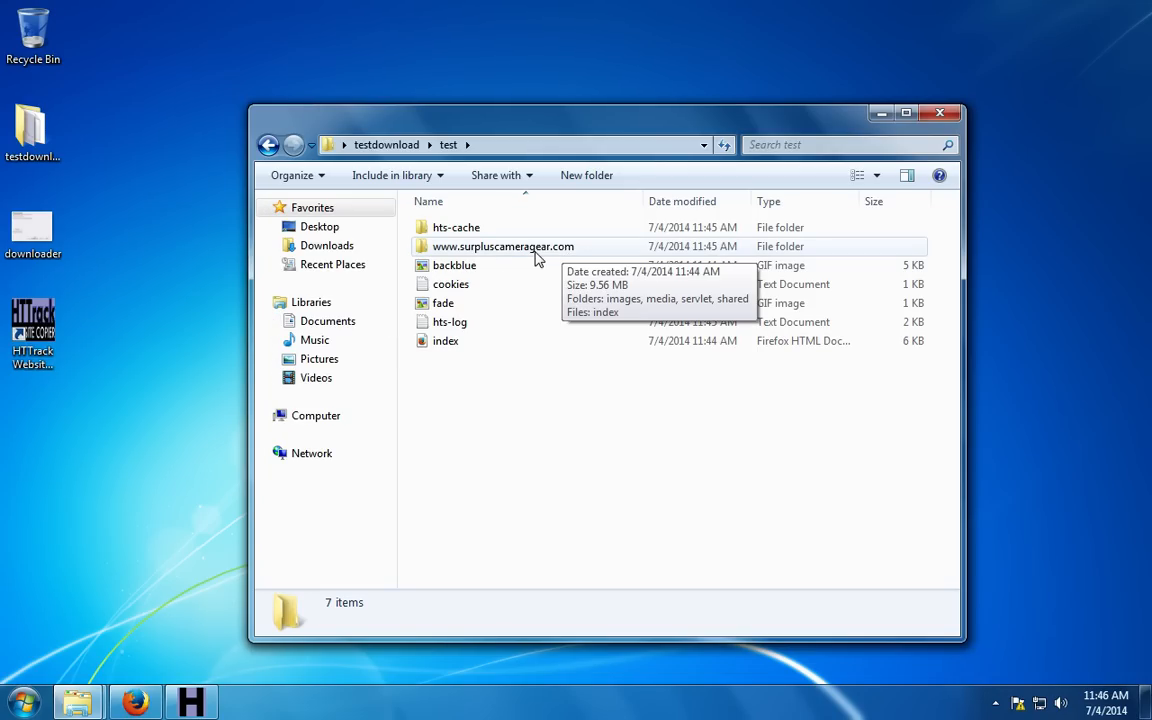
click(504, 246)
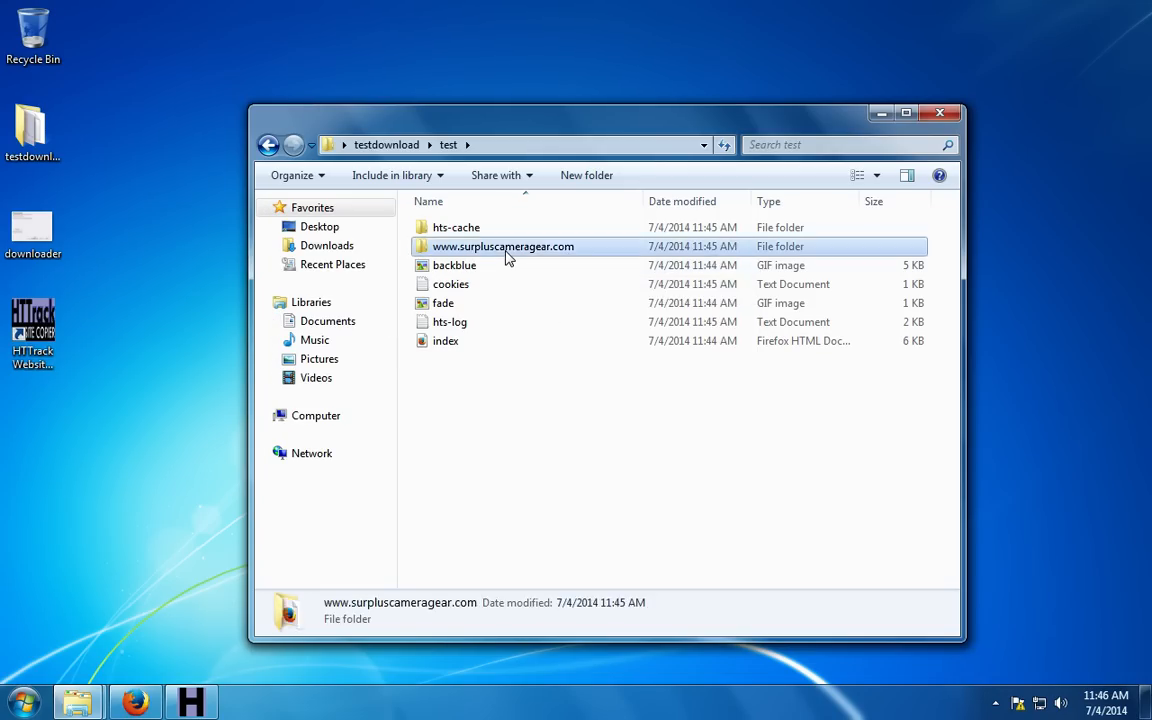
double_click(504, 246)
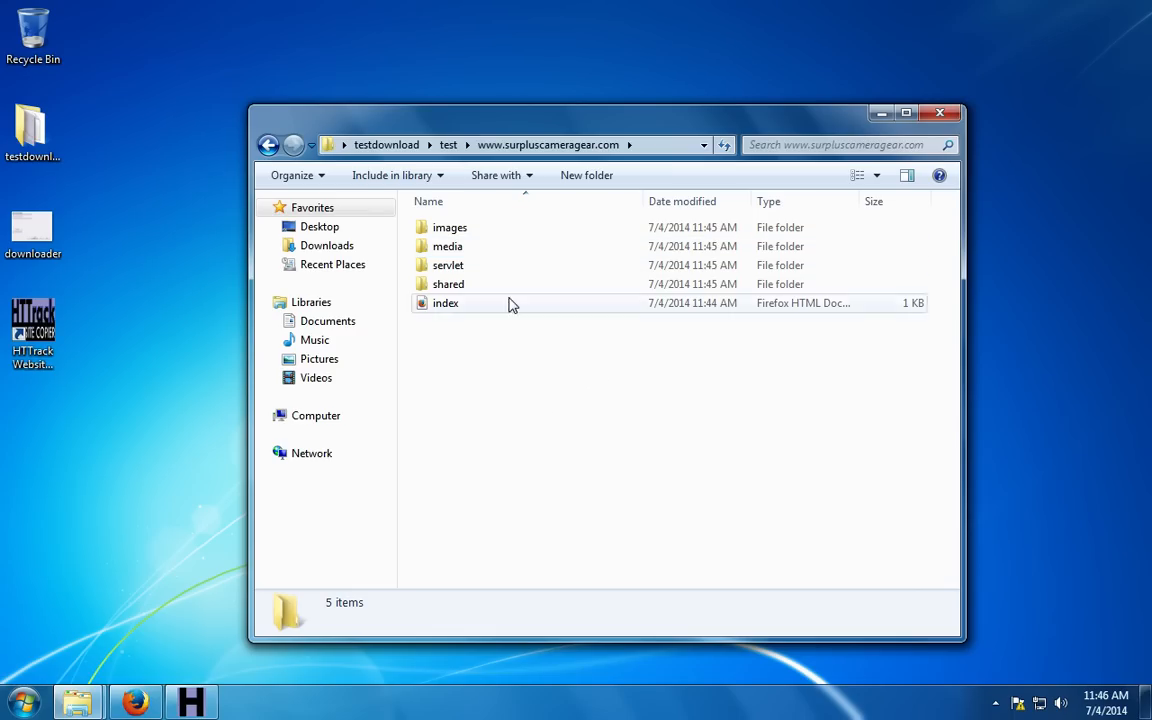
double_click(448, 246)
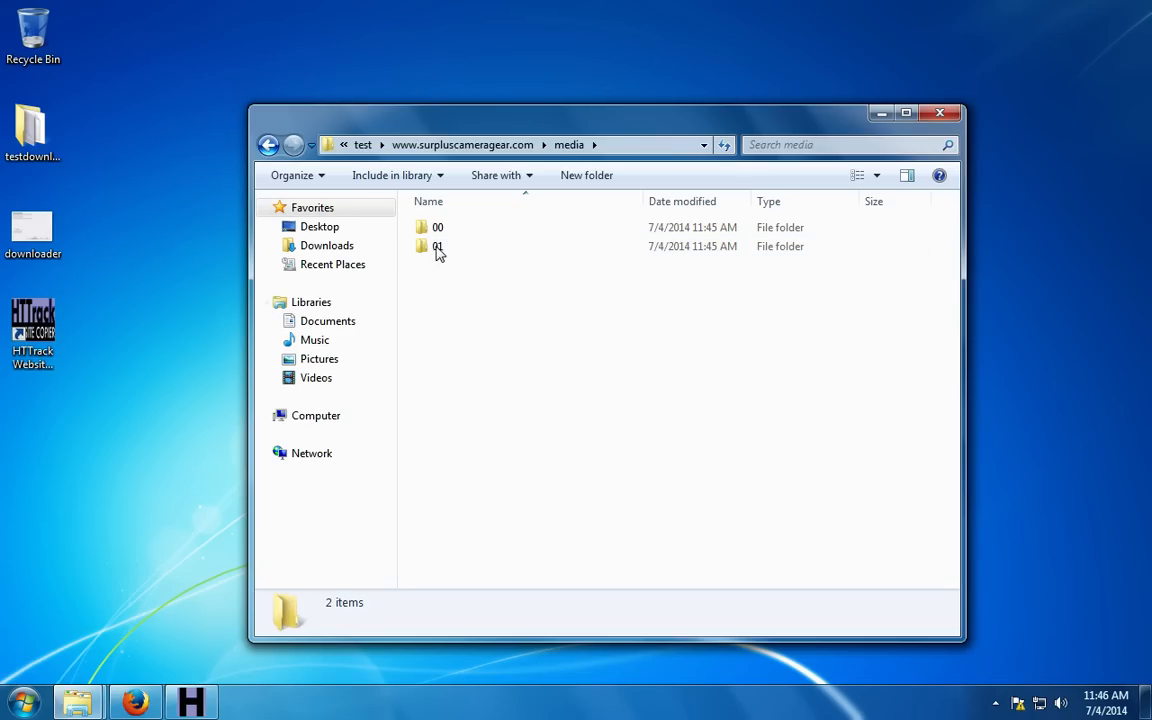
double_click(436, 246)
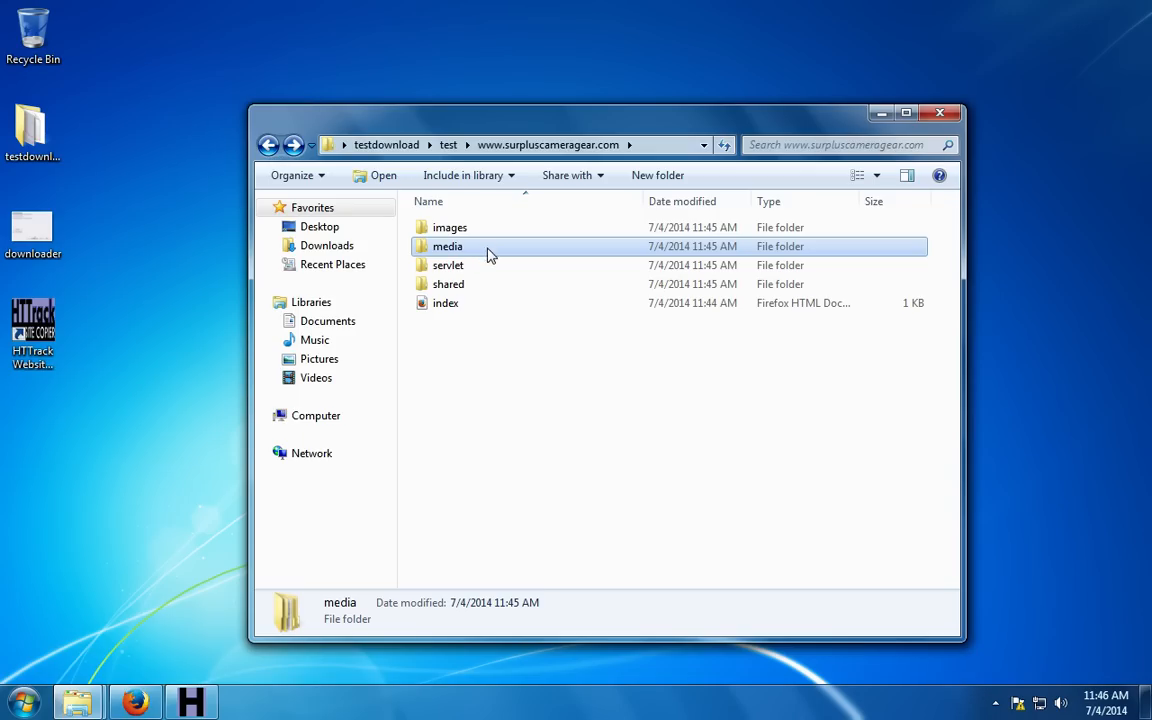
double_click(448, 228)
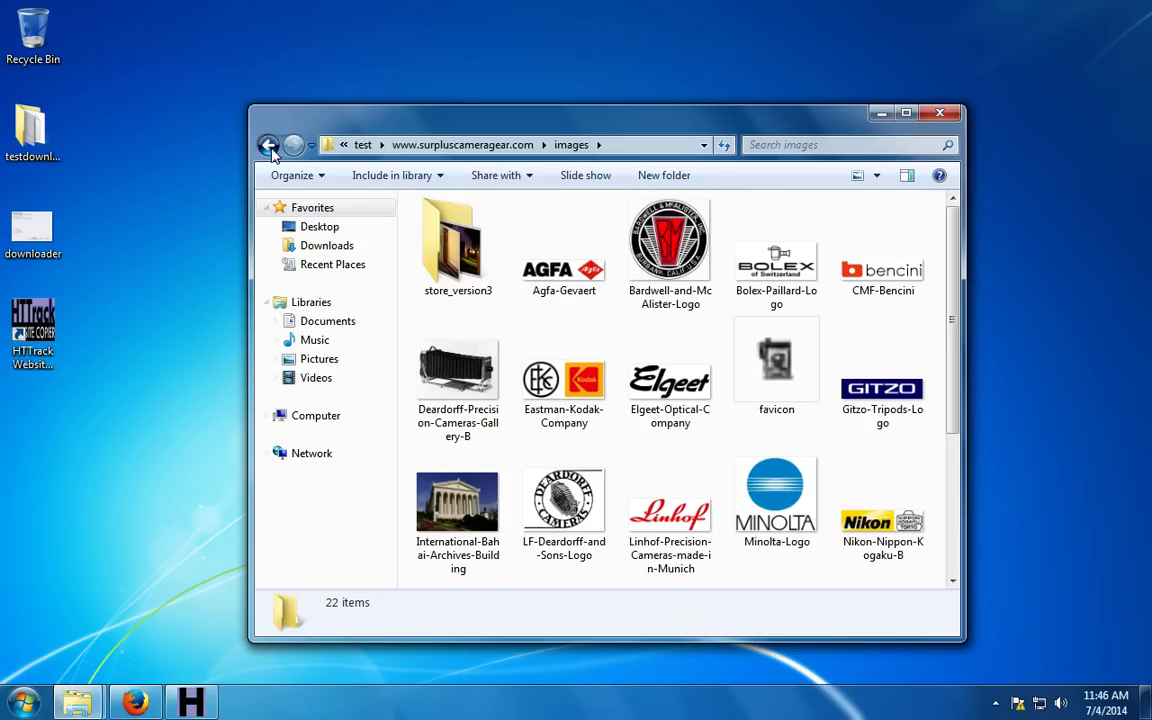
View the 13 product pictures in media\01, then return to the site's top-level folder.
click(268, 144)
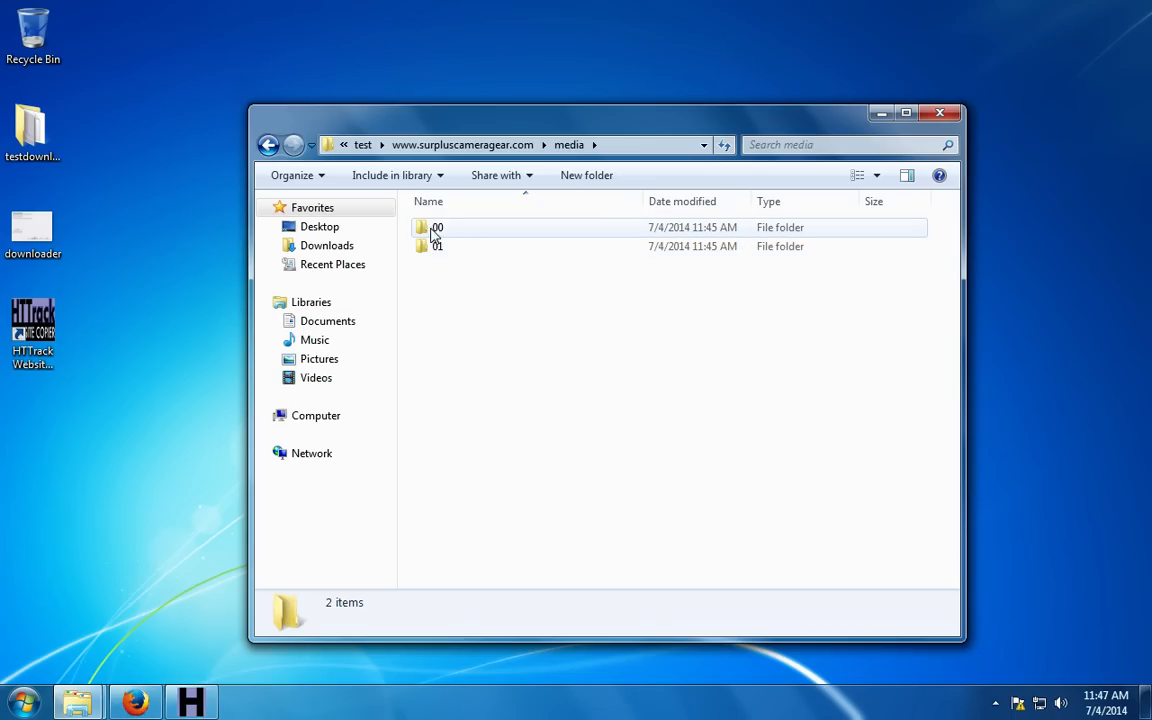
double_click(436, 246)
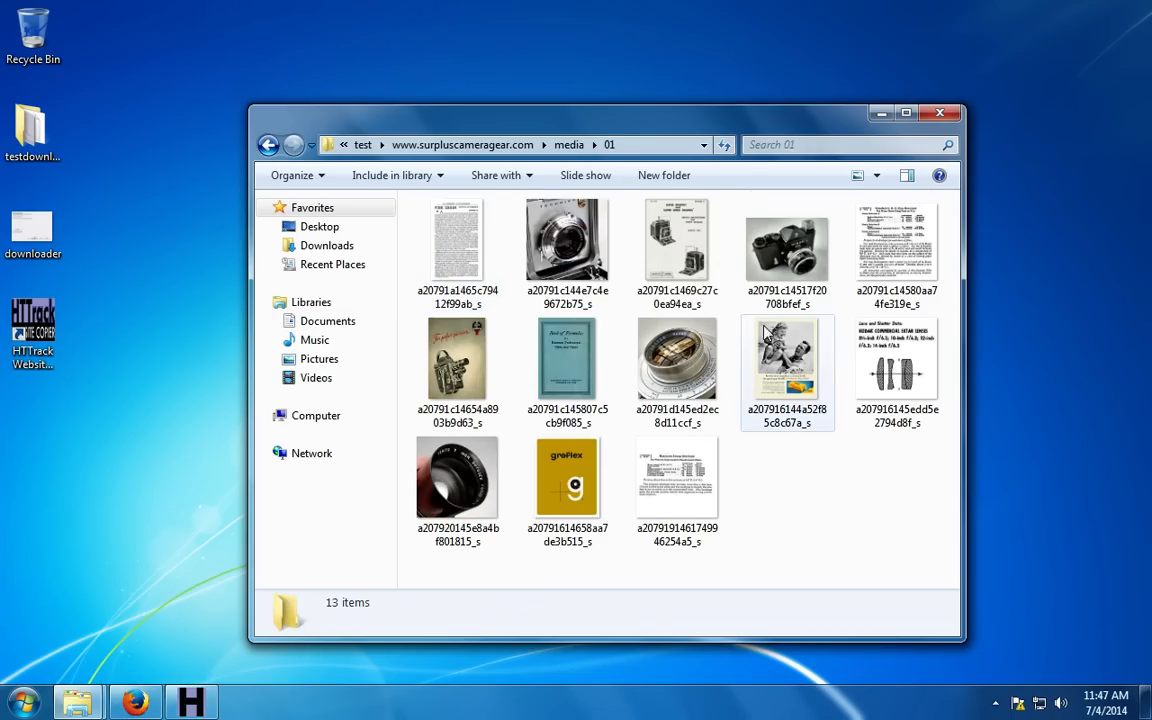
click(786, 244)
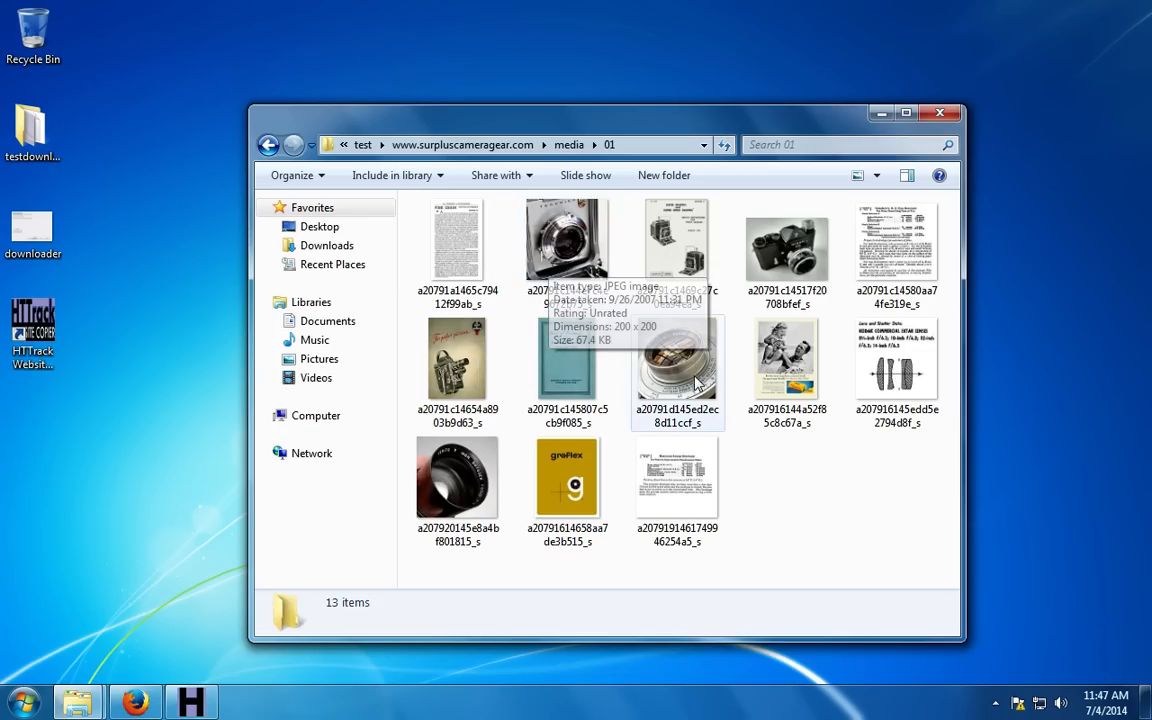
mouse_move(764, 304)
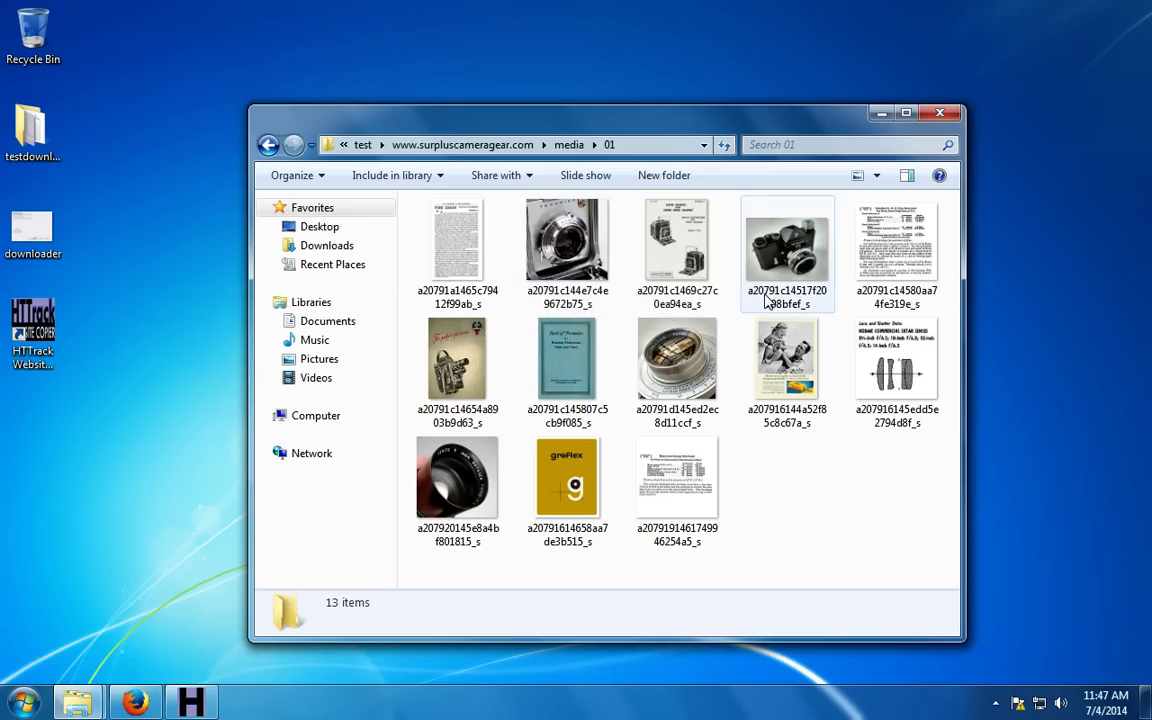
click(268, 144)
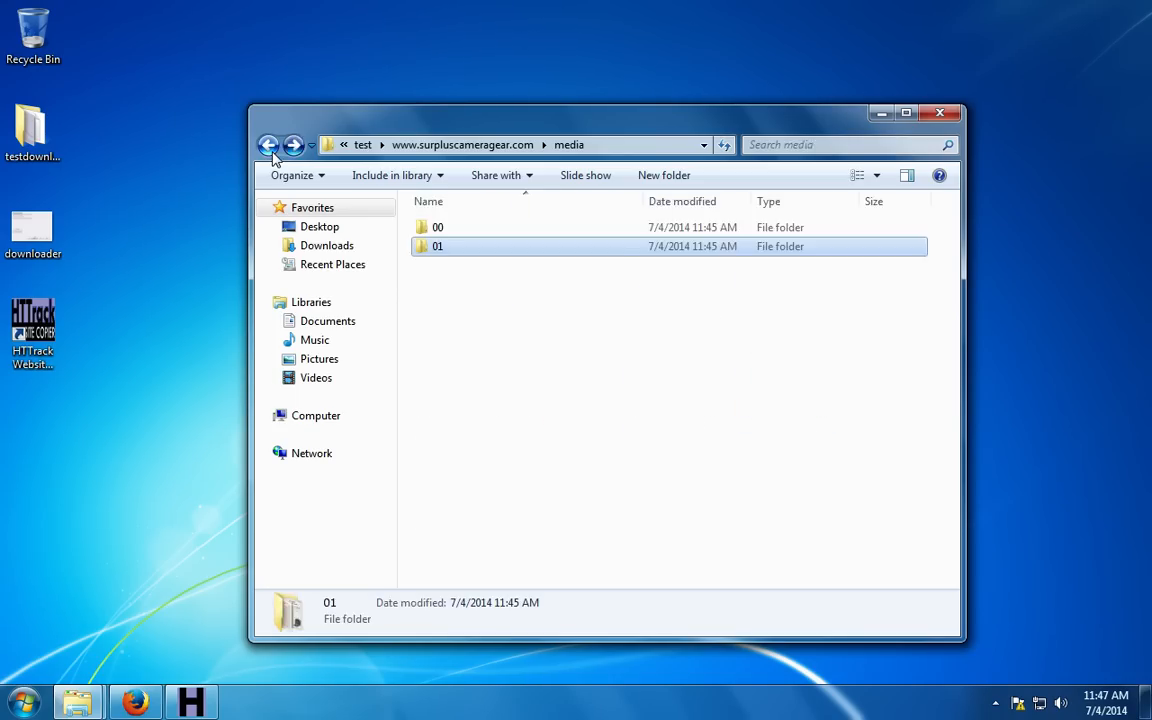
click(268, 144)
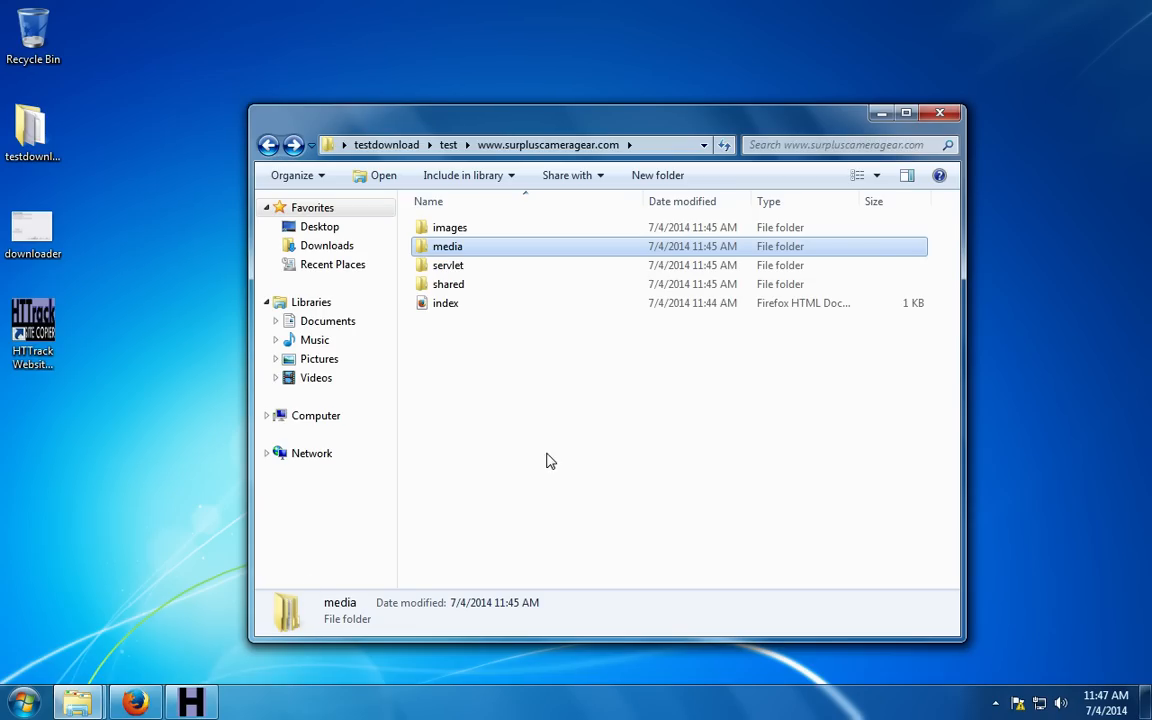
mouse_move(648, 432)
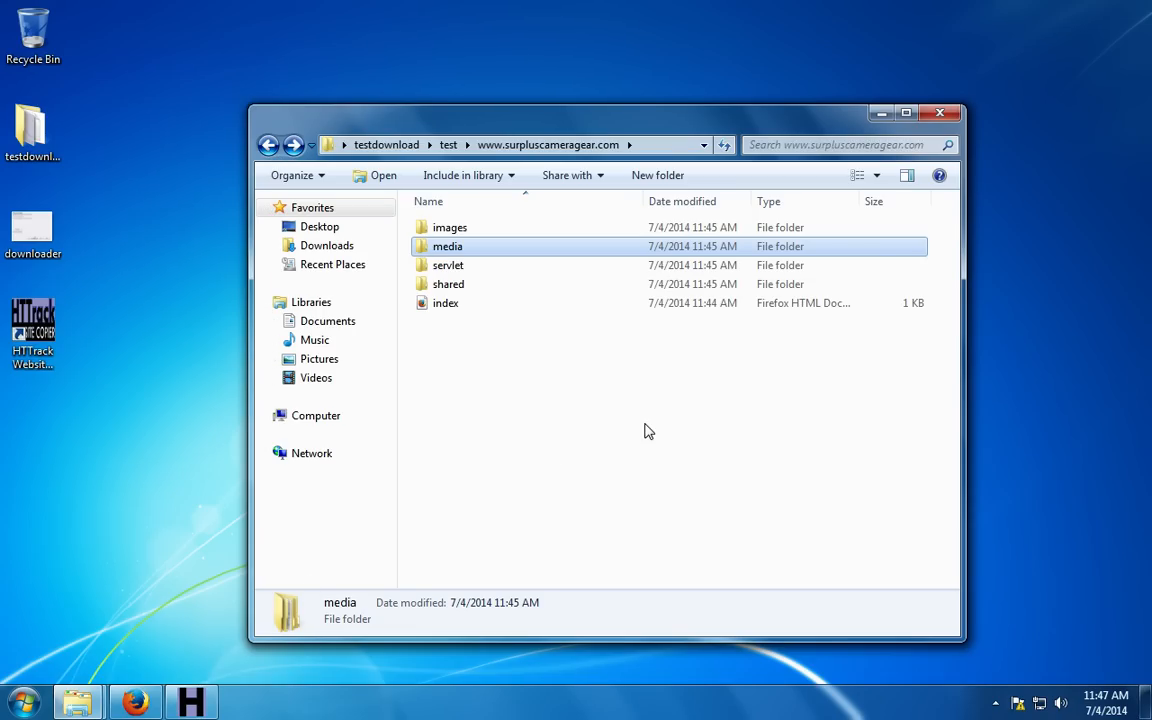